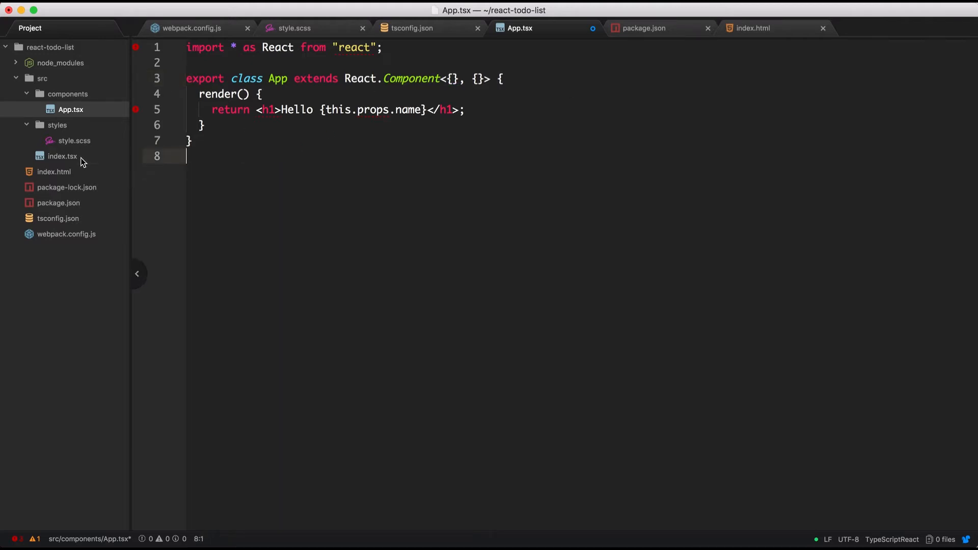
View index.tsx rendering App into the container, glancing at App.tsx in between.
click(62, 156)
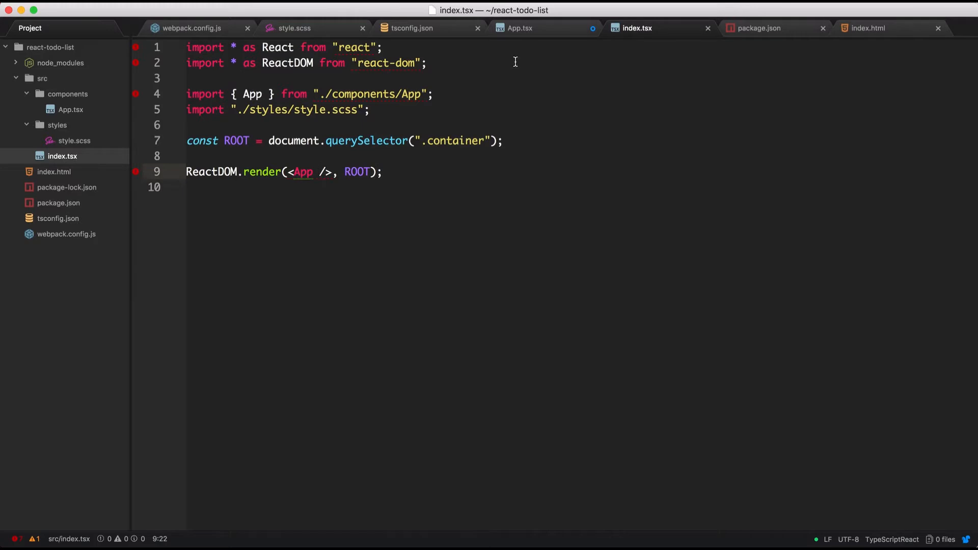
click(519, 27)
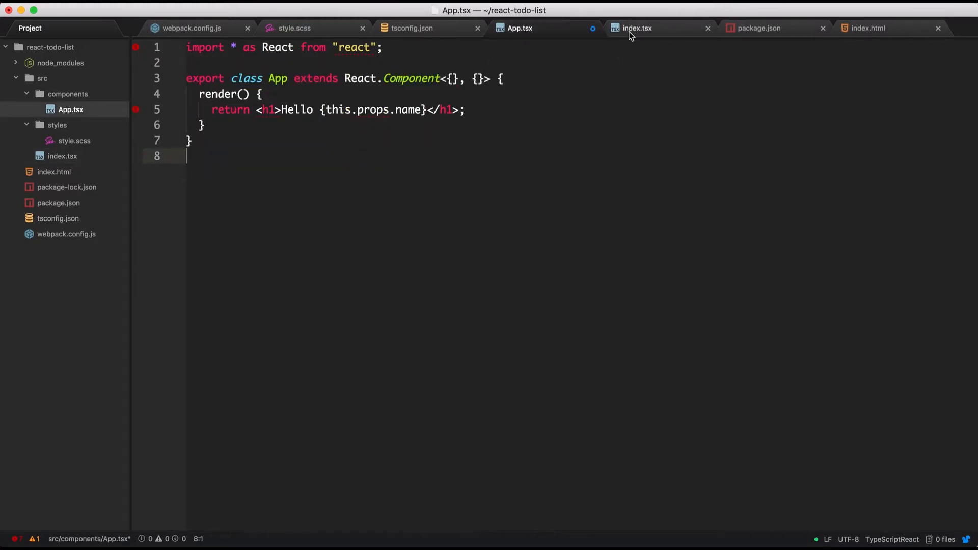
click(635, 27)
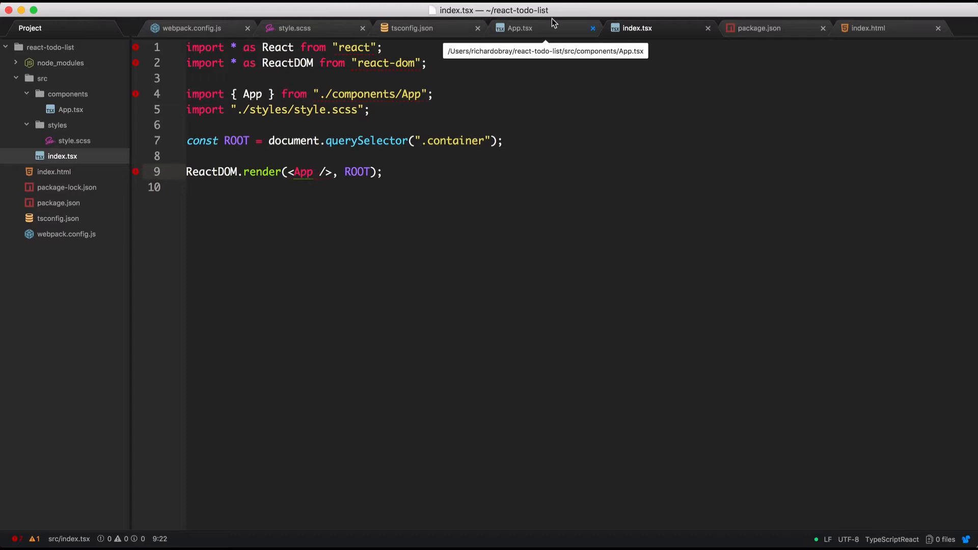
Change the App h1 heading text to 'React Typescript Todo List'.
click(518, 27)
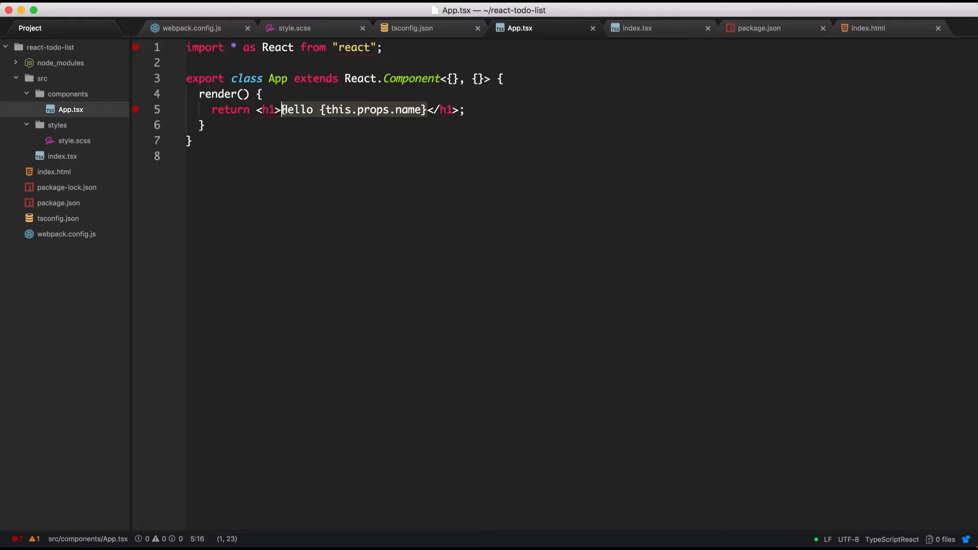
text(React </h1>;)
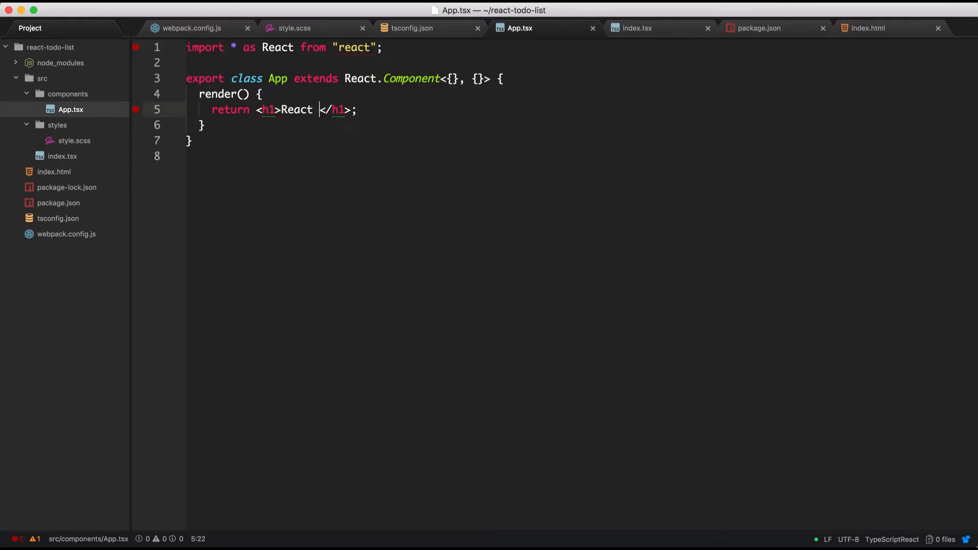
text(Typescript)
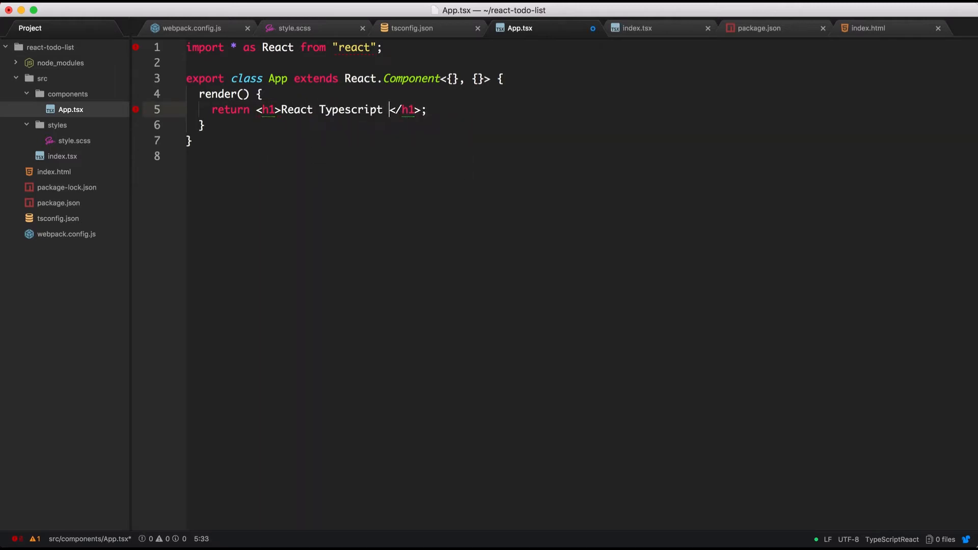
text(Todo List)
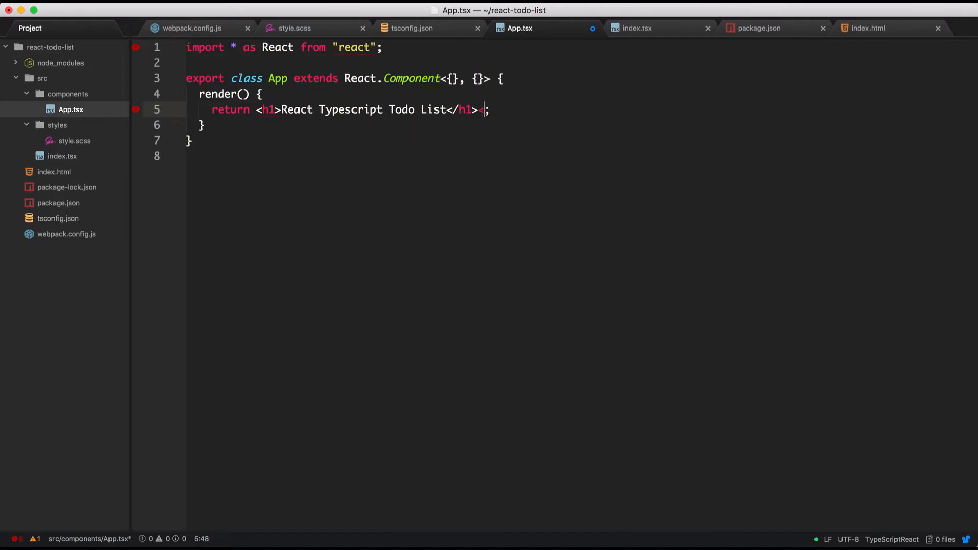
Add a form with a text input and a submit button labelled 'Add Task'.
text(<form>)
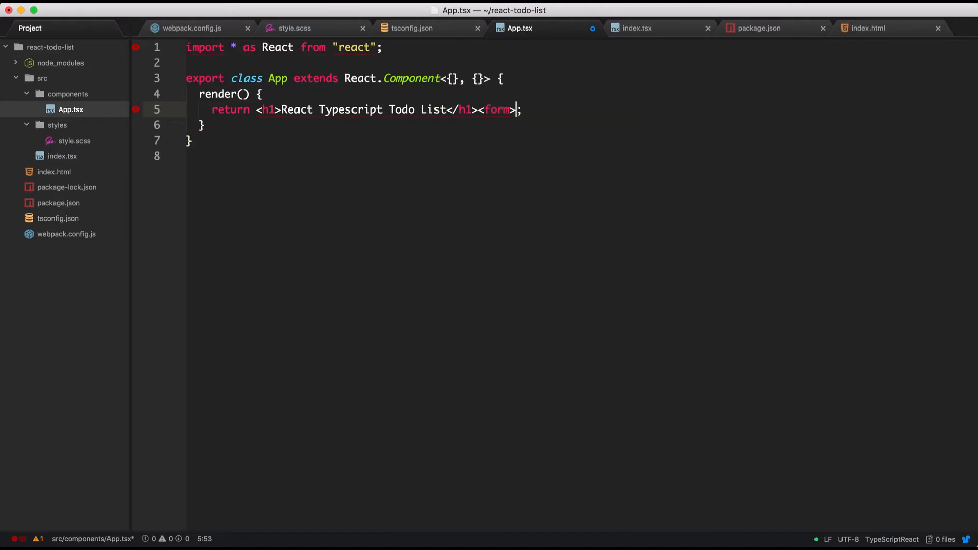
text(</form>)
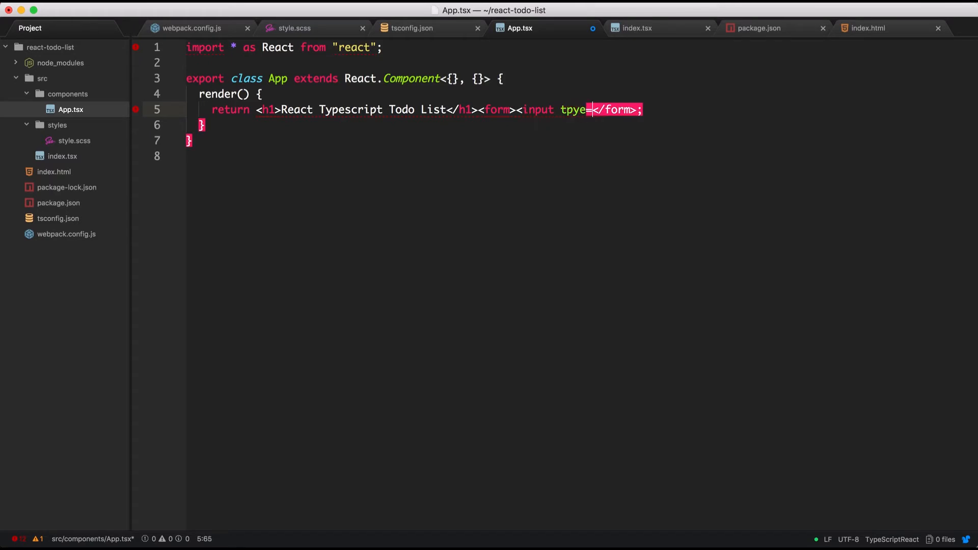
text(="text")
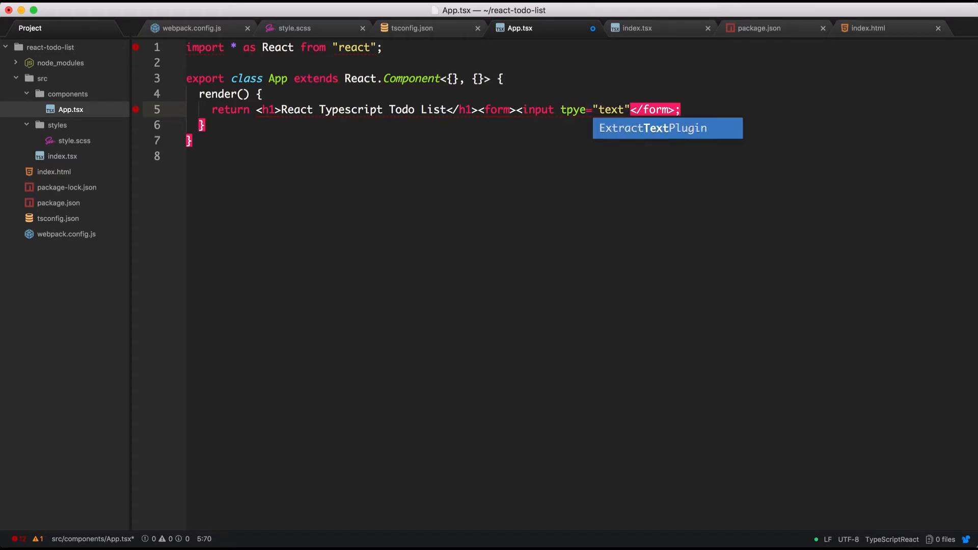
text(/>)
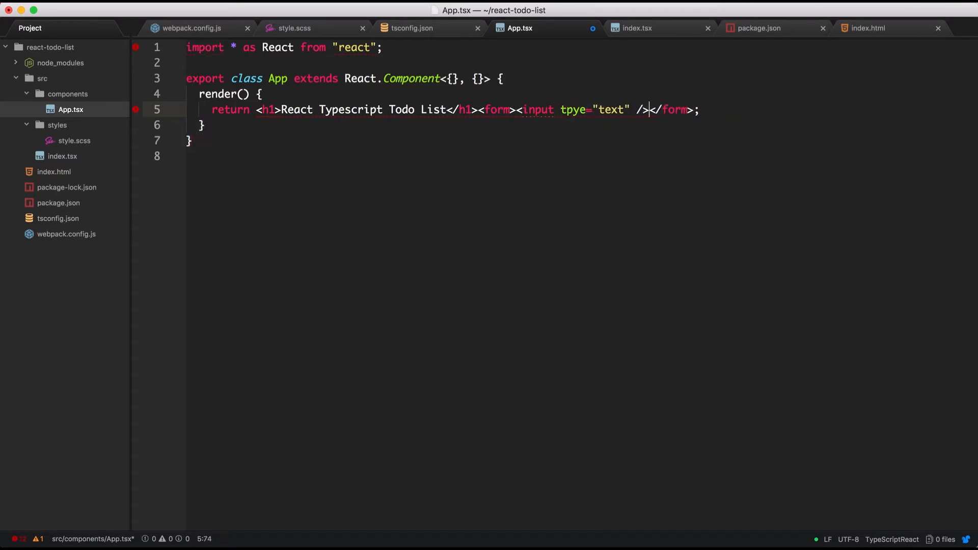
text(button<)
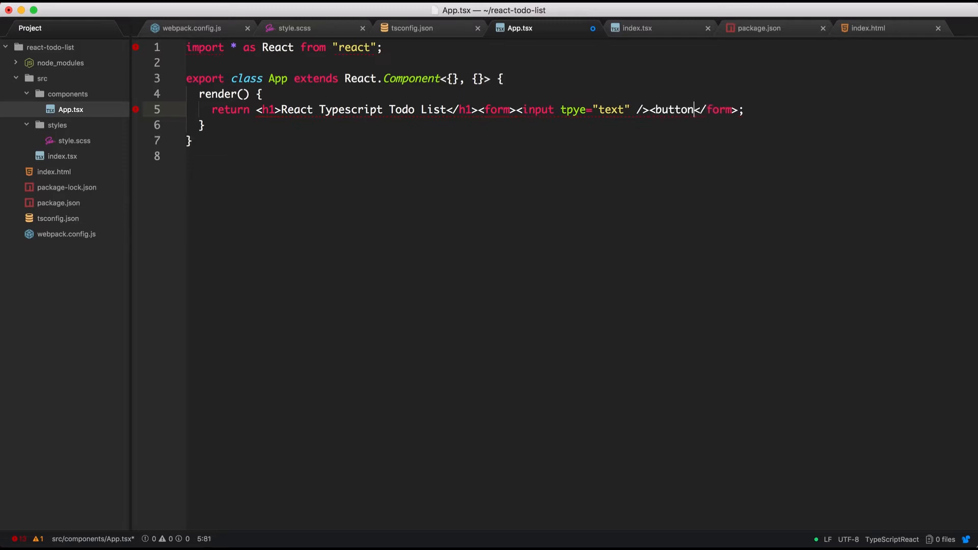
text(type)
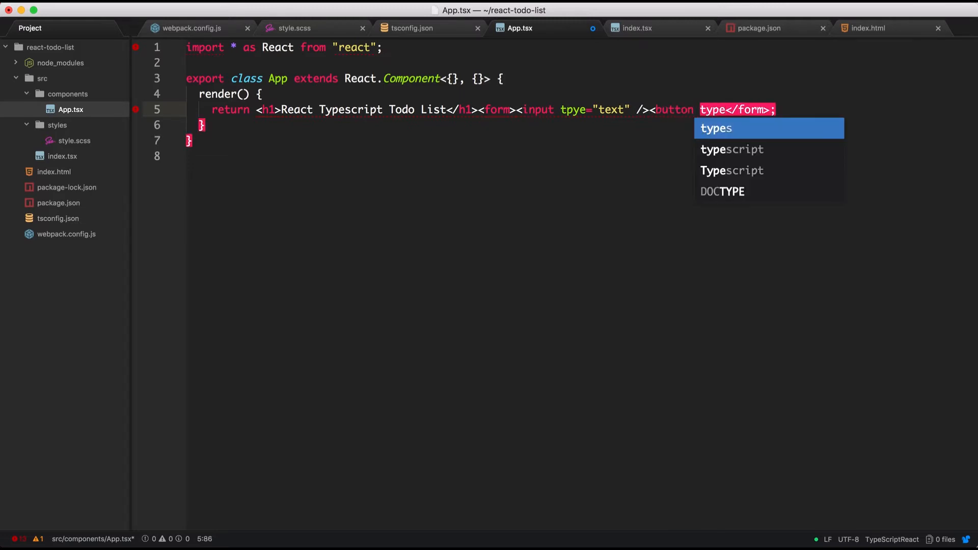
text(="submit">Add Ta)
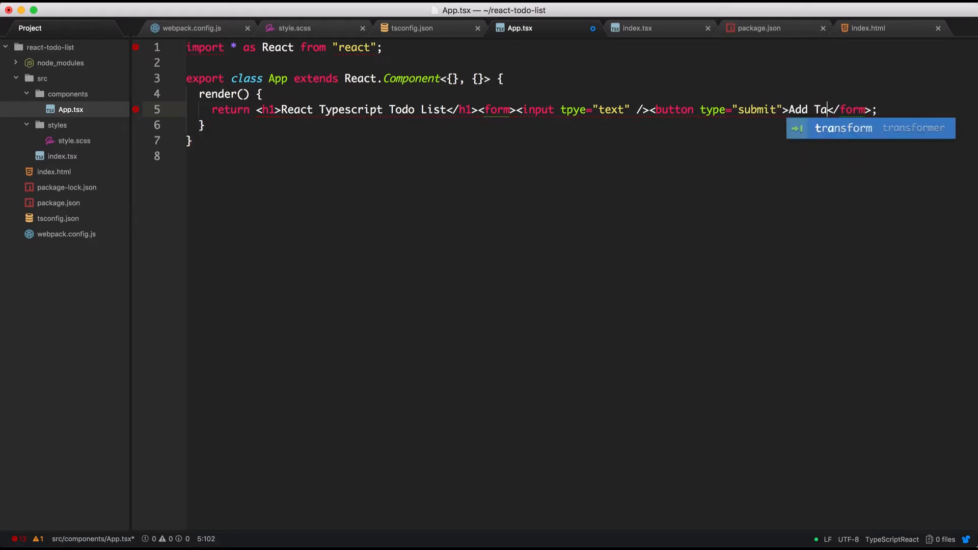
text(sk>)
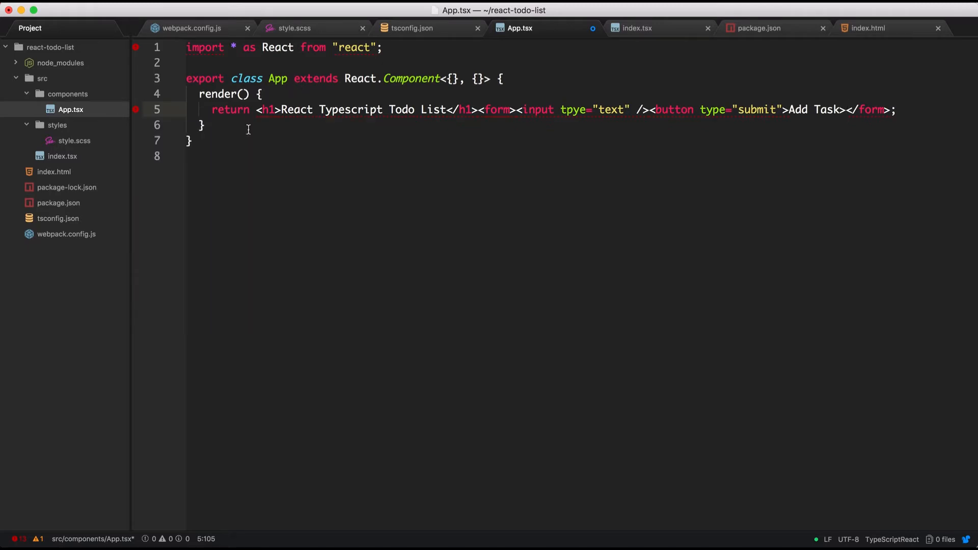
mouse_move(265, 109)
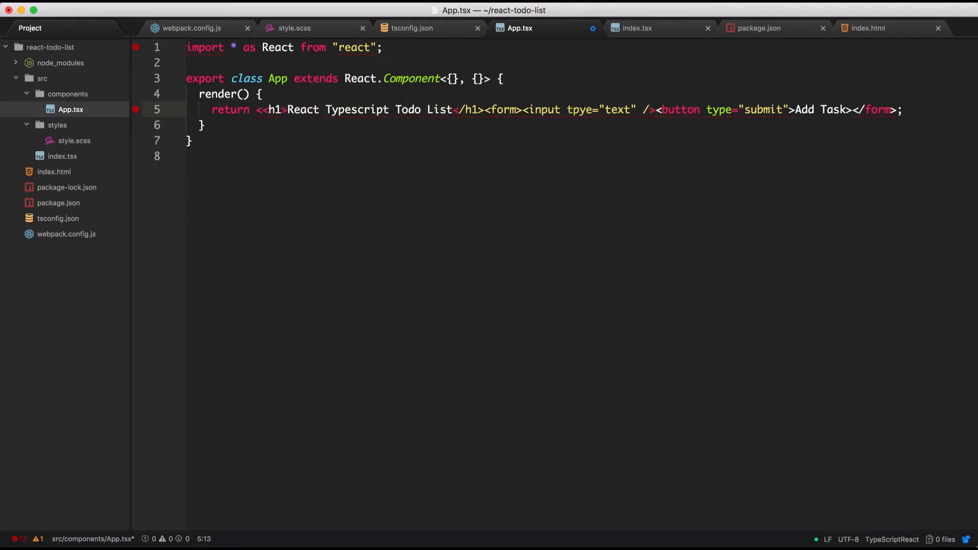
Wrap the markup in a div, close the button as 'Add Task</button>', and save.
text(<div>)
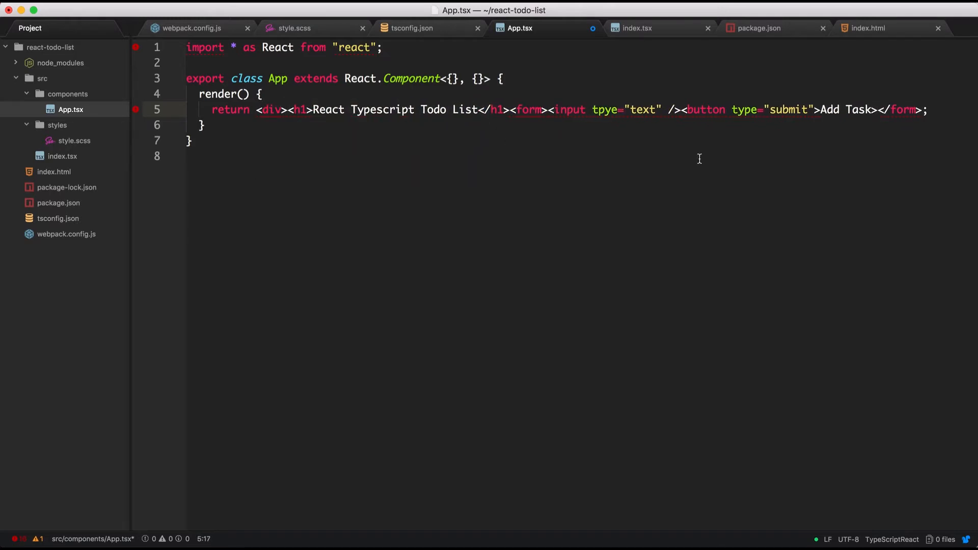
text(</div>)
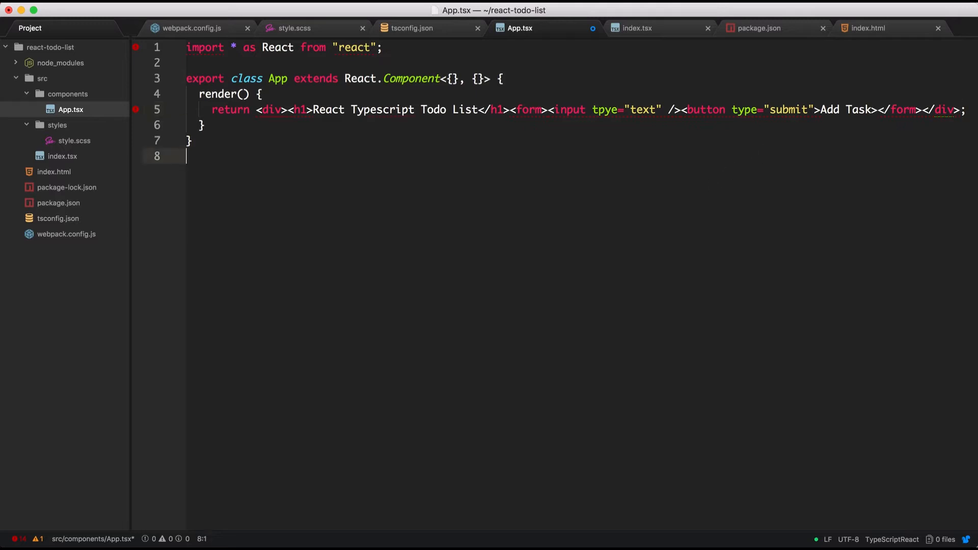
mouse_move(645, 147)
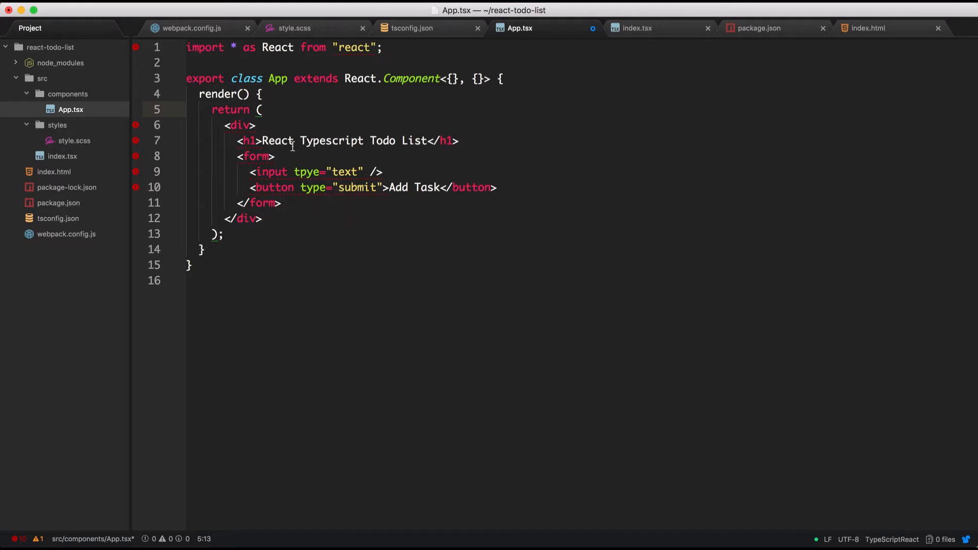
click(324, 172)
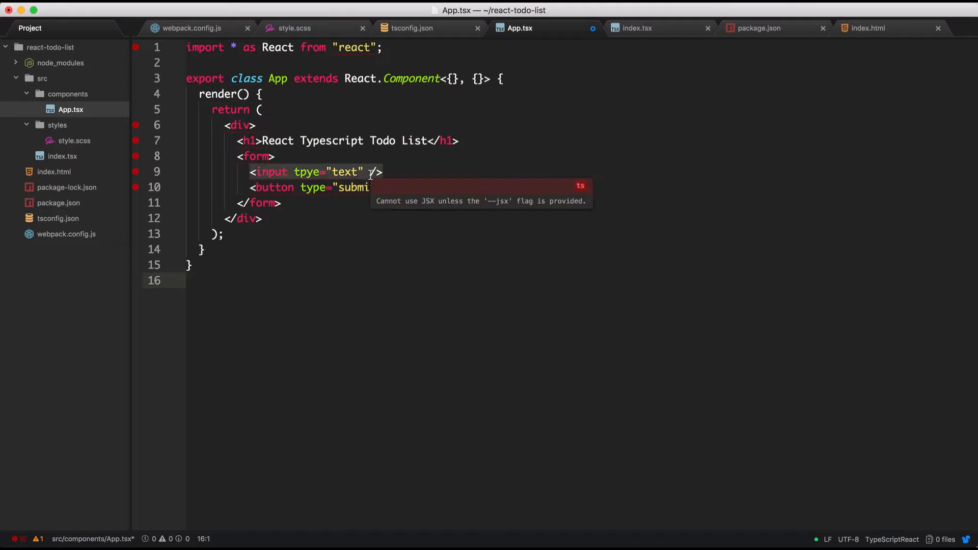
text(>Add Task</button>)
click(361, 171)
text(placeholder="Add a Task")
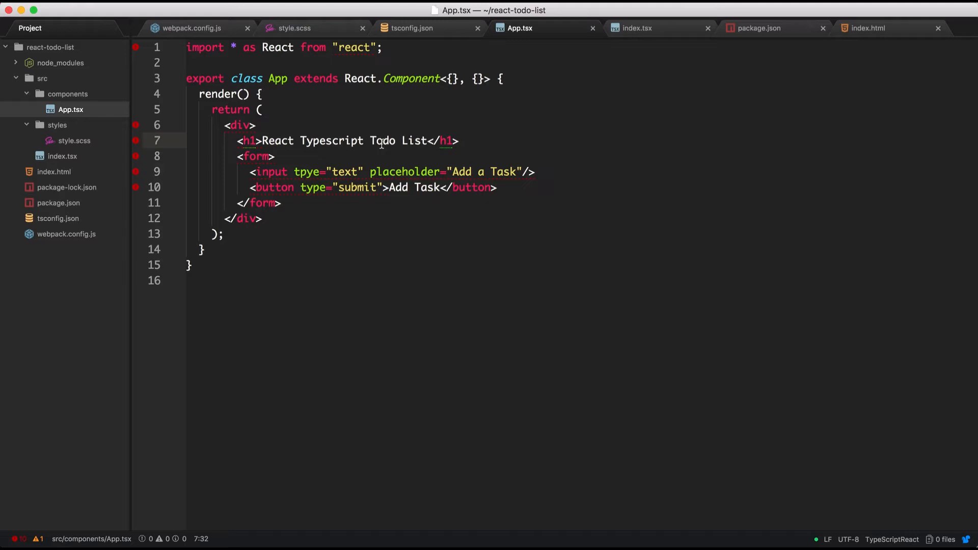
key(cmd+tab)
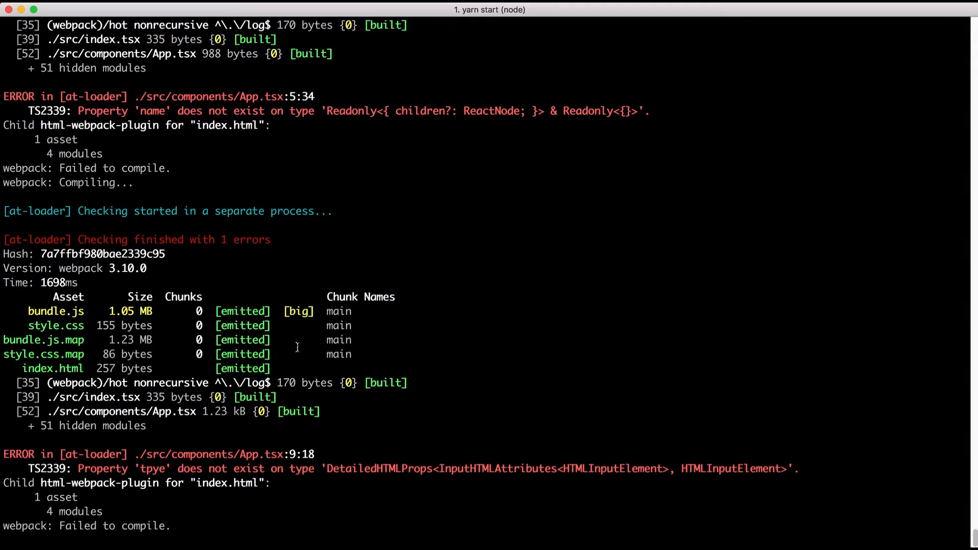
key(cmd+tab)
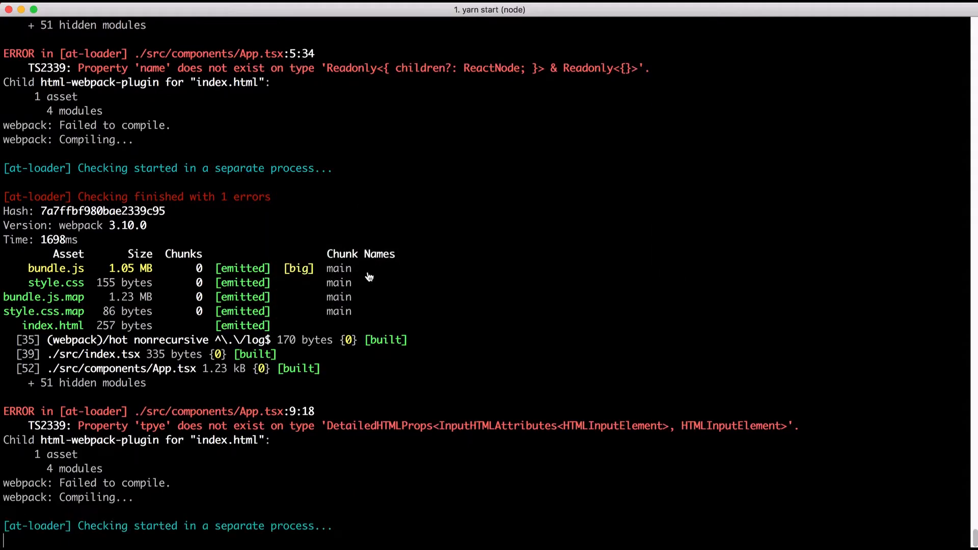
key(cmd+tab)
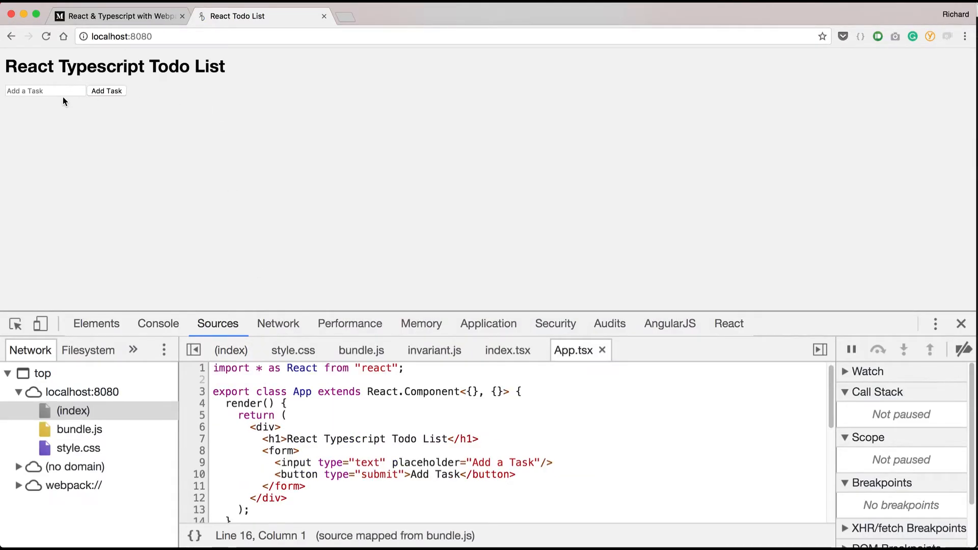
Submit the empty todo form in Chrome so the page reloads, then return to the editor.
click(45, 91)
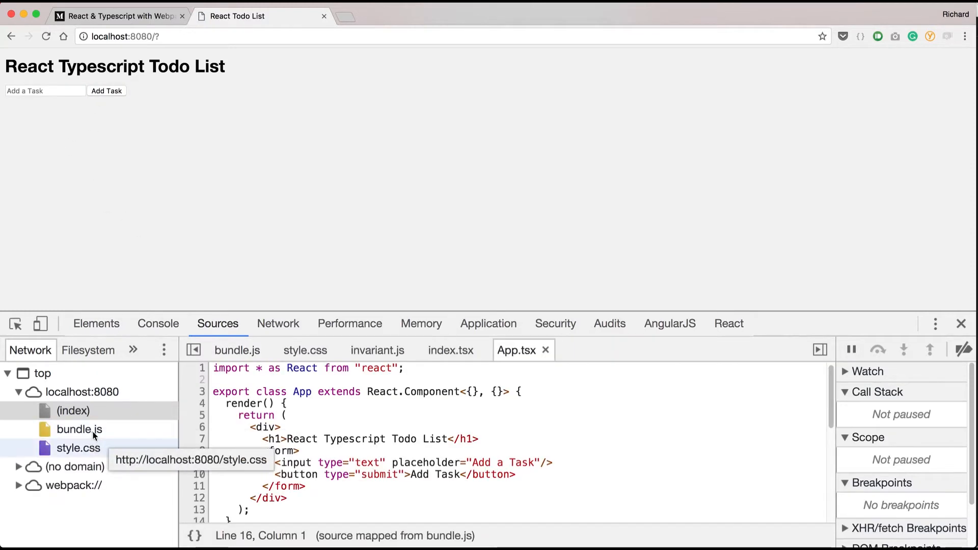
mouse_move(114, 112)
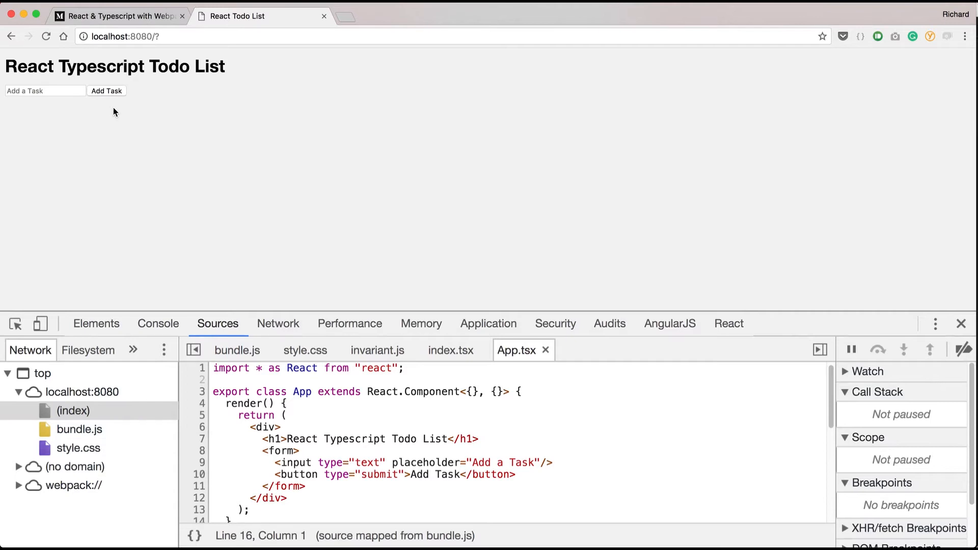
mouse_move(114, 95)
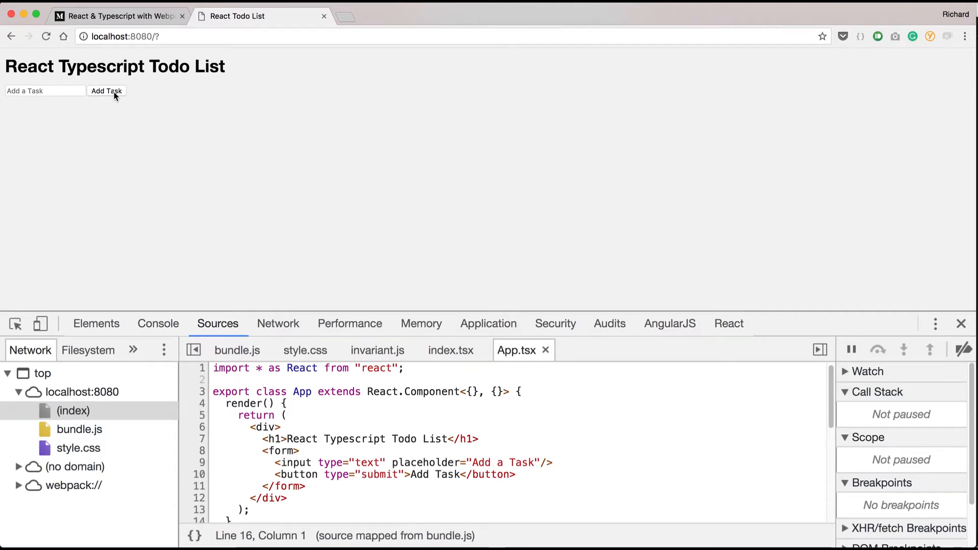
mouse_move(81, 101)
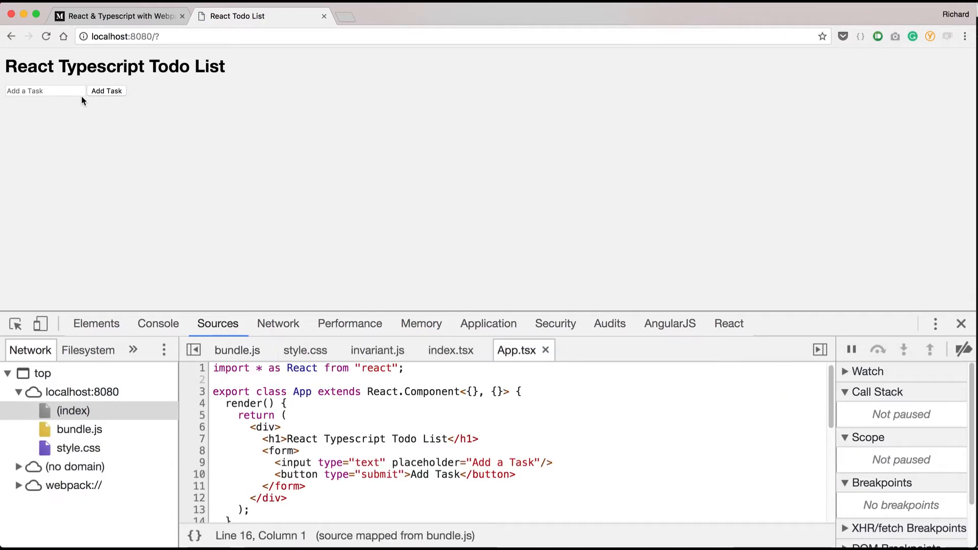
key(Cmd+Tab)
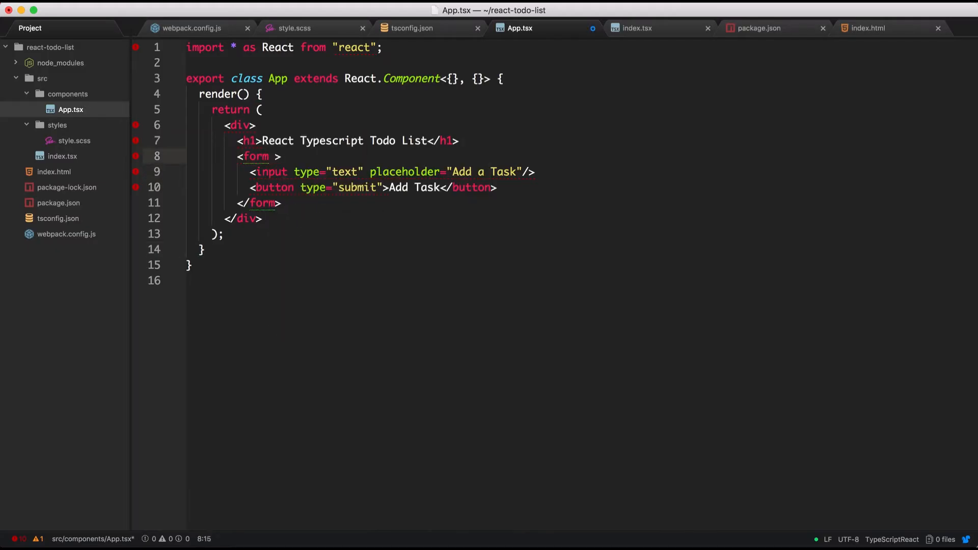
Give the form onSubmit={() => this.handSubmit()} as an arrow function handler.
text(onSubmit={)
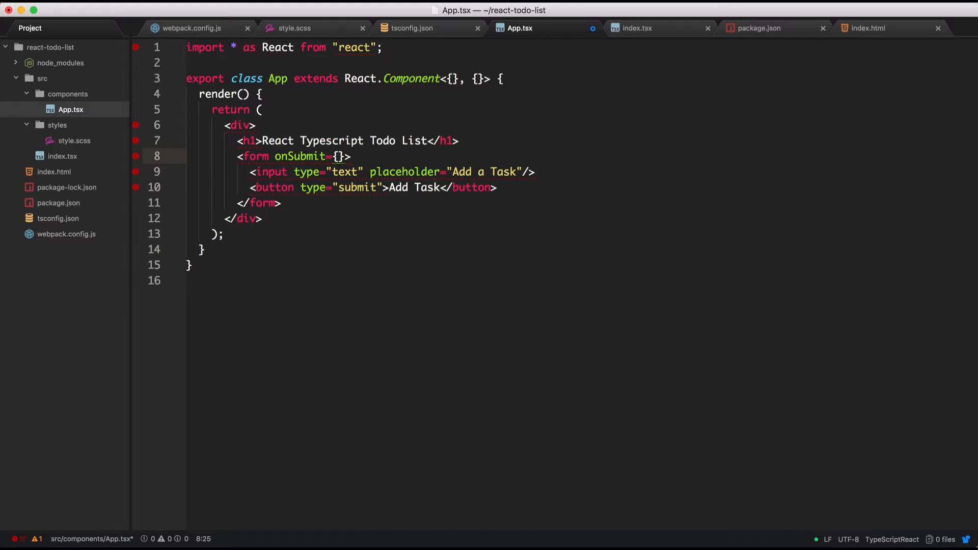
text(handSubmi)
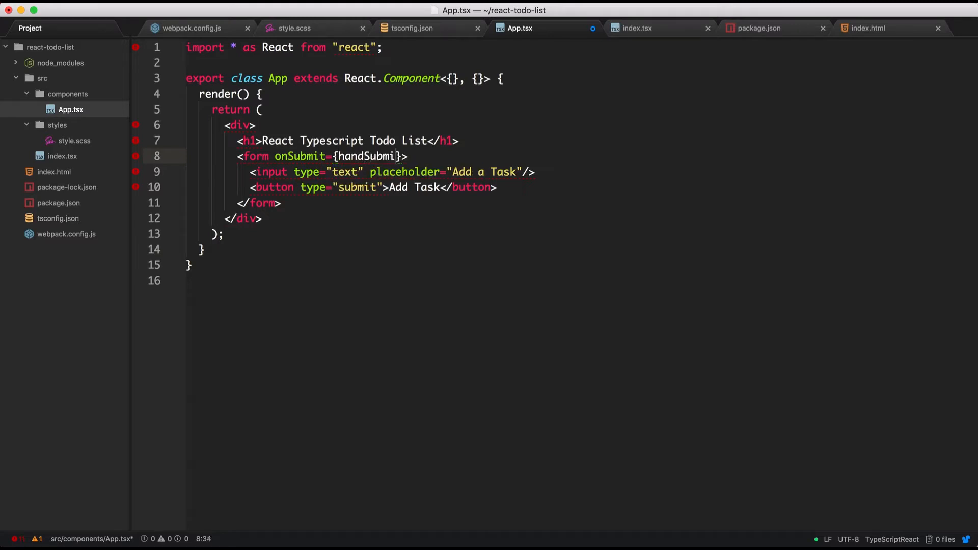
text(())
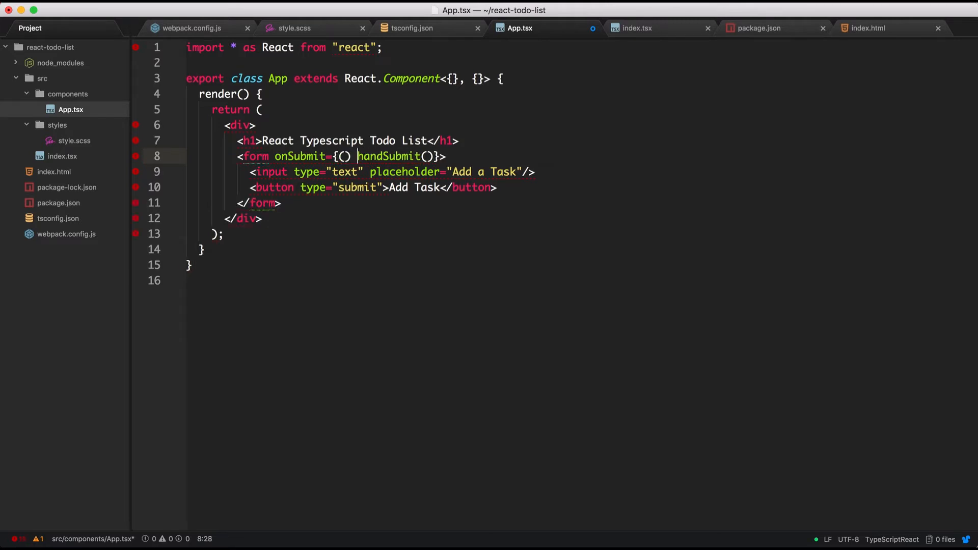
text(=>)
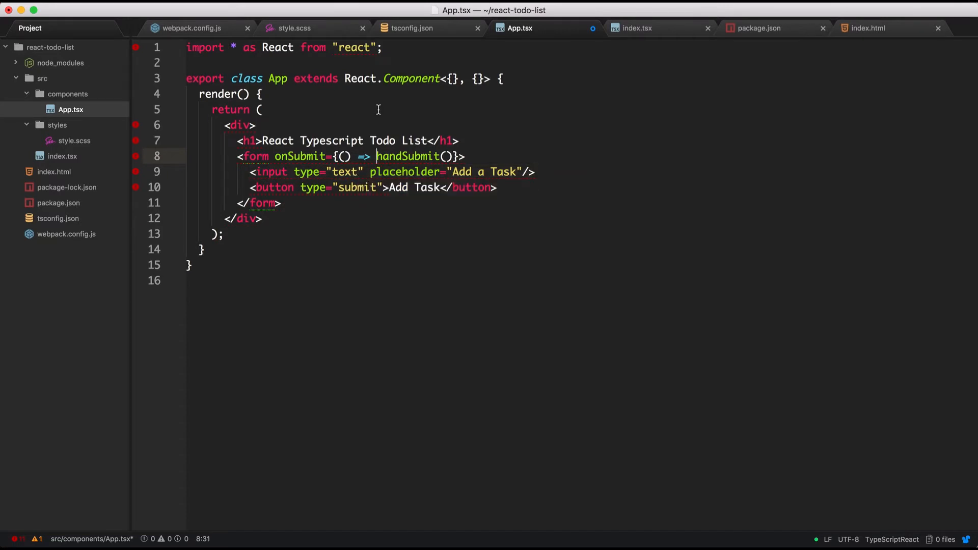
text(this.)
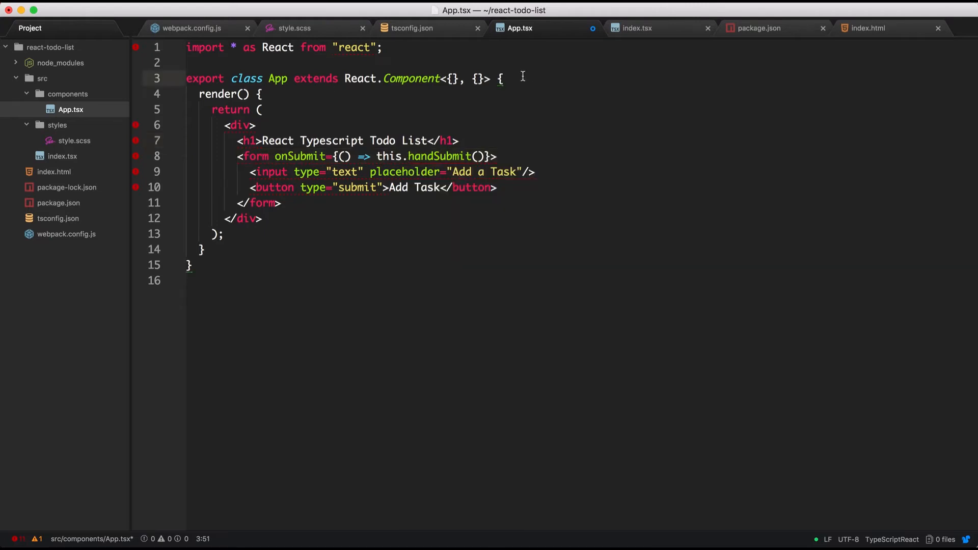
Rename the handler to handleSubmit and pass the event e from onSubmit.
text(handle)
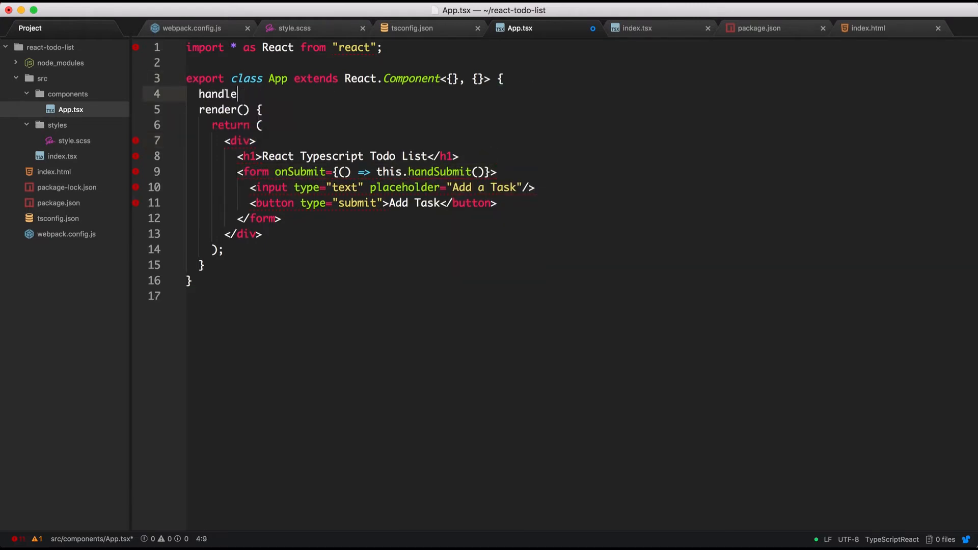
text(Submit() {)
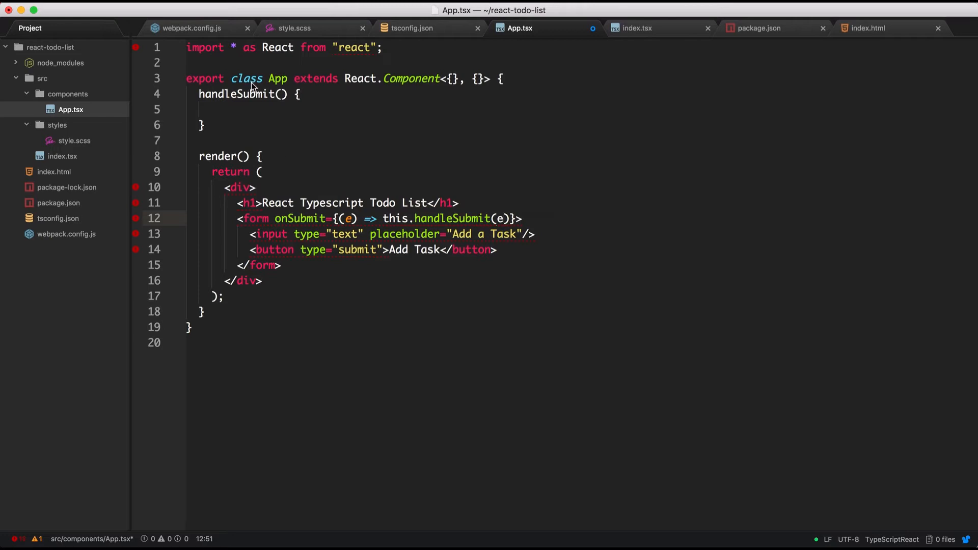
text(e: any)
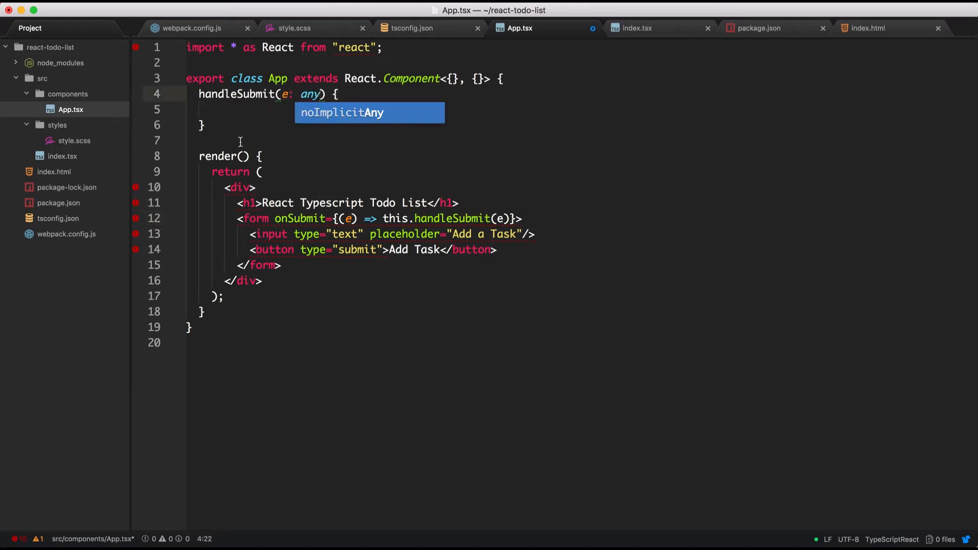
Define handleSubmit(e: any) calling e.preventDefault(), save, and switch away.
click(223, 112)
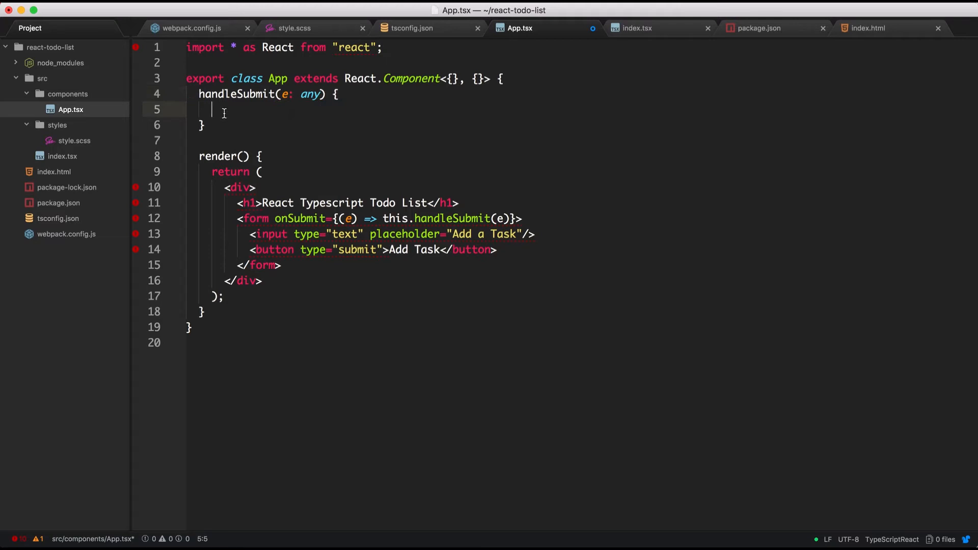
text(e.)
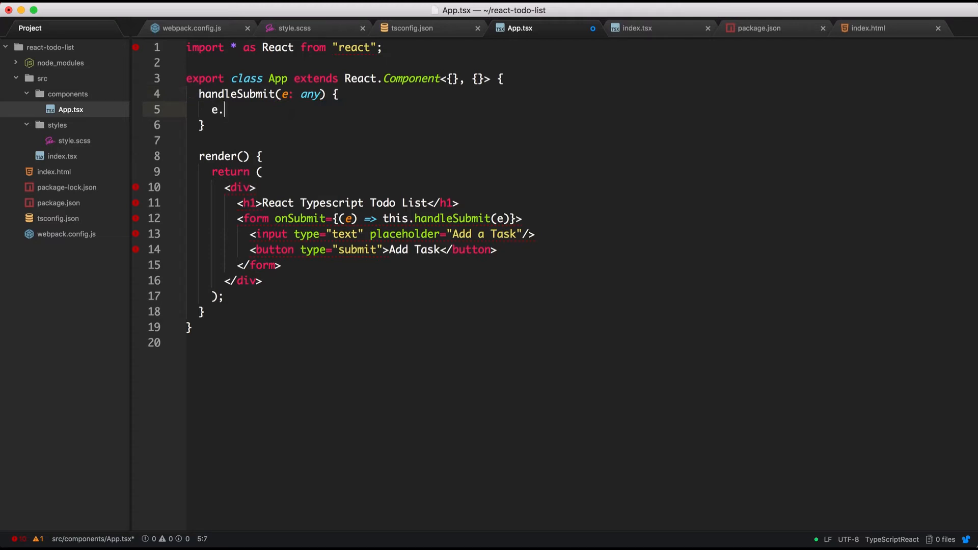
text(preventDefault()
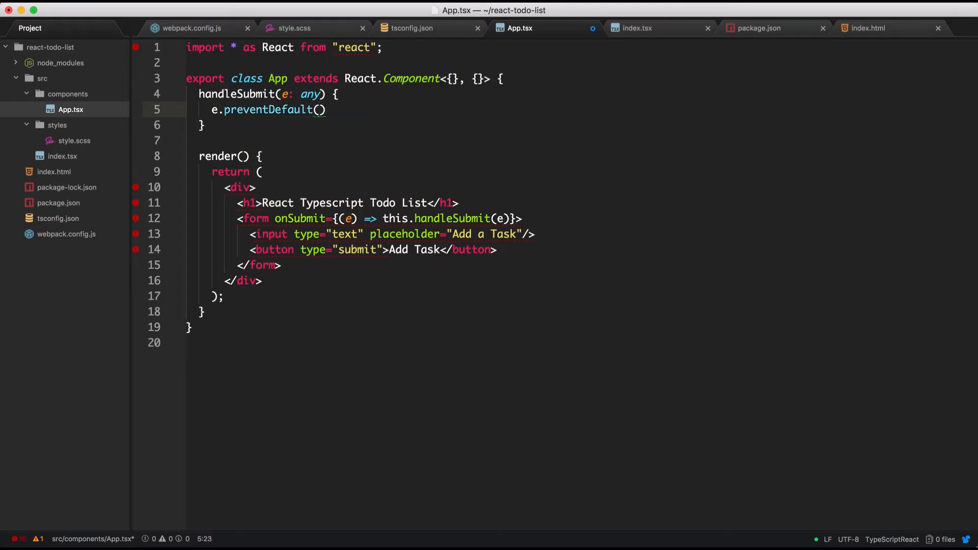
text(;)
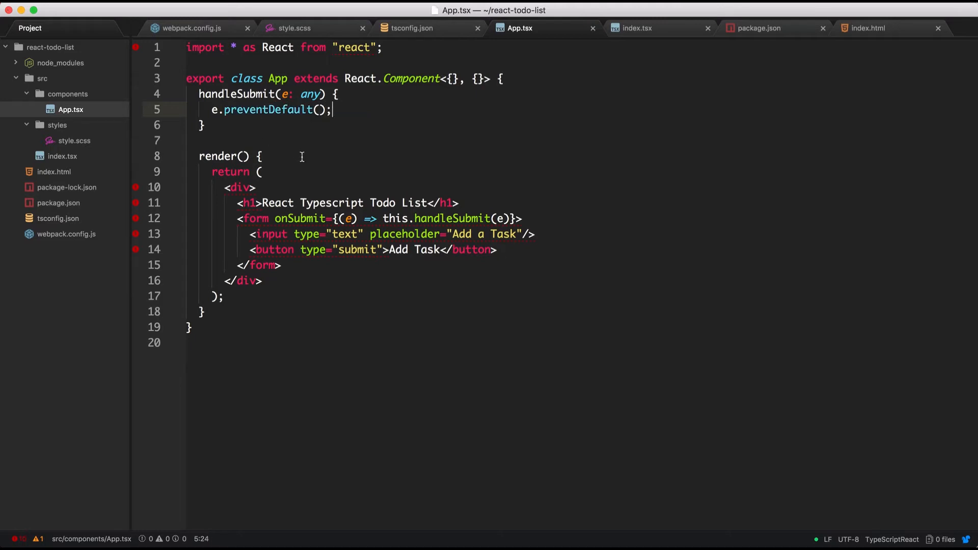
key(cmd+tab)
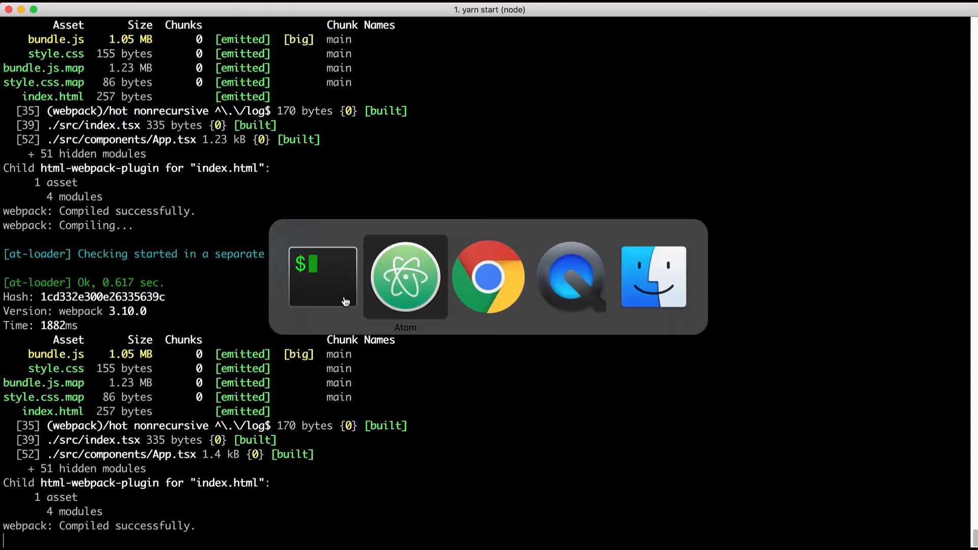
Enter 'test' in the Add a Task field and submit it, confirming the page no longer reloads.
click(488, 276)
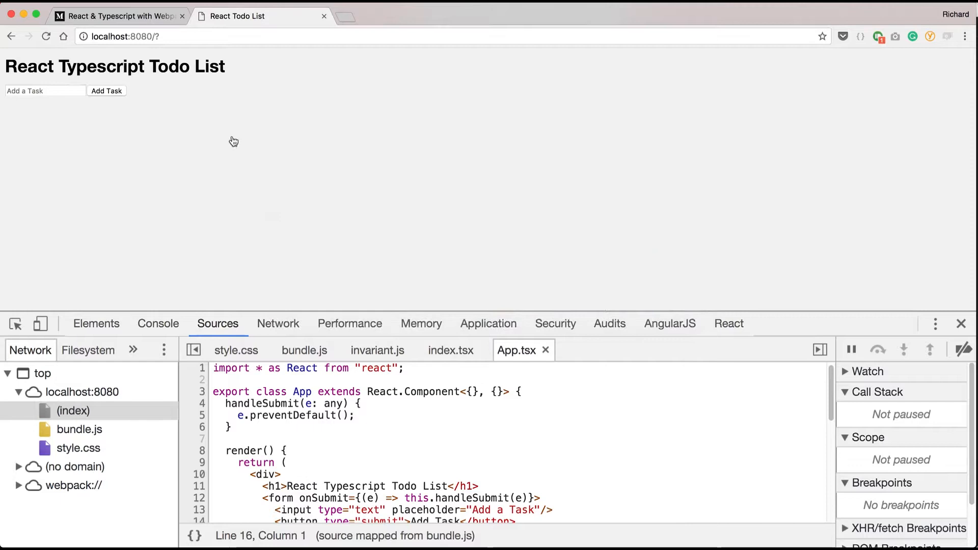
text(test)
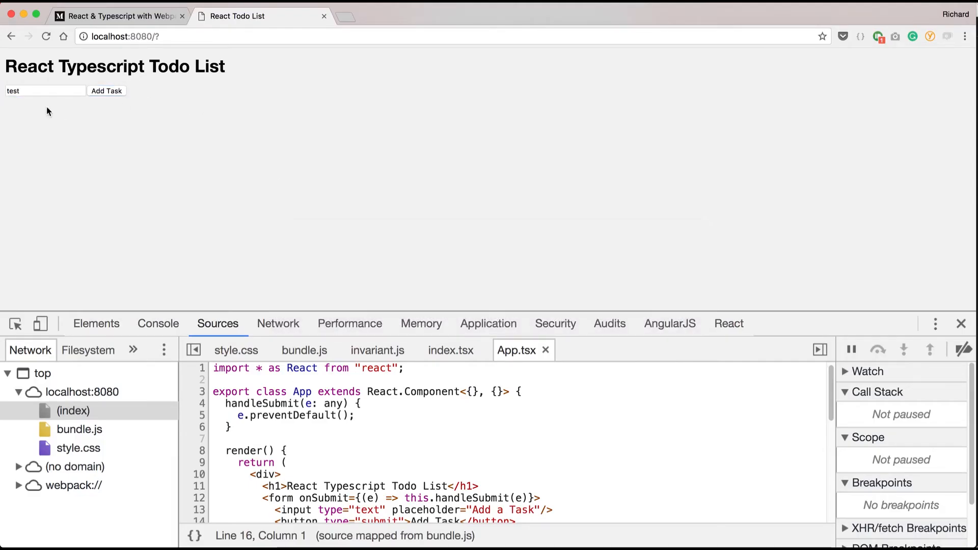
click(43, 91)
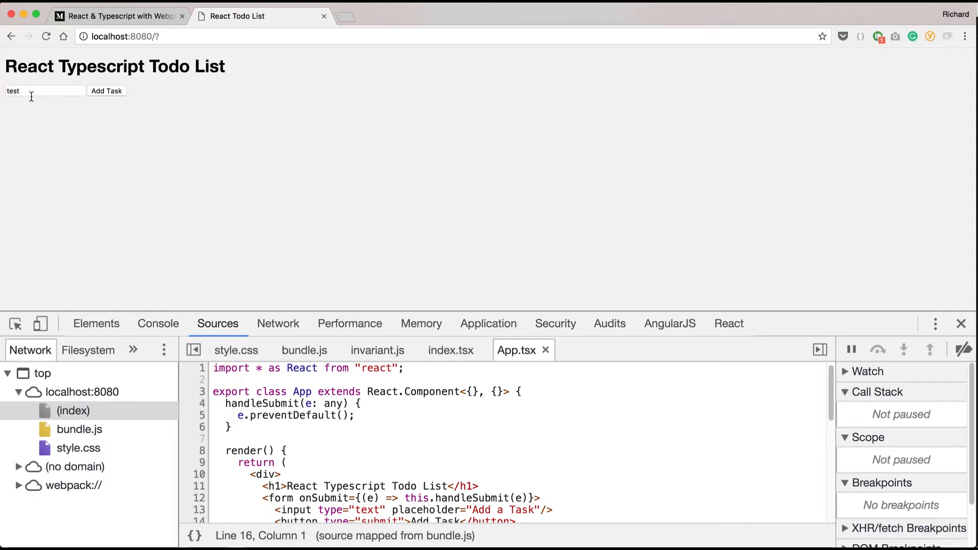
click(106, 91)
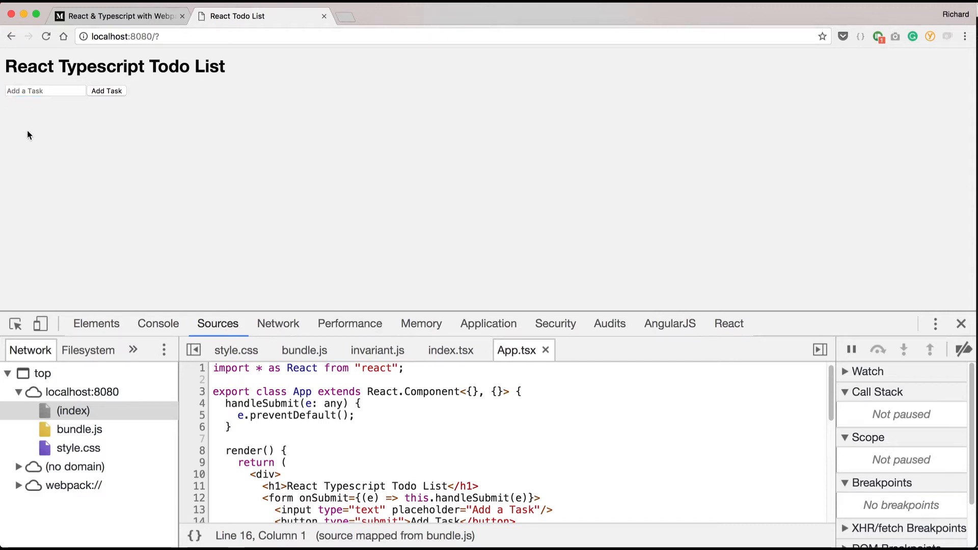
key(cmd+tab)
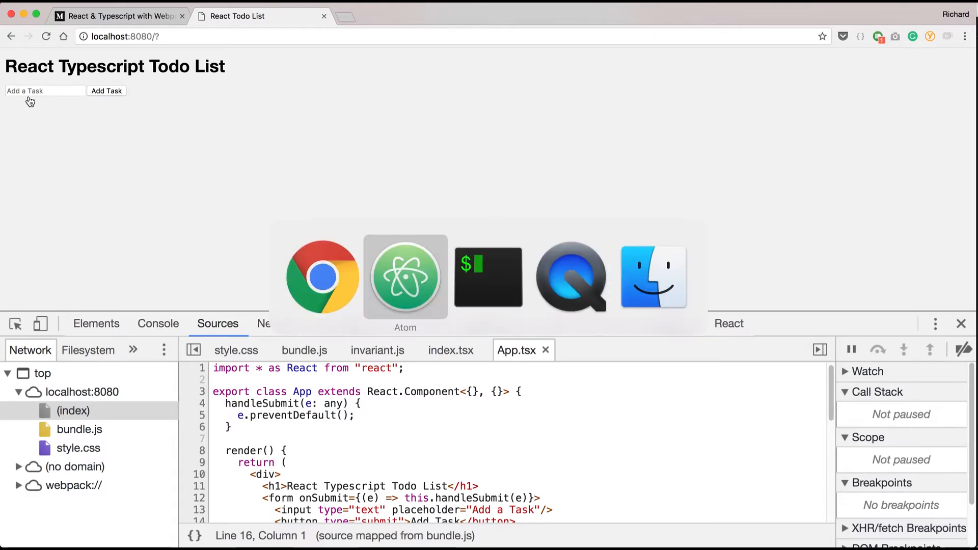
Add constructor(props: {}) calling super(props) at the top of the App class.
click(404, 277)
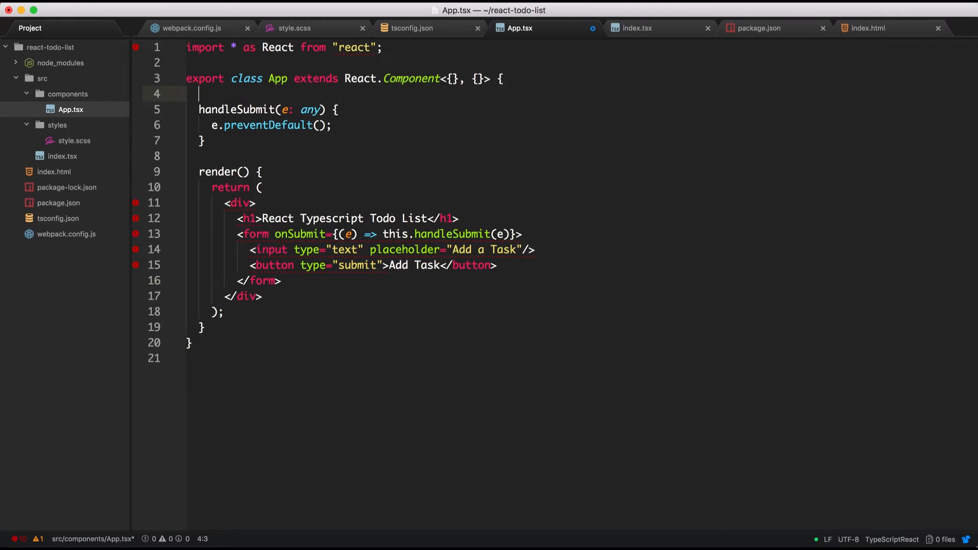
text(construc)
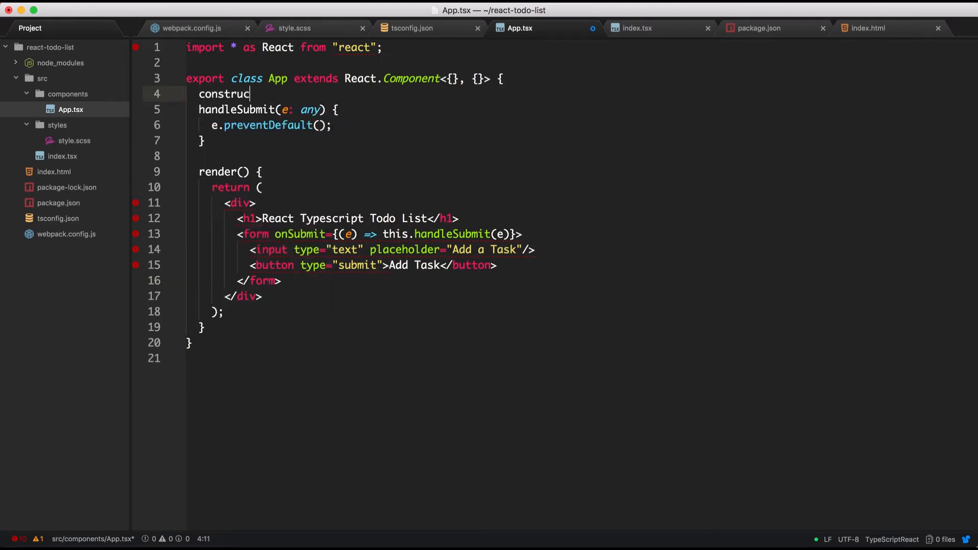
text(tor)
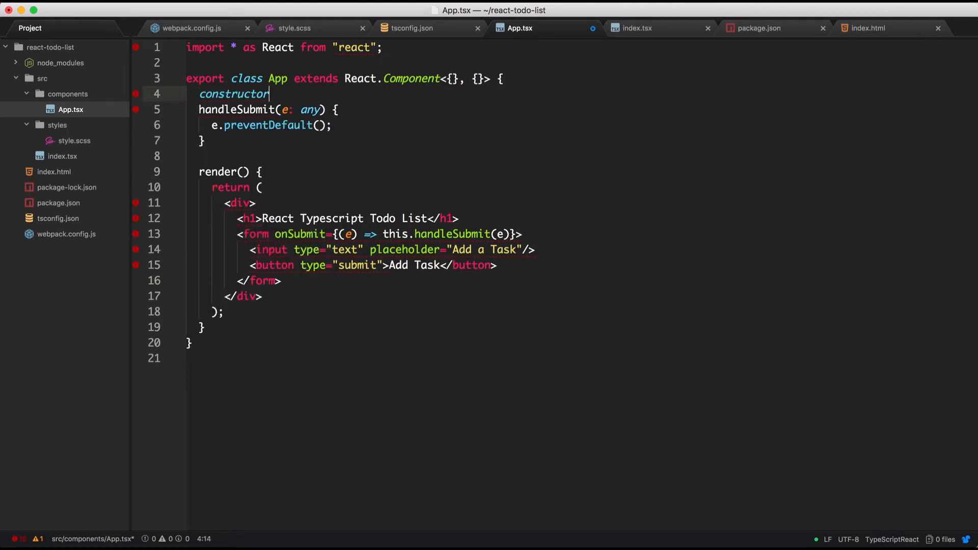
text(() {)
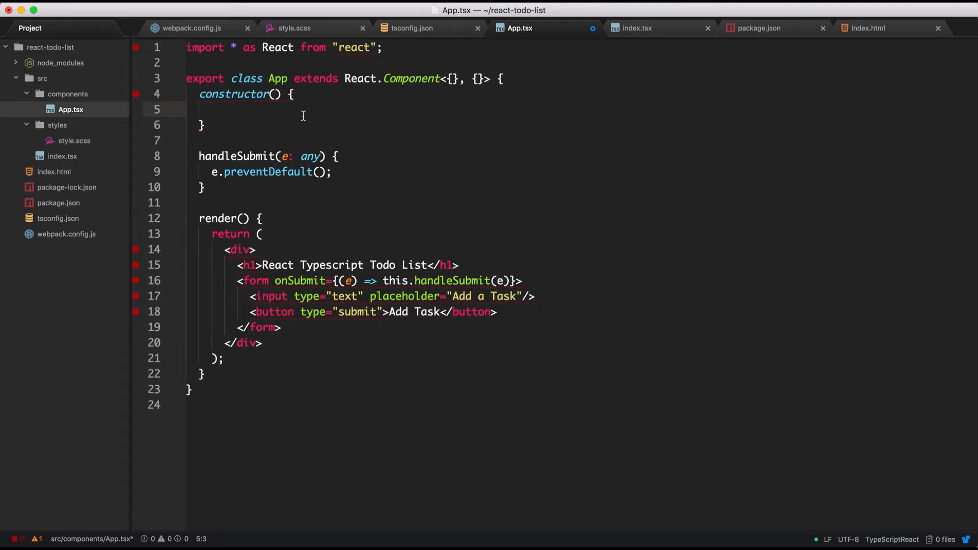
text(supe)
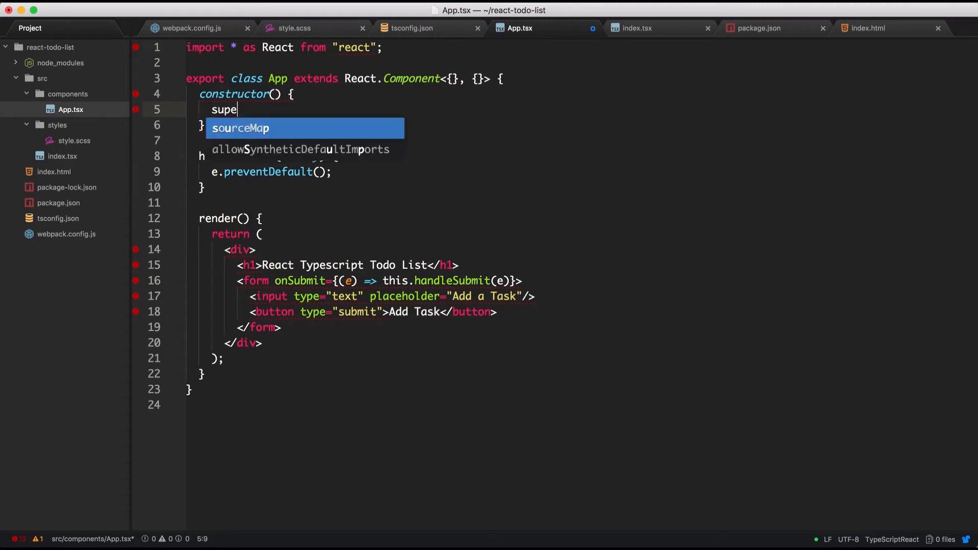
text(r)
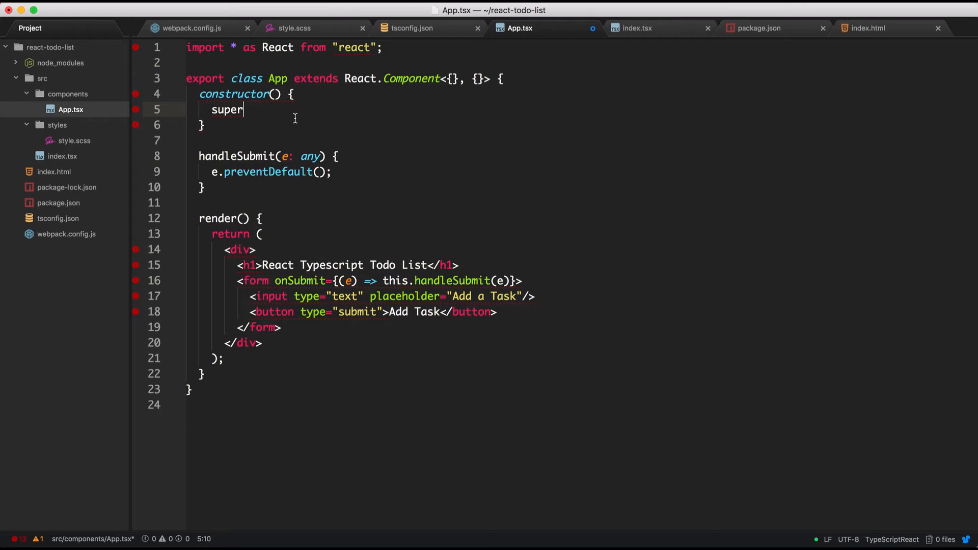
text((props);)
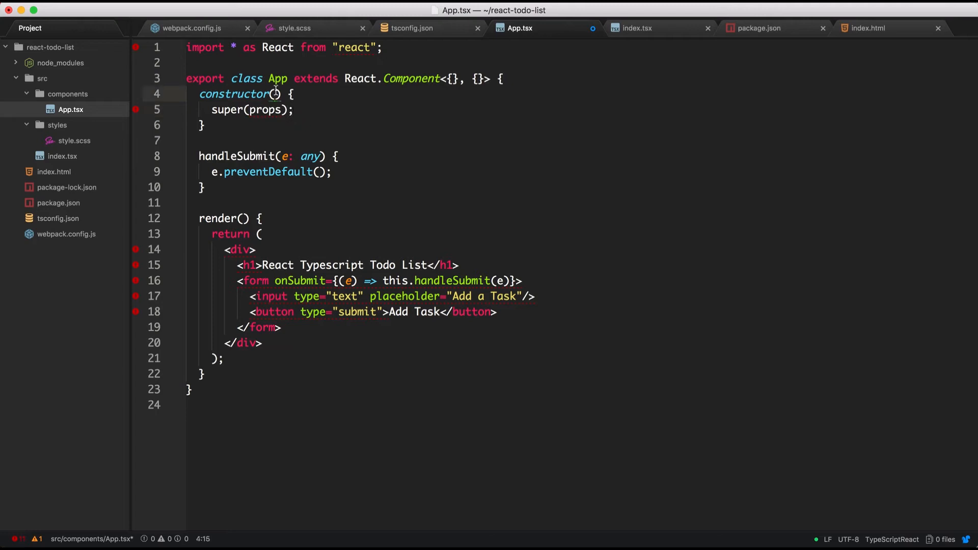
text(props: any)
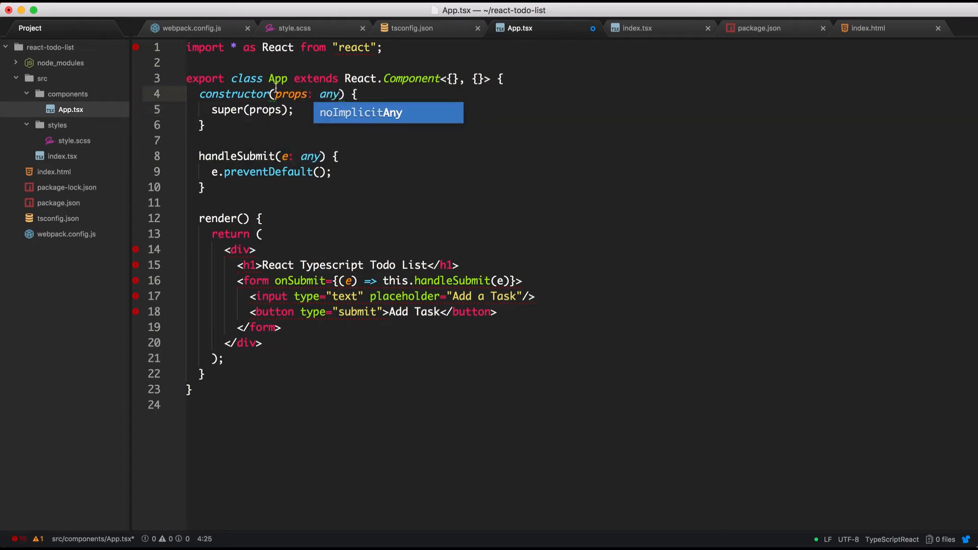
key(Backspace)
text({})
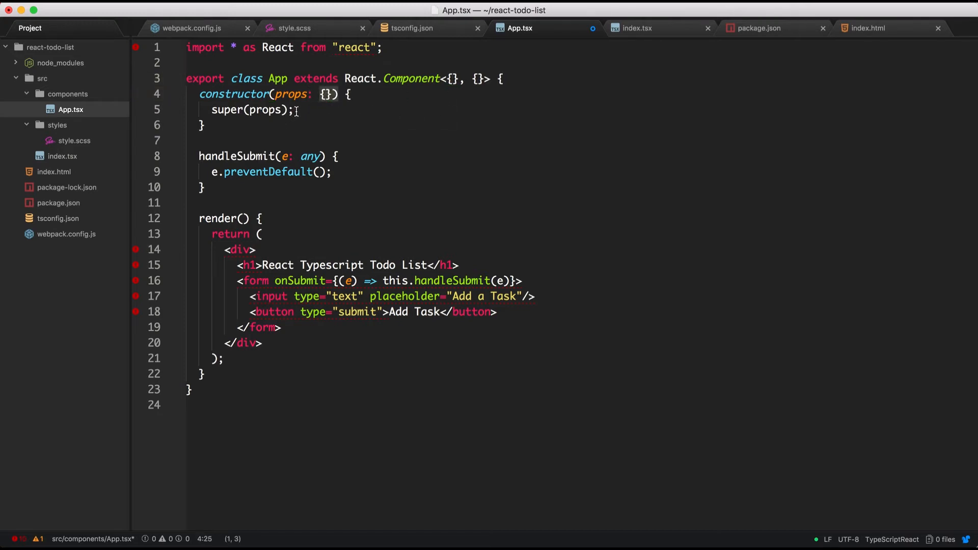
Initialise this.state in the constructor with currentTask: "" and tasks: [].
key(Enter)
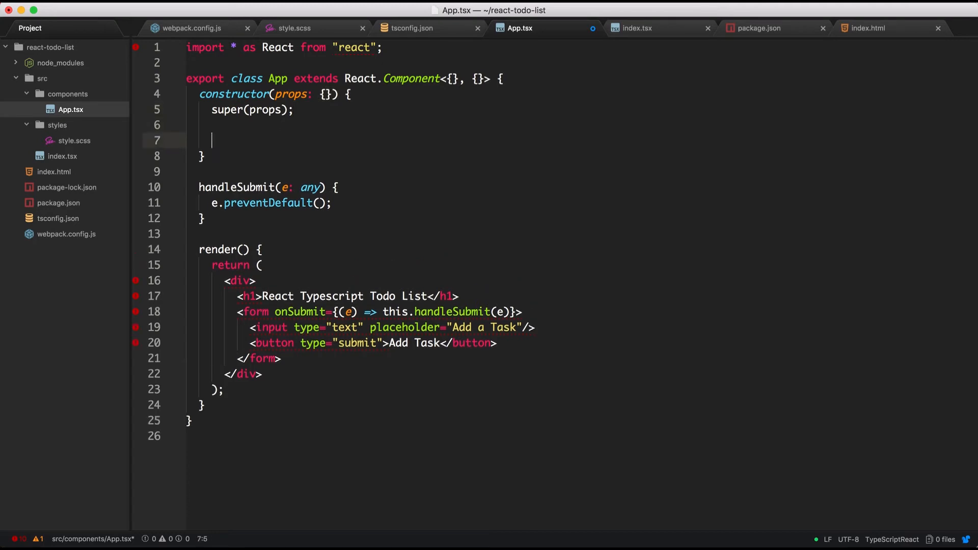
text(this.)
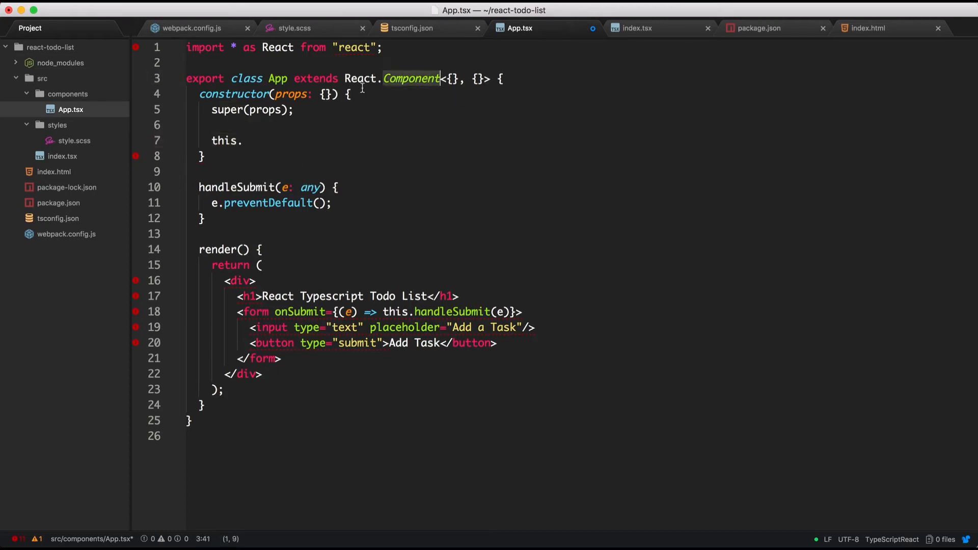
text(state = {)
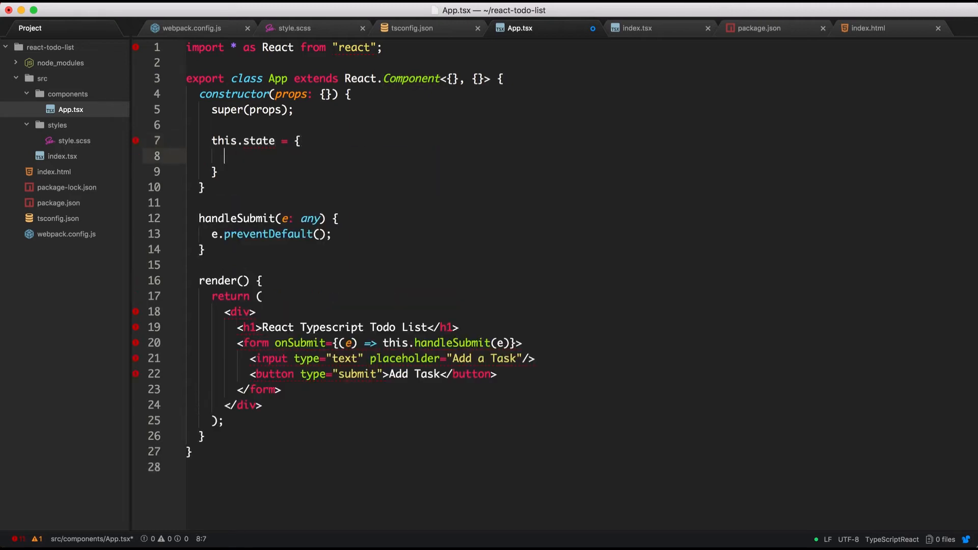
text(currentTas)
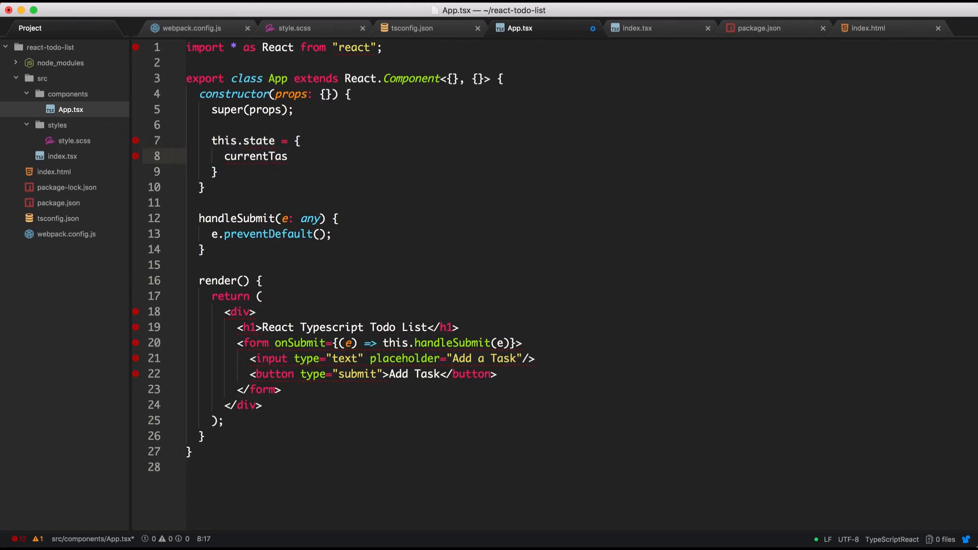
text(k:)
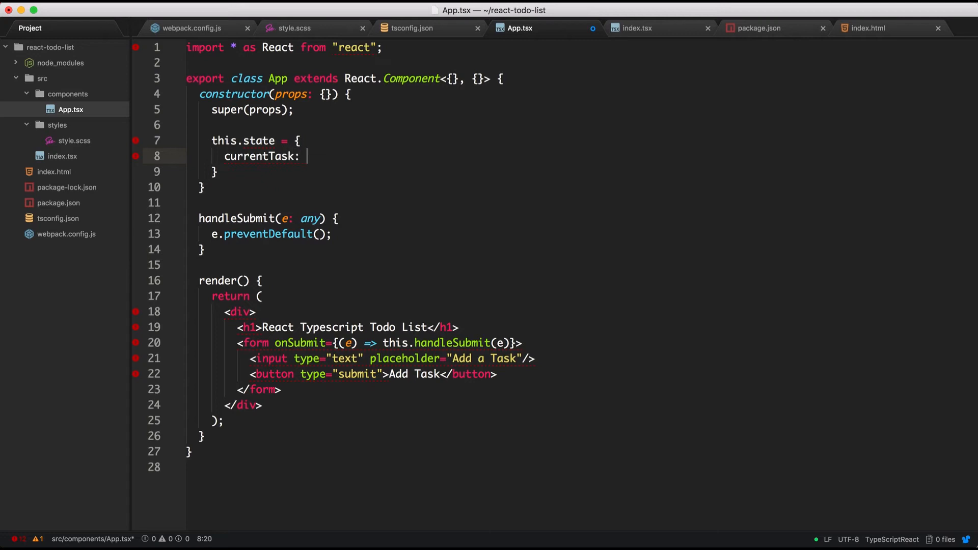
text("",)
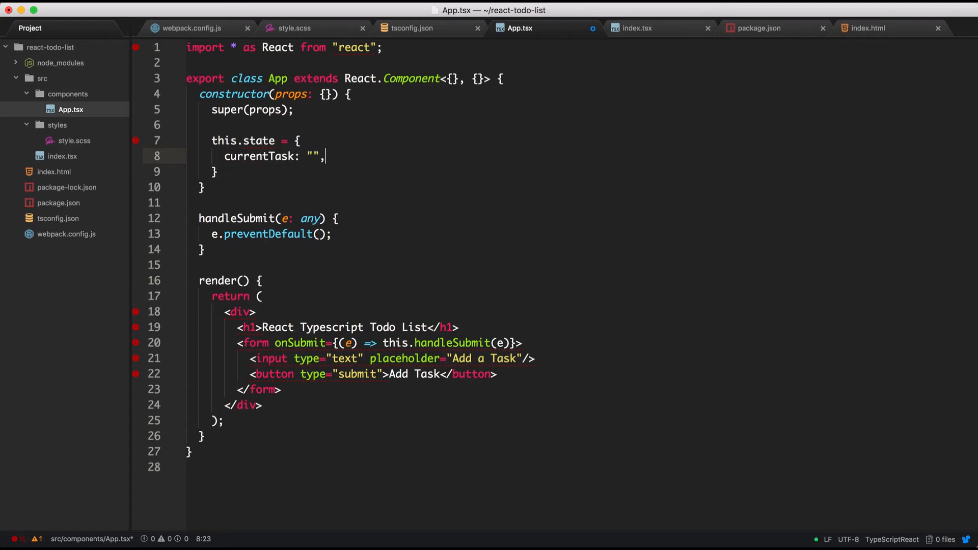
text(tasks: [)
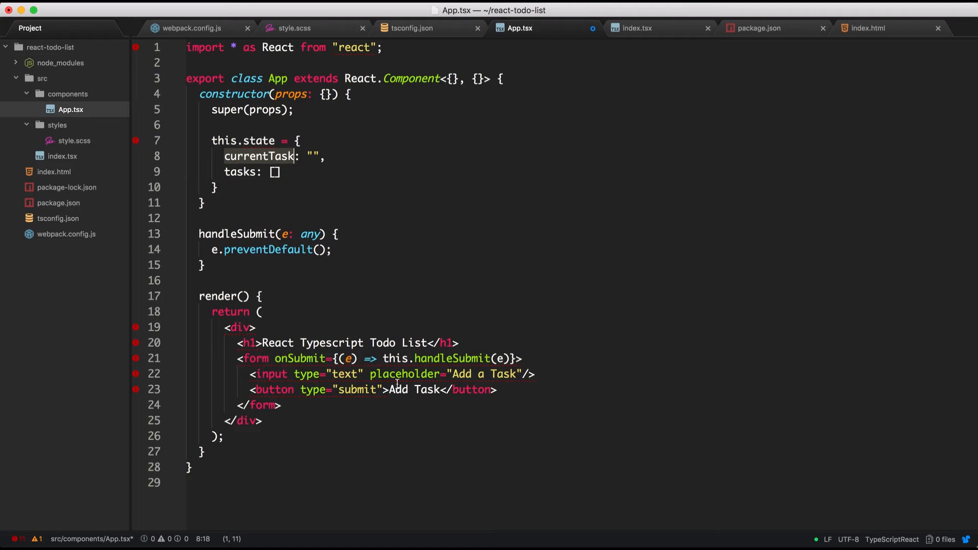
mouse_move(383, 325)
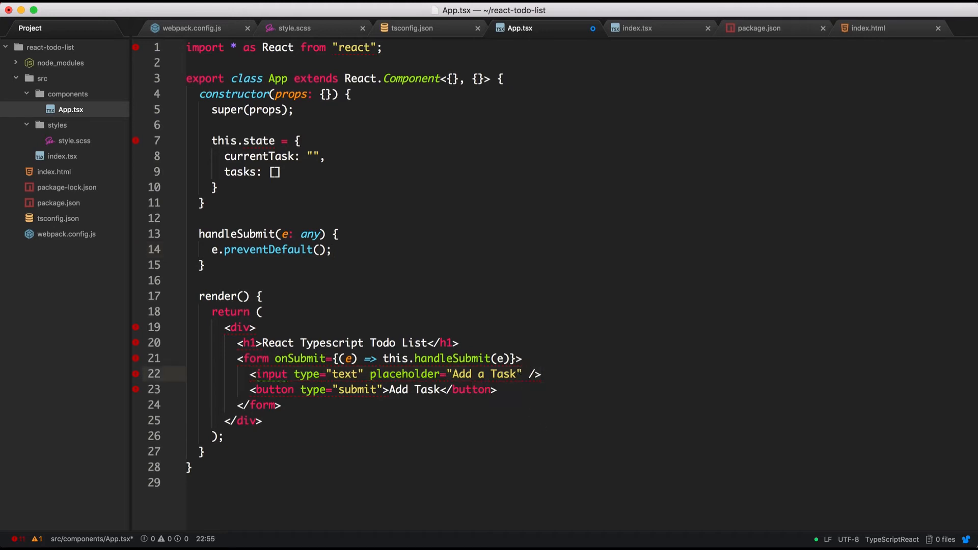
Give the input onChange={e => this.setState({ currentTask: e.target.value })}.
text(onChange)
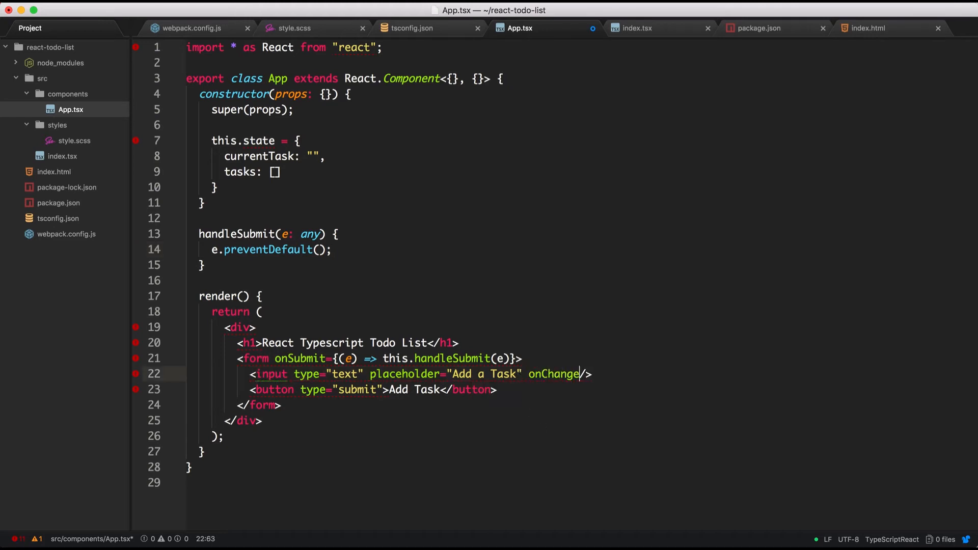
text(="")
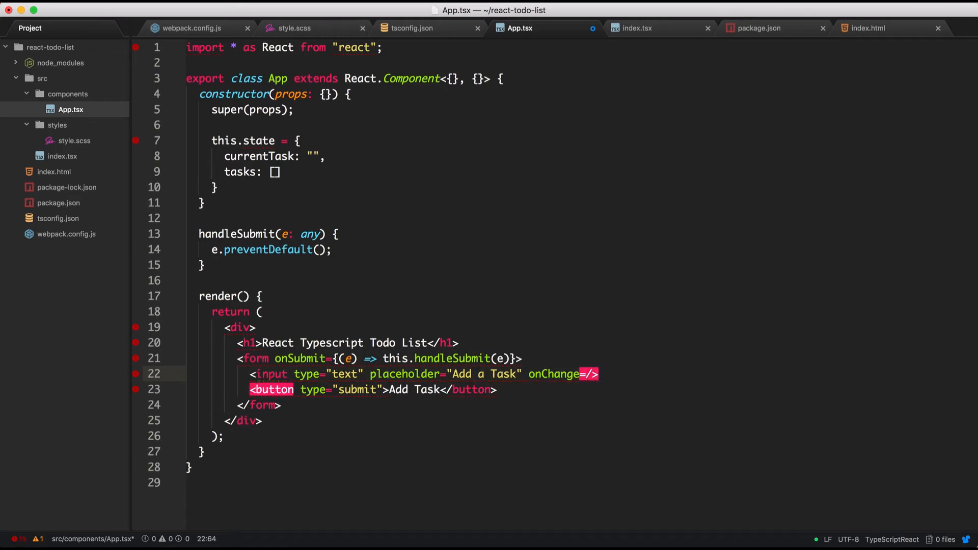
text({() =>)
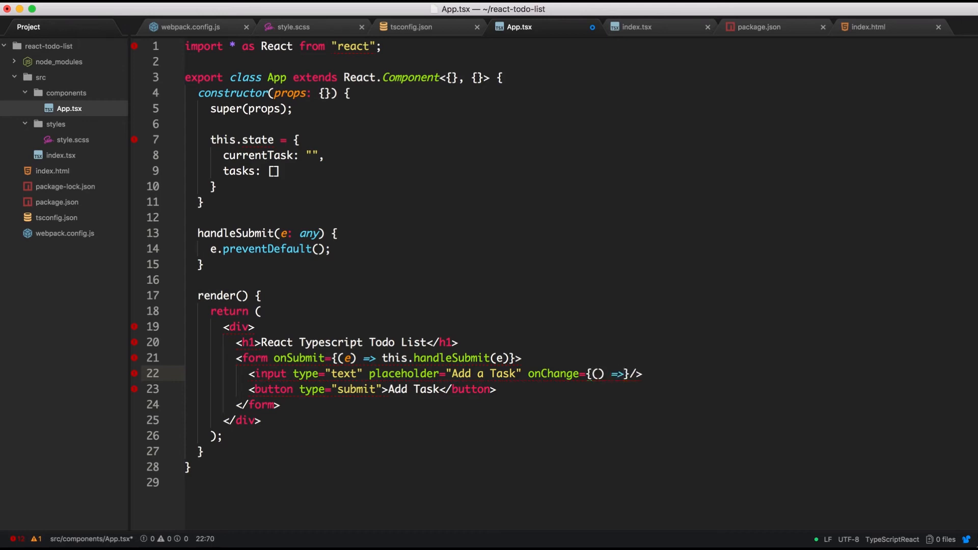
text(thi)
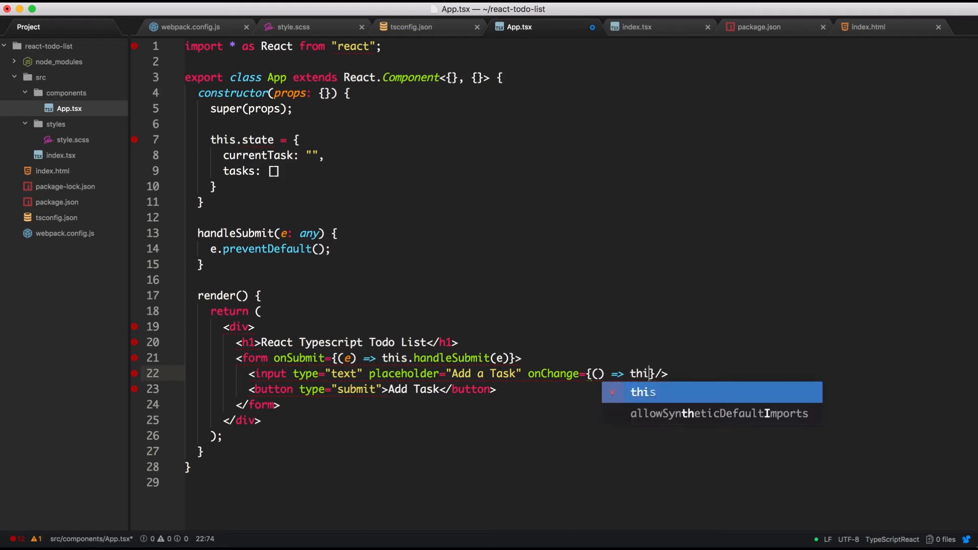
text(s.set)
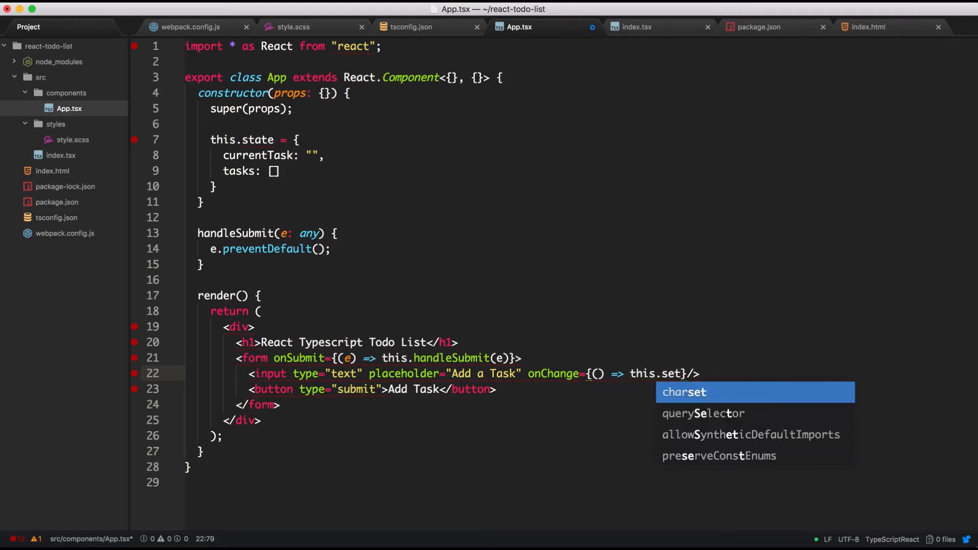
text(Stat)
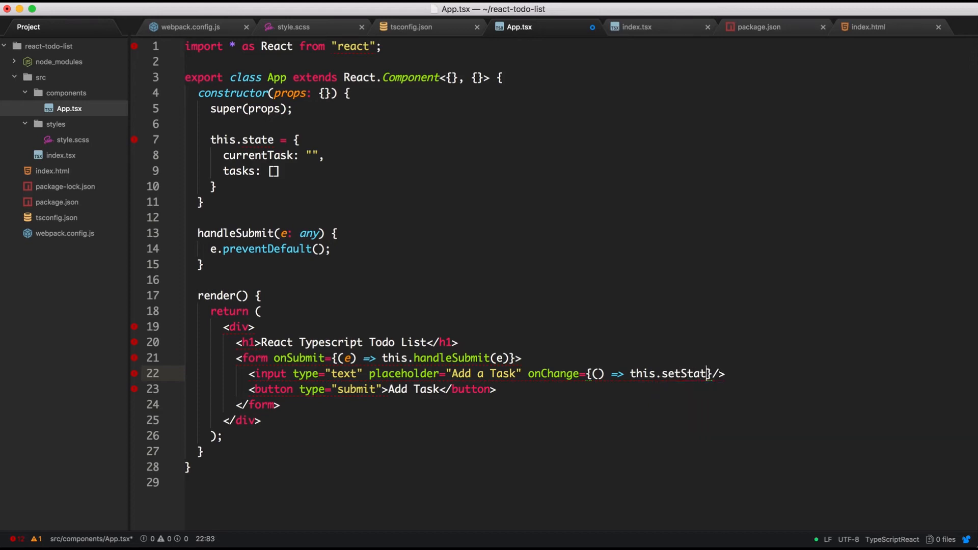
text(e)
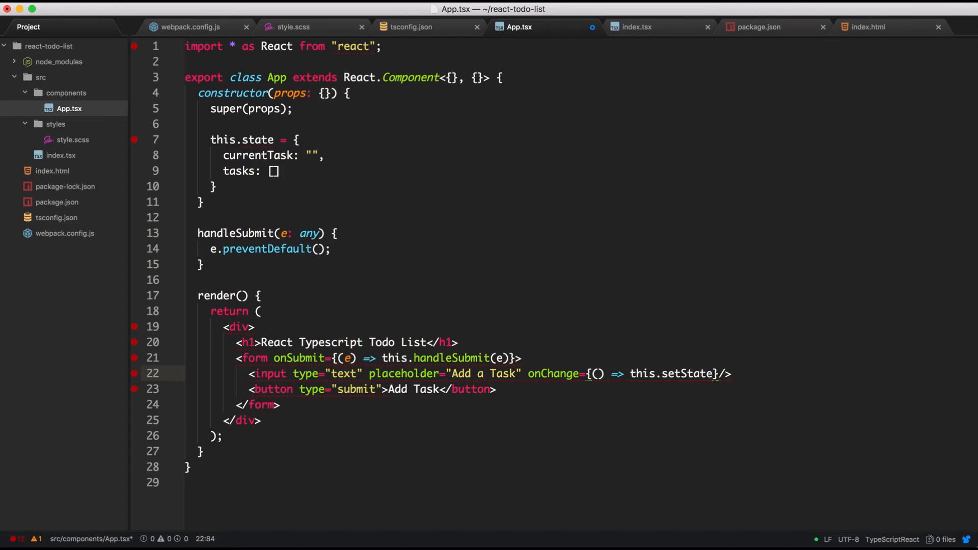
text(())
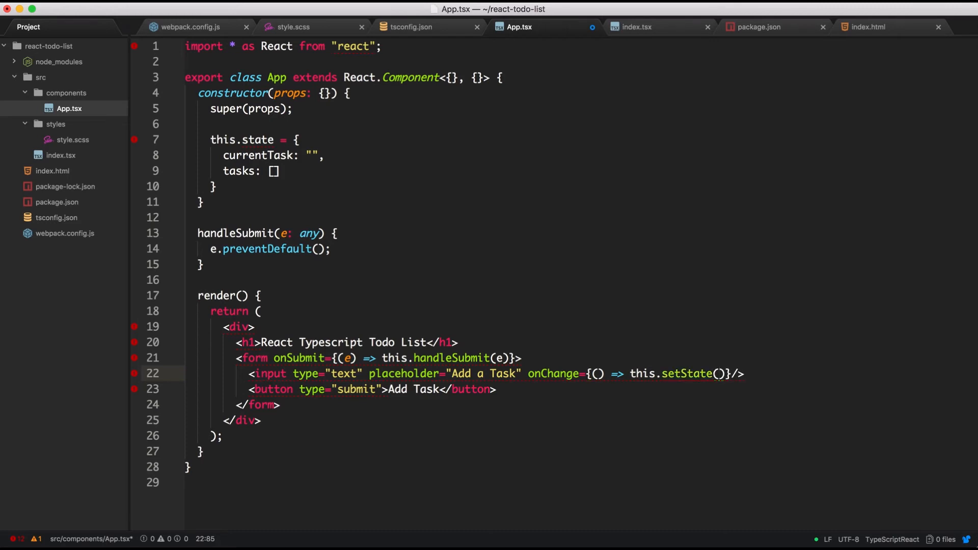
text({})
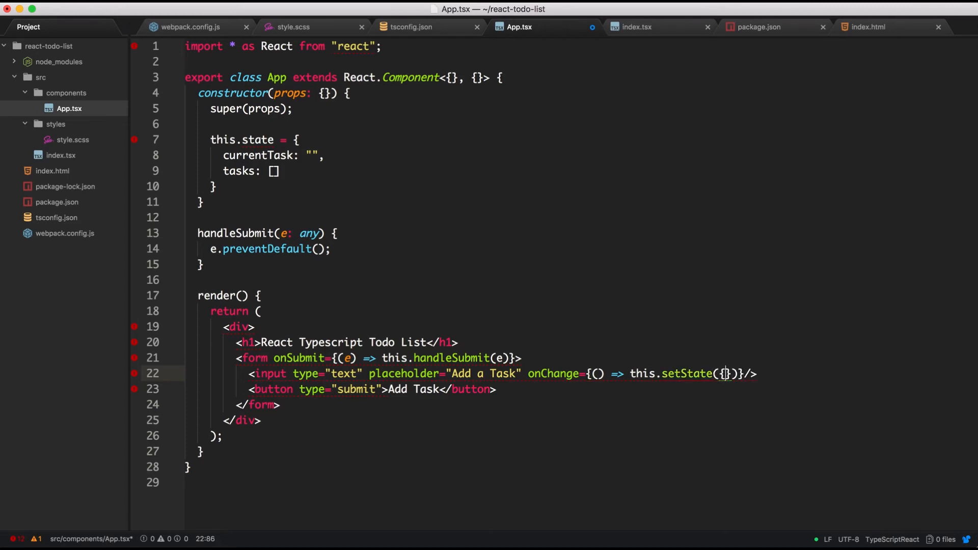
text(current)
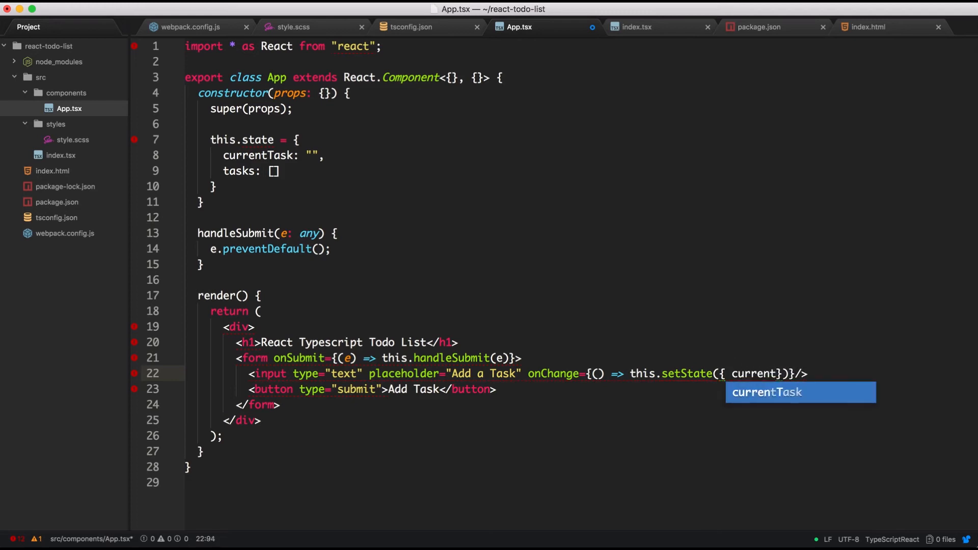
key(Tab)
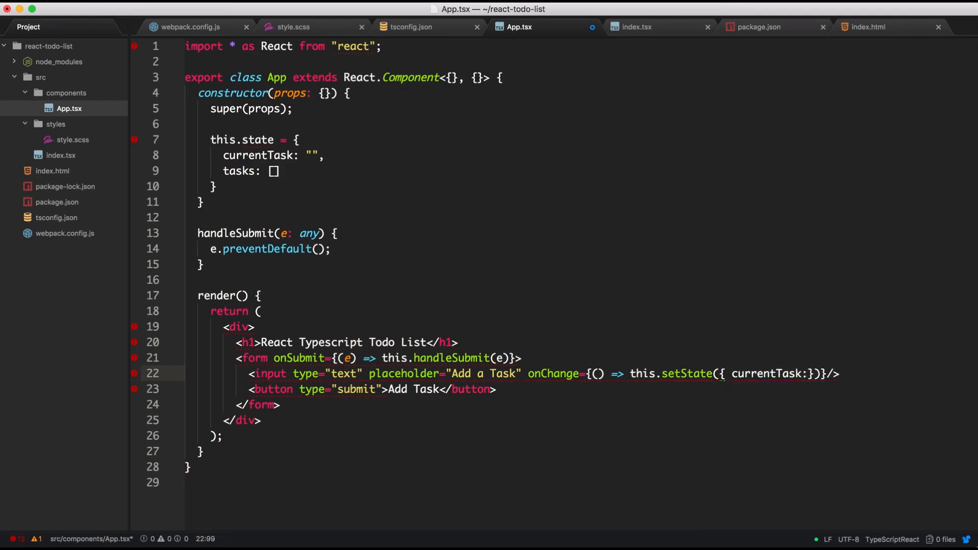
text(e.)
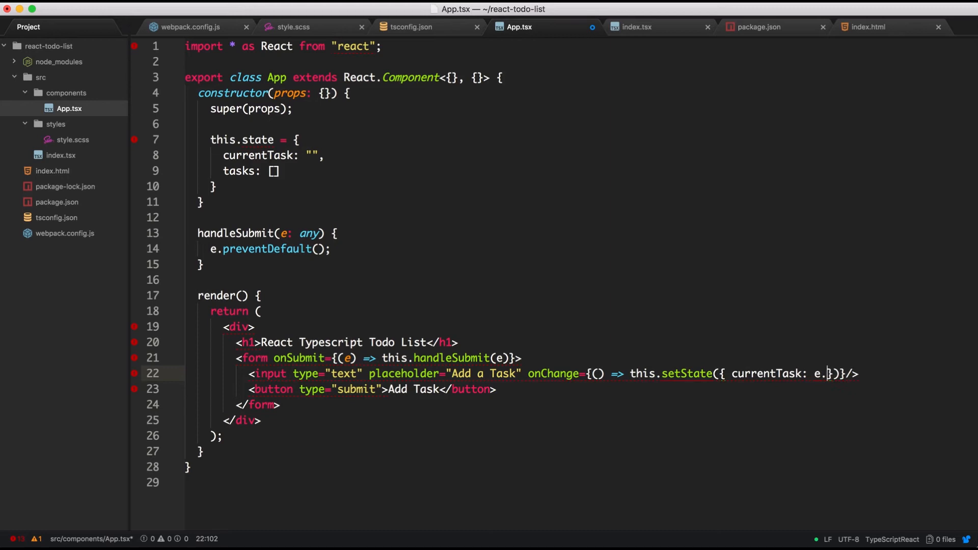
text(target.value)
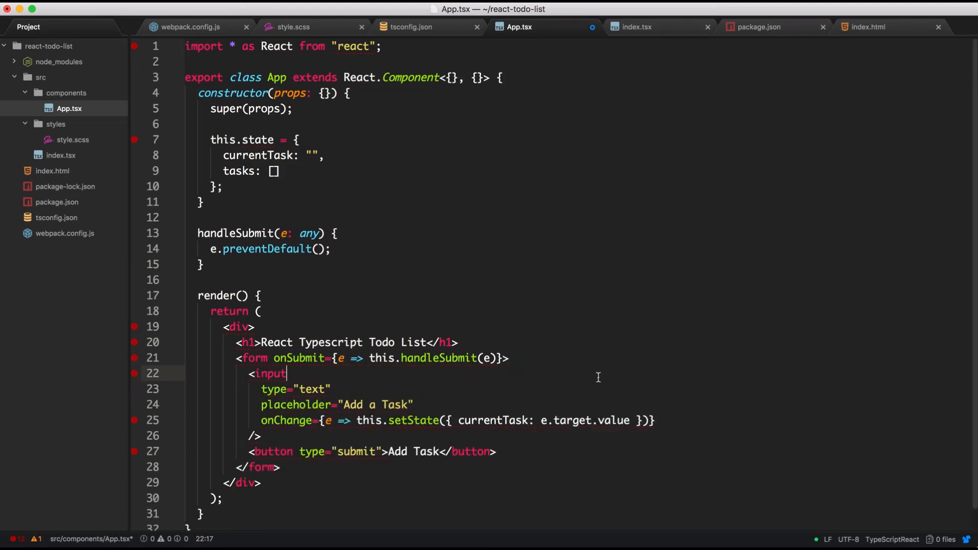
scroll(down, 3)
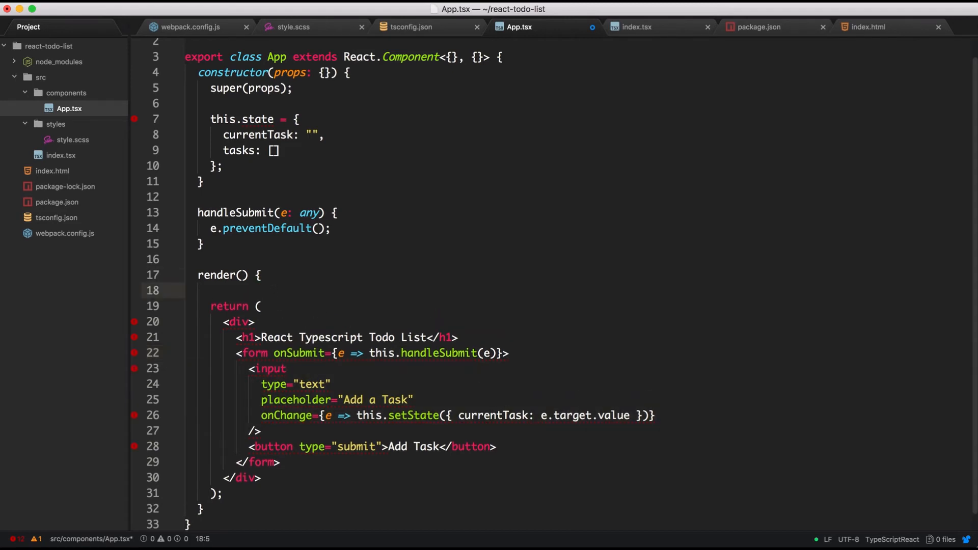
Add console.log(this.state); at the top of render() and move into the handleSubmit body.
text(console.log()
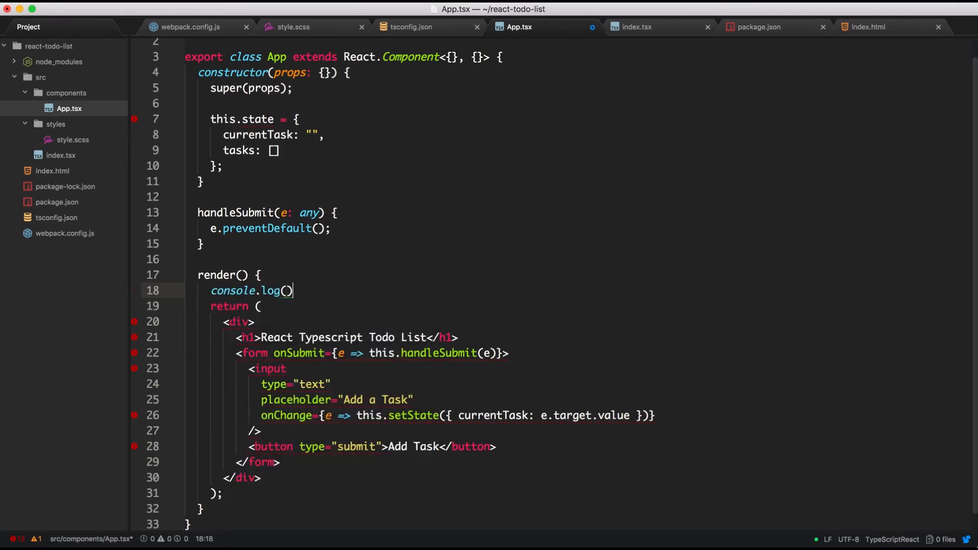
text(this.state)
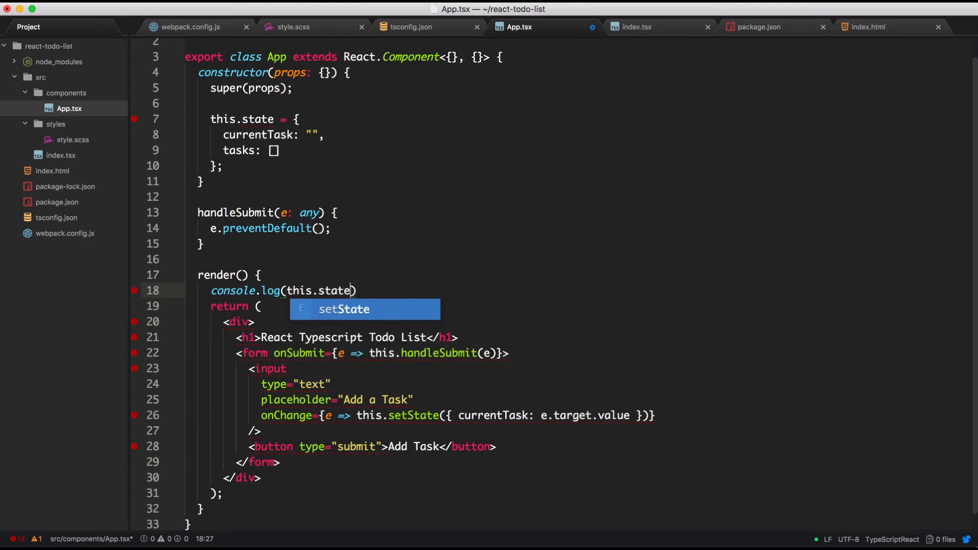
text(;)
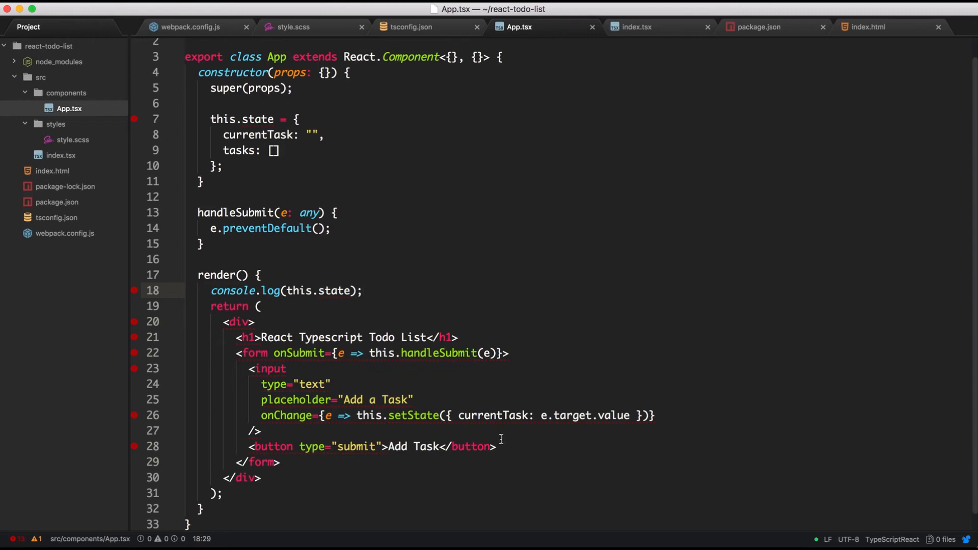
click(364, 290)
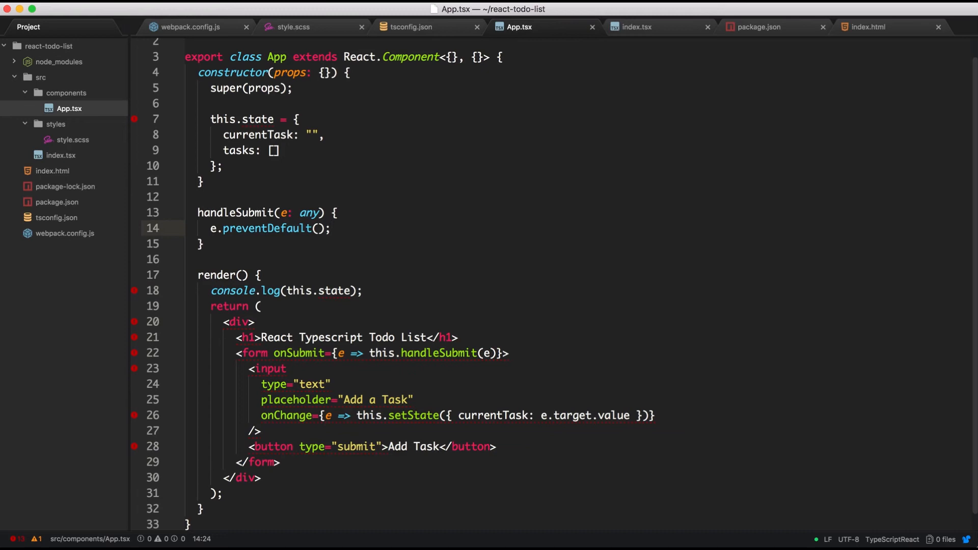
Call this.setState in handleSubmit, clearing currentTask to an empty string.
text(this.)
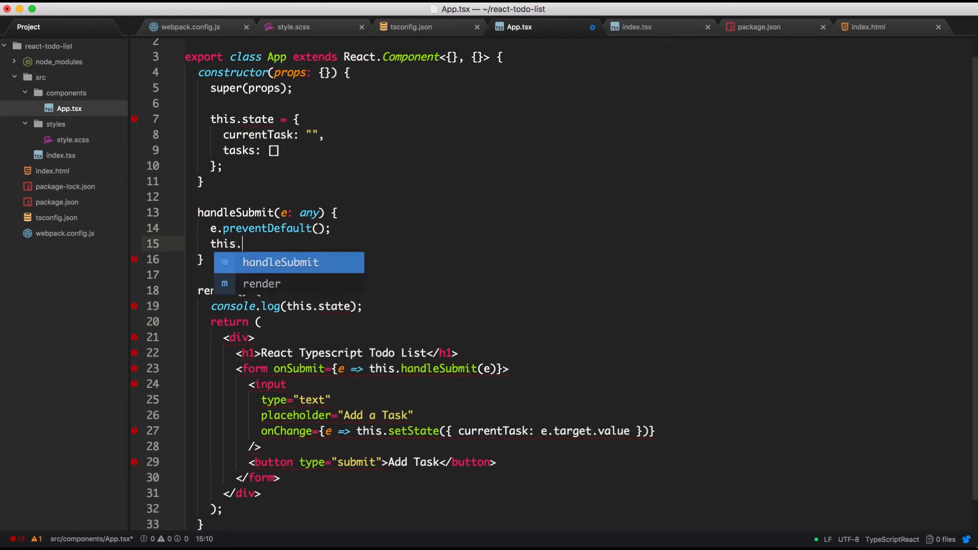
text(setState)
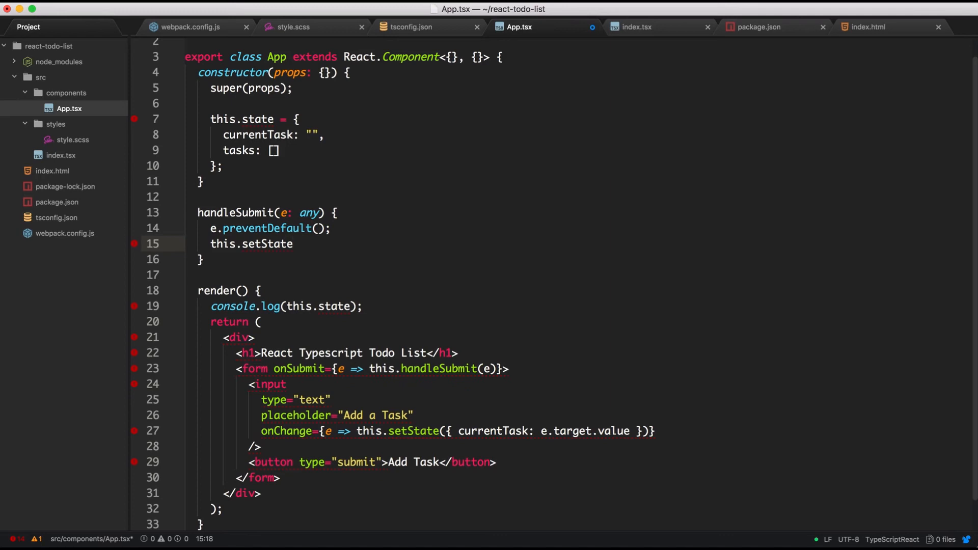
text(())
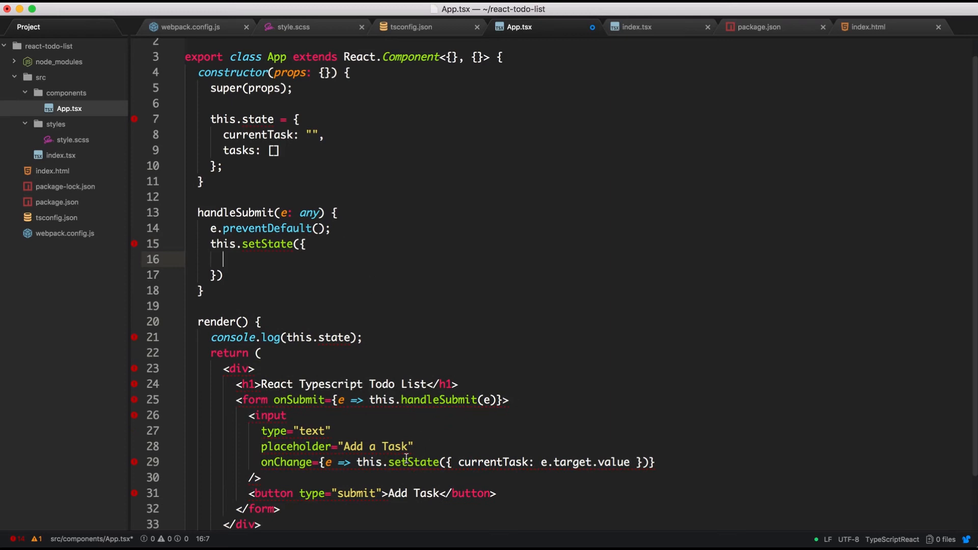
mouse_move(362, 365)
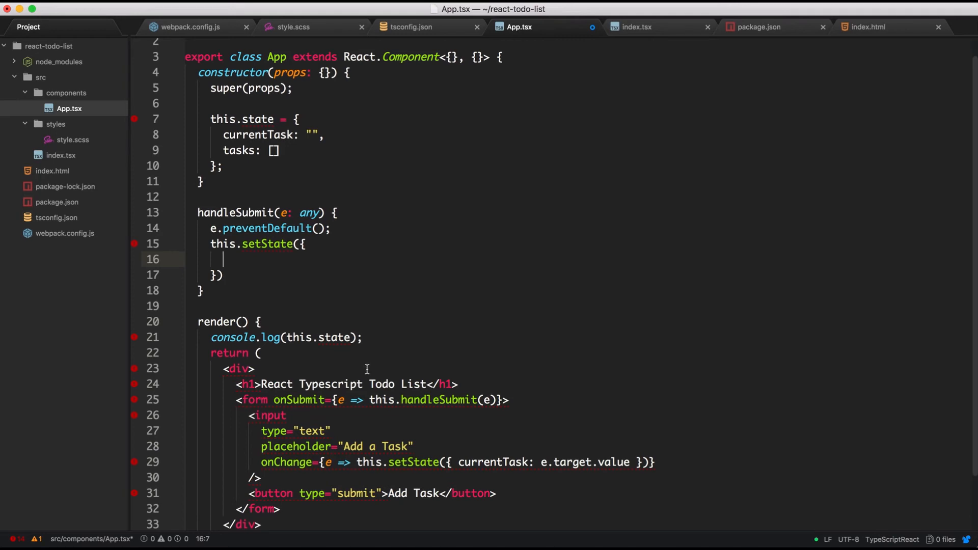
text(c)
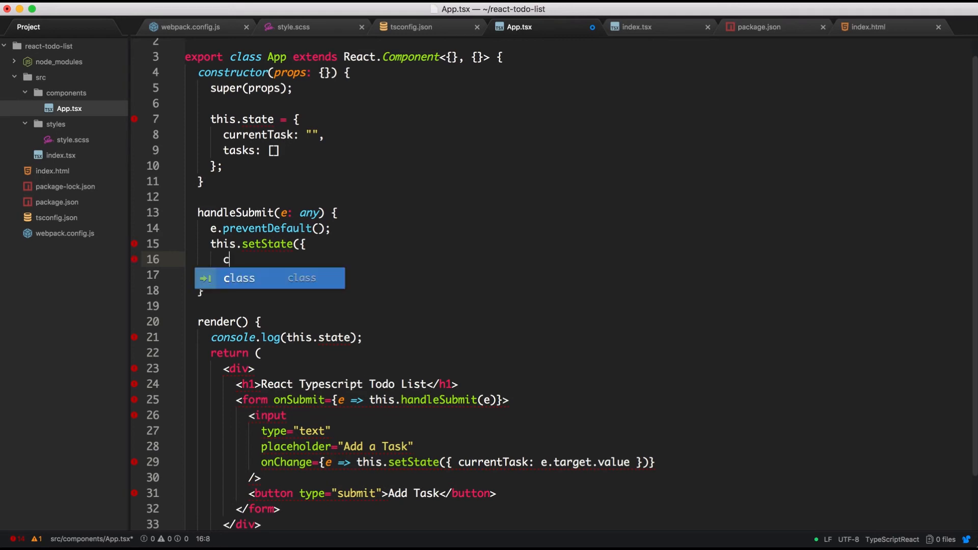
text(currentTask:)
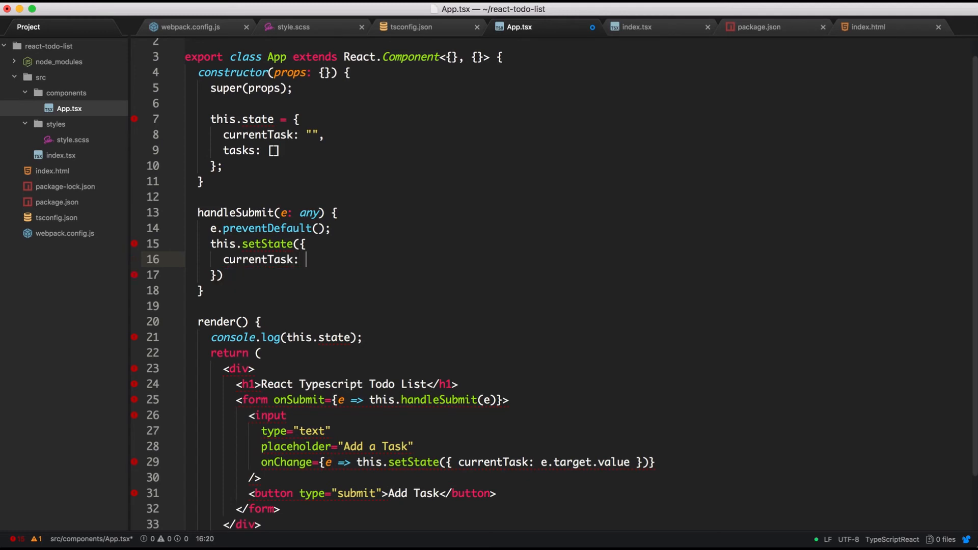
text("",)
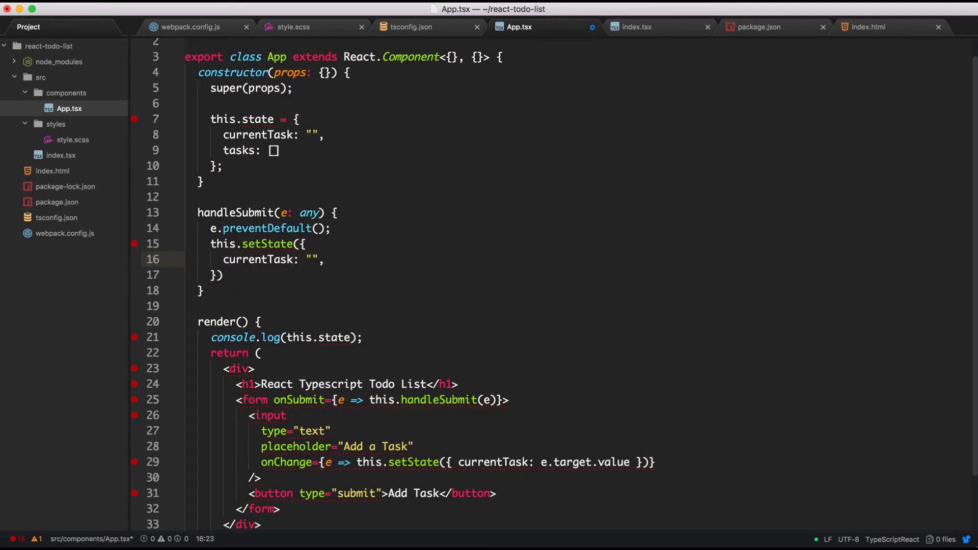
Start the tasks array by spreading ...this.state.tasks into it.
text(tasks:)
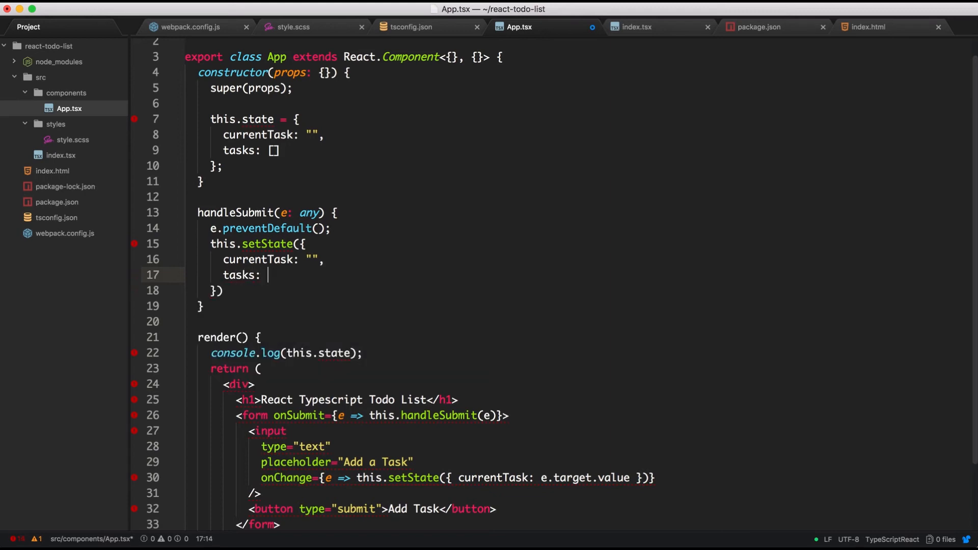
text([)
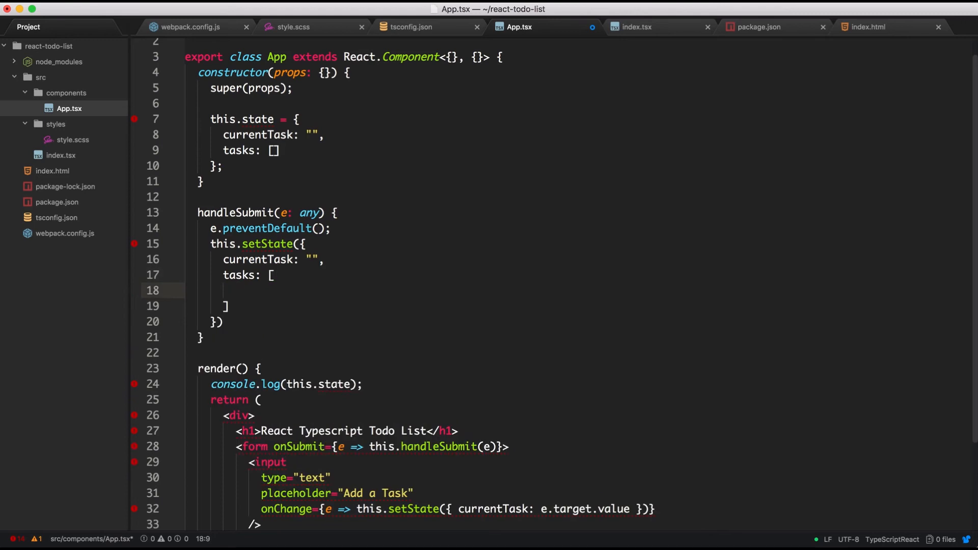
text(.)
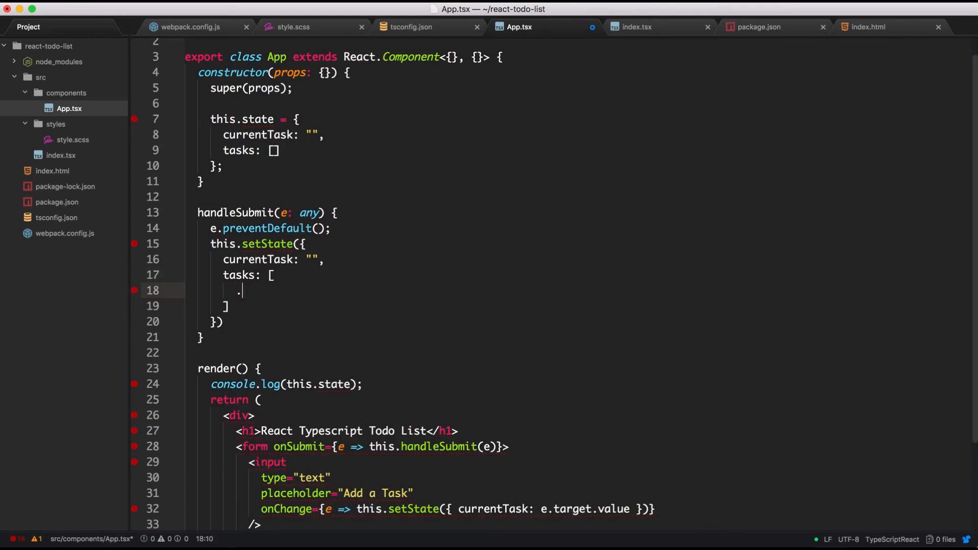
text(..)
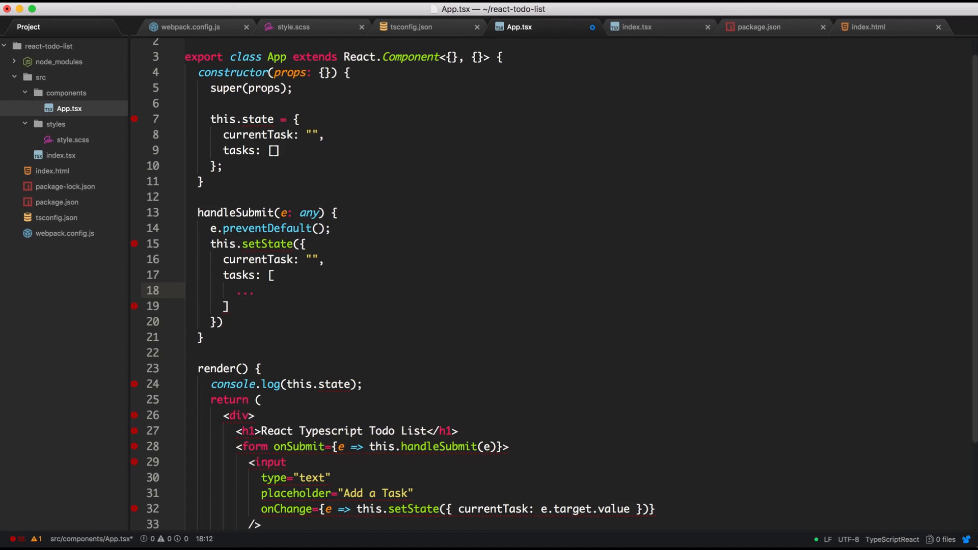
text(this)
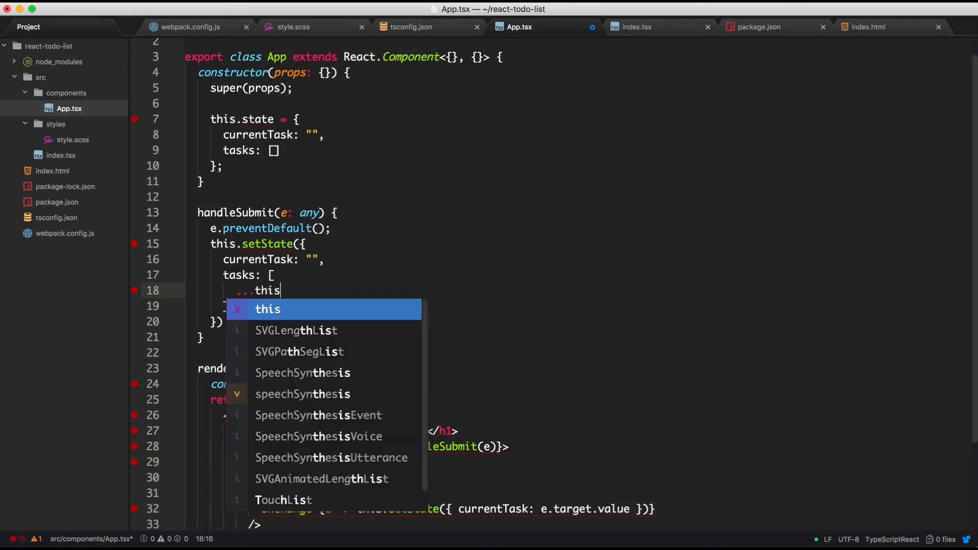
text(.state.)
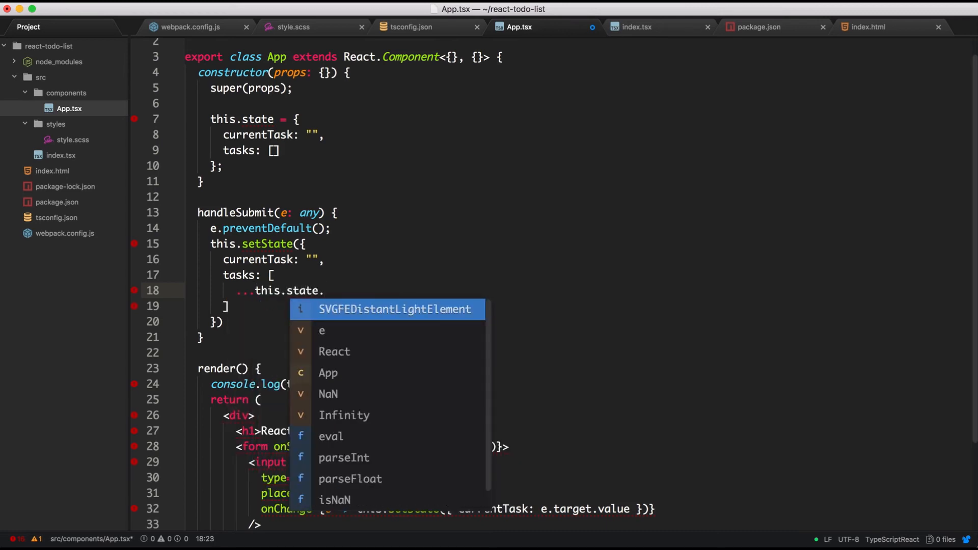
text(tasks)
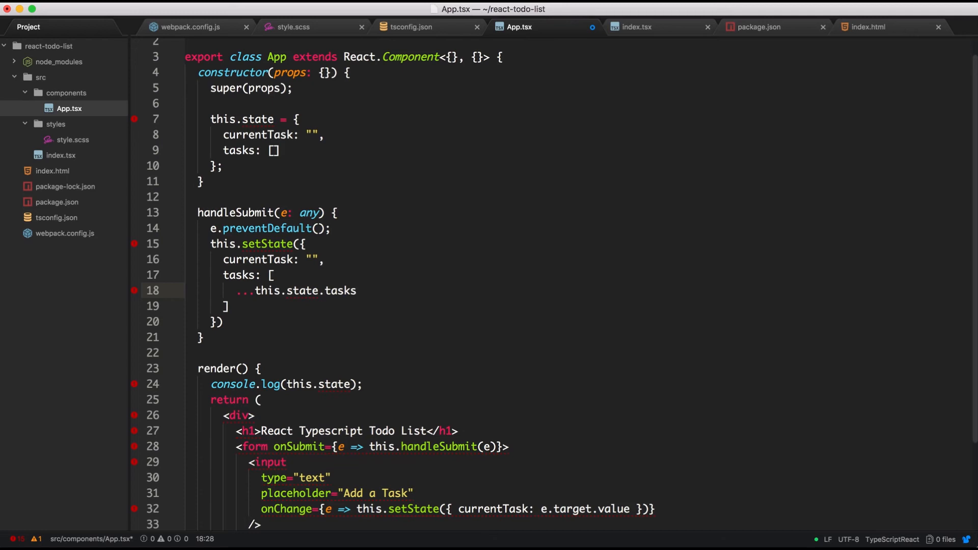
text(,)
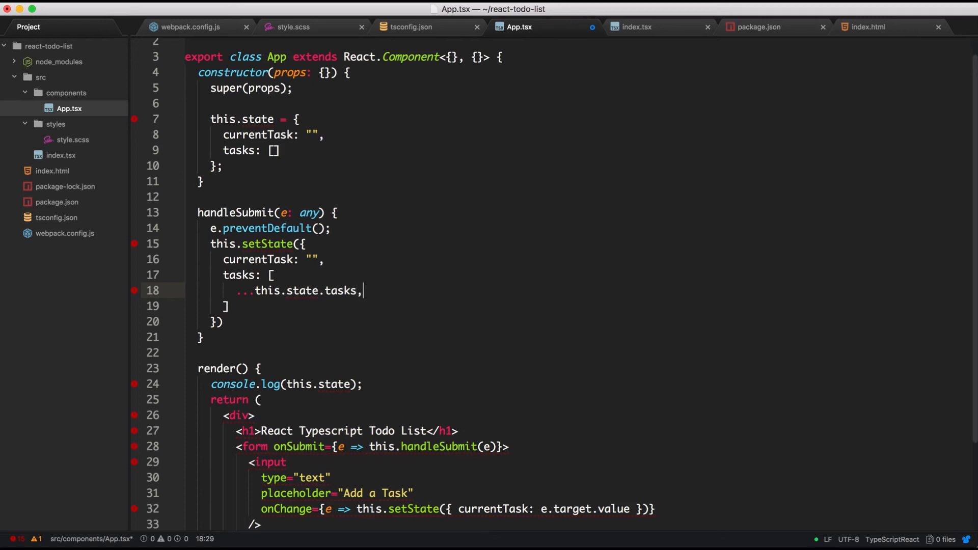
Append this.state.currentTask as the new array element, accepting the autocomplete.
key(enter)
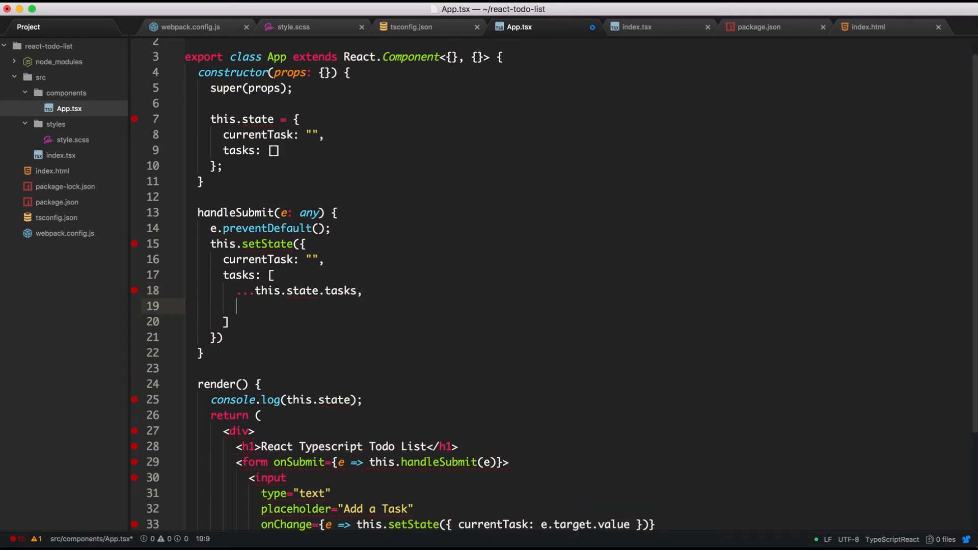
text(this.s)
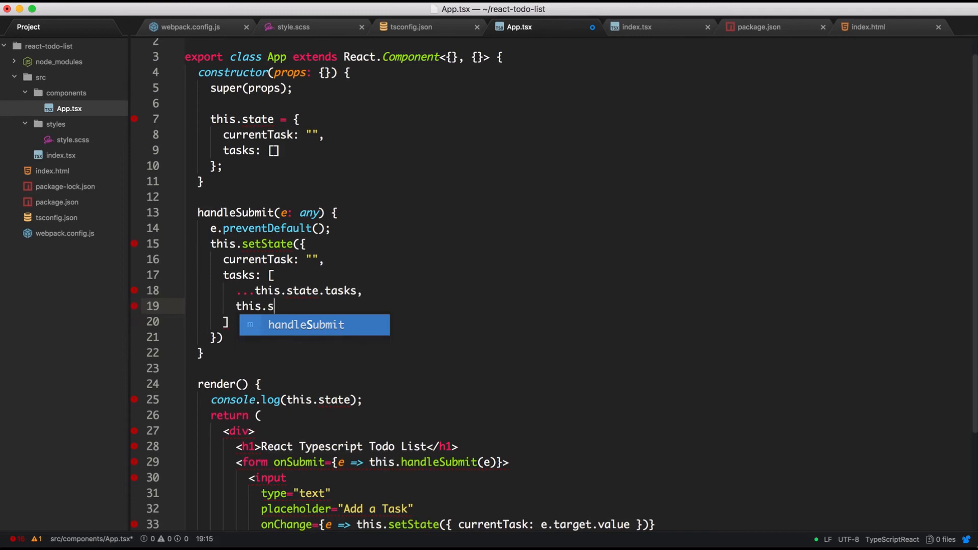
text(tate.curren)
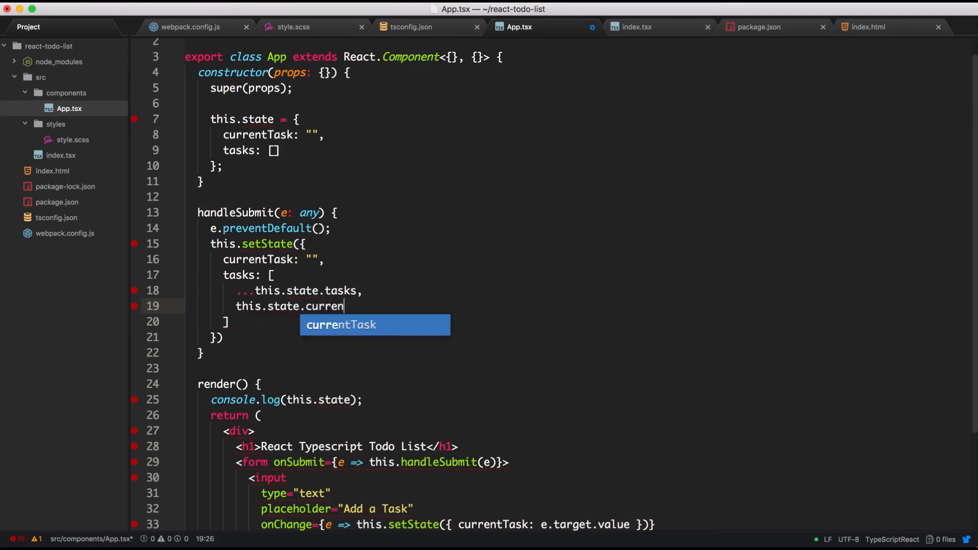
key(Tab)
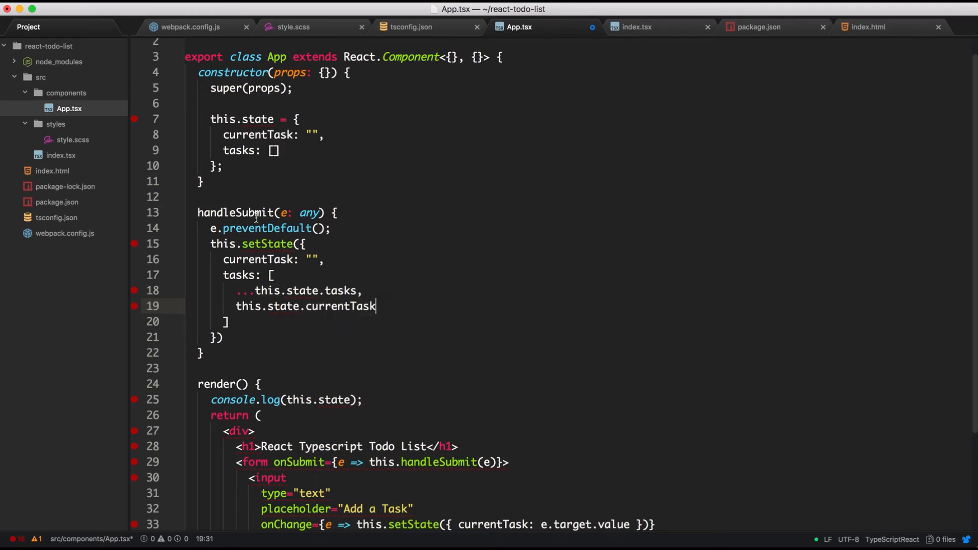
mouse_move(255, 184)
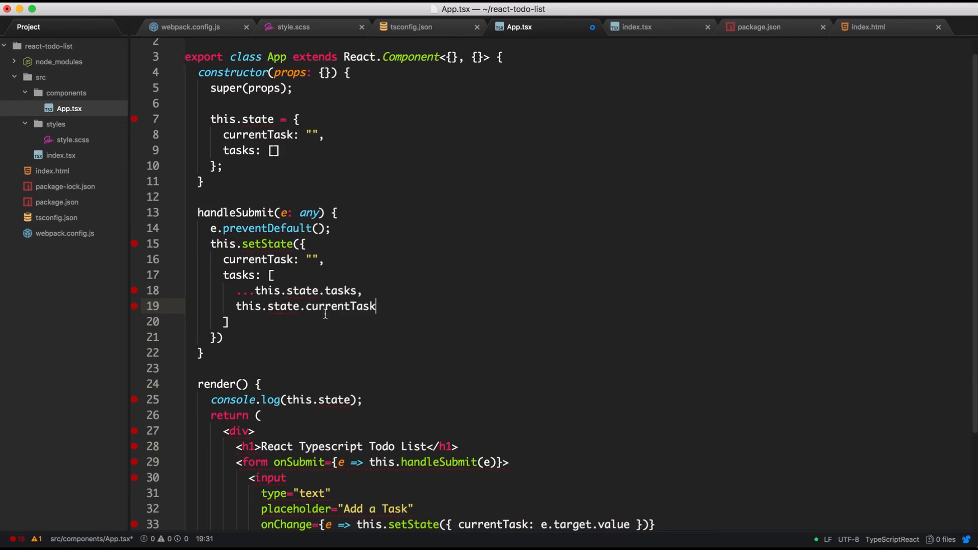
scroll(down, 3)
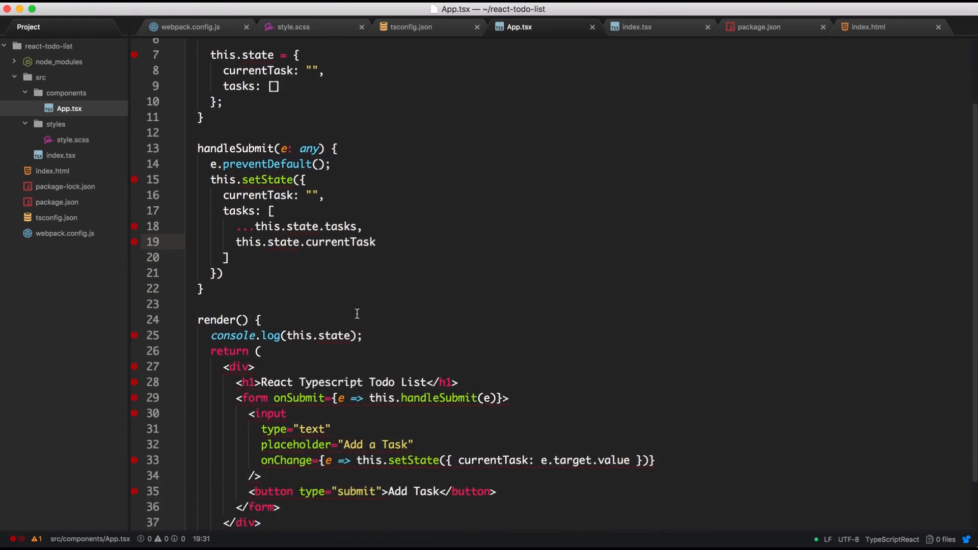
Switch to the Terminal running yarn start to see the TS2339 errors for tasks and currentTask.
key(cmd+tab)
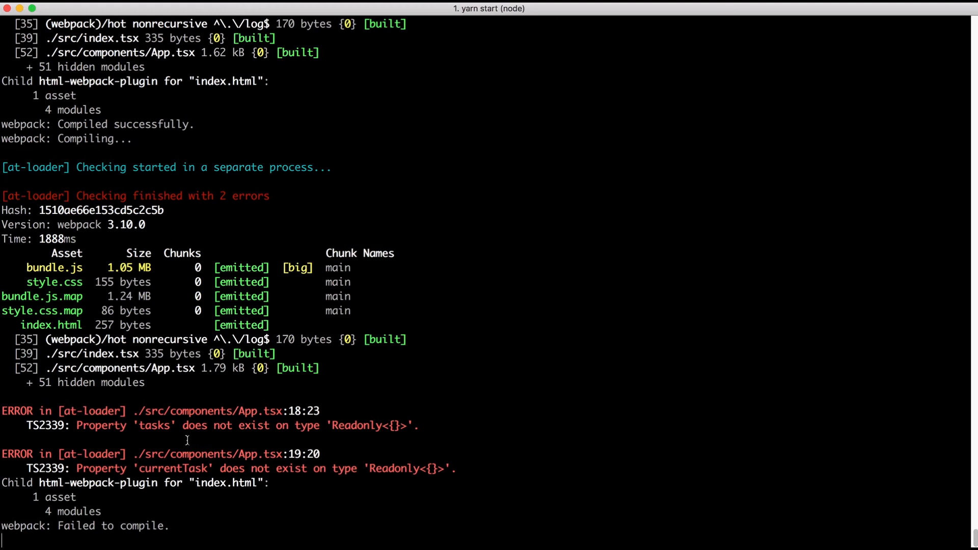
mouse_move(38, 426)
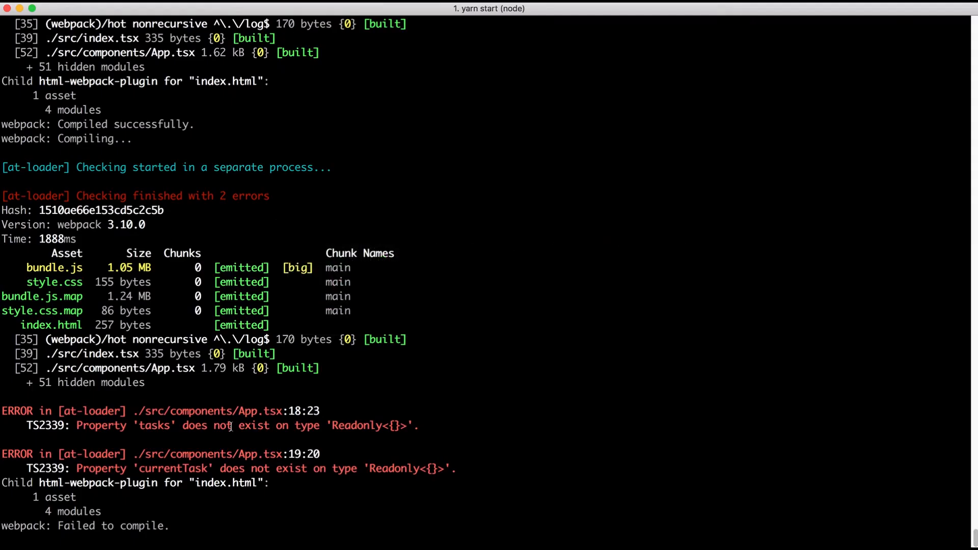
mouse_move(196, 451)
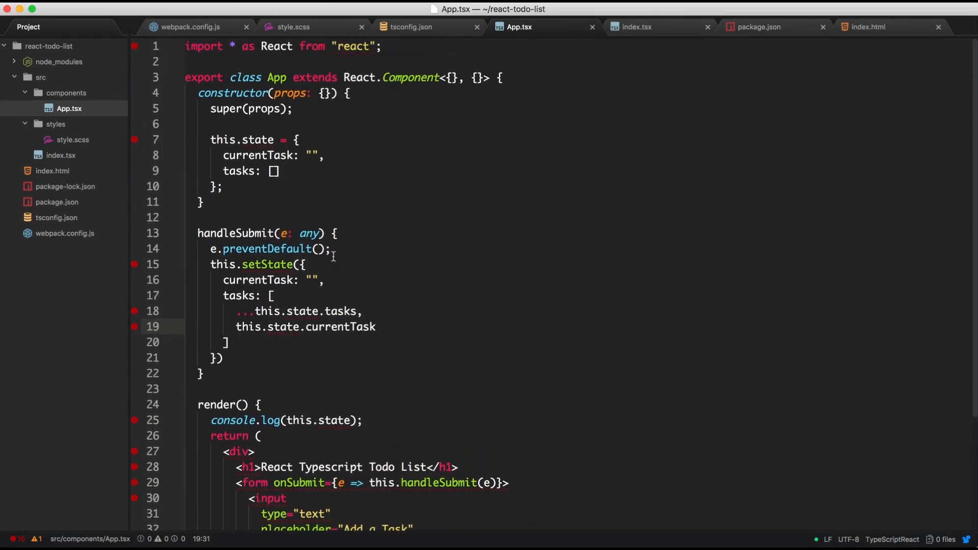
mouse_move(288, 326)
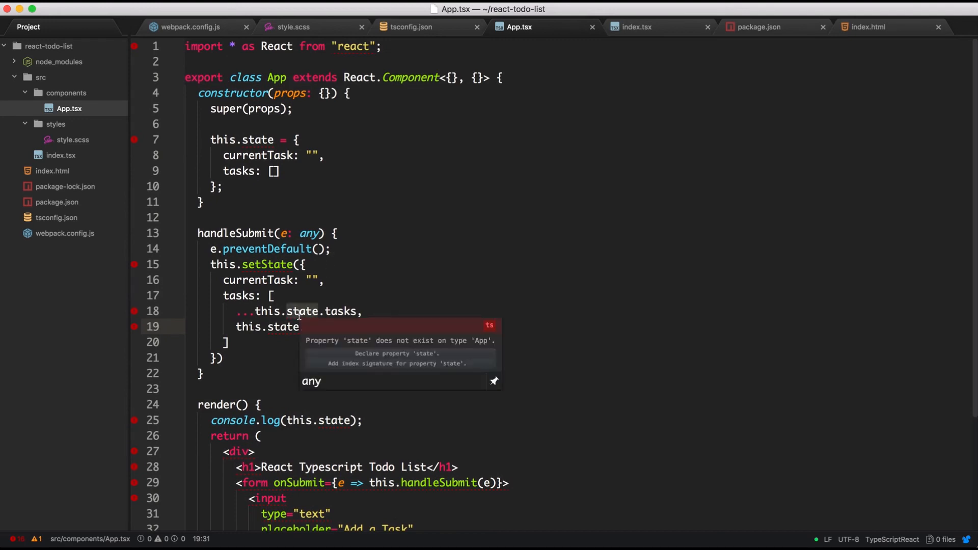
Complete .currentTask, inspect the this.state type error, and begin the component's state generic.
text(.currentTask)
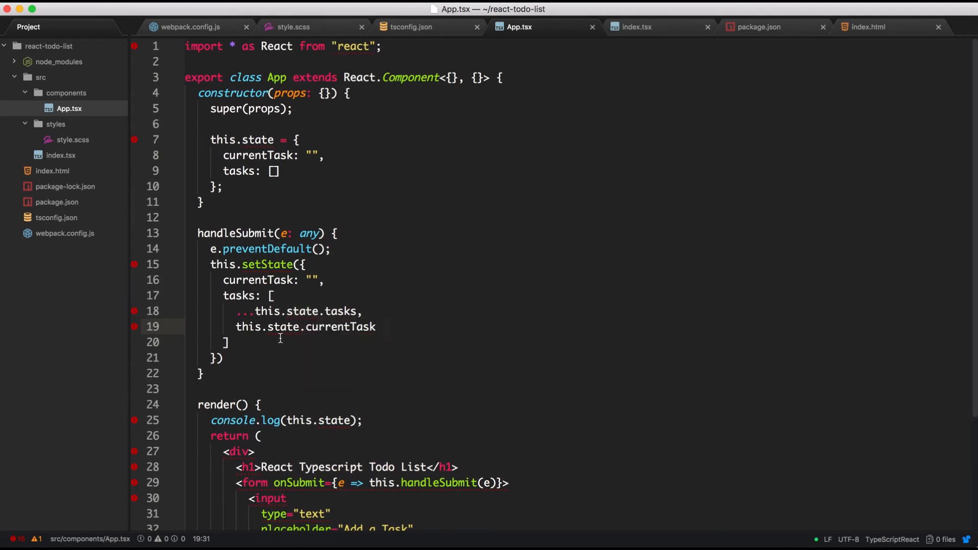
click(376, 326)
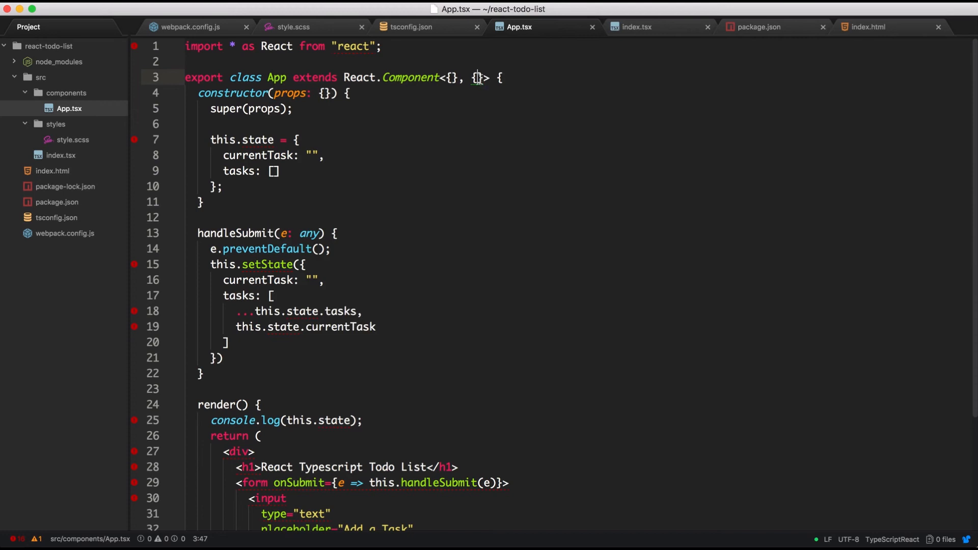
mouse_move(281, 124)
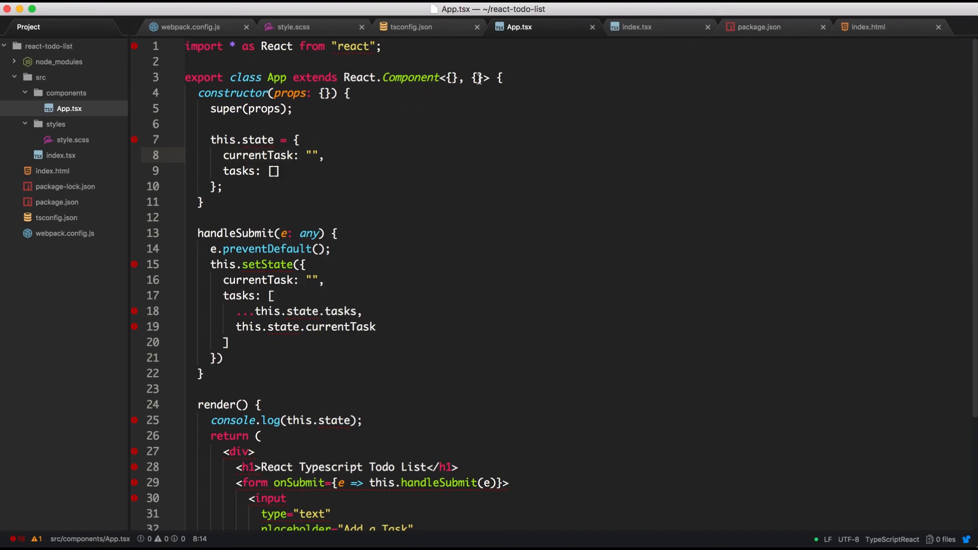
text(I)
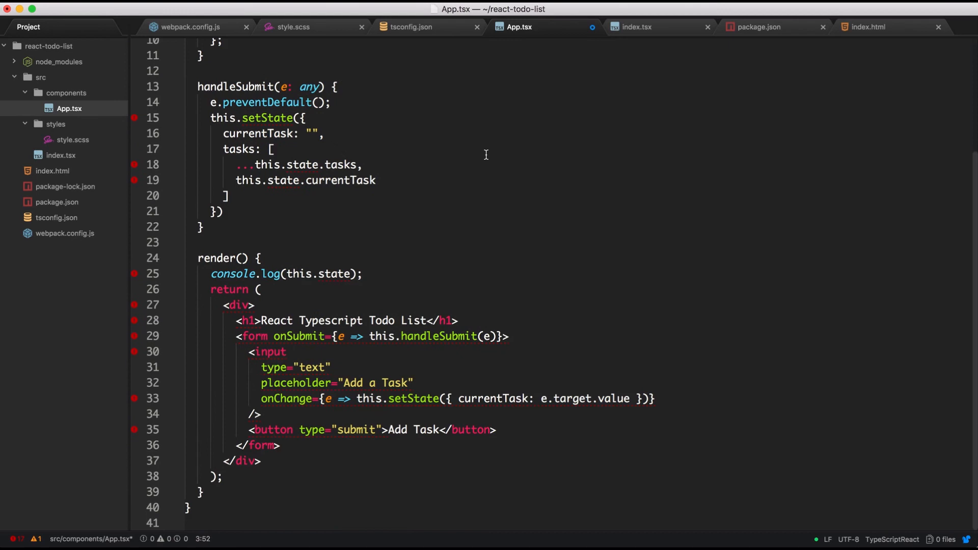
Make App extend React.Component<{}, IState> and start an IState interface below.
text(interface Name {)
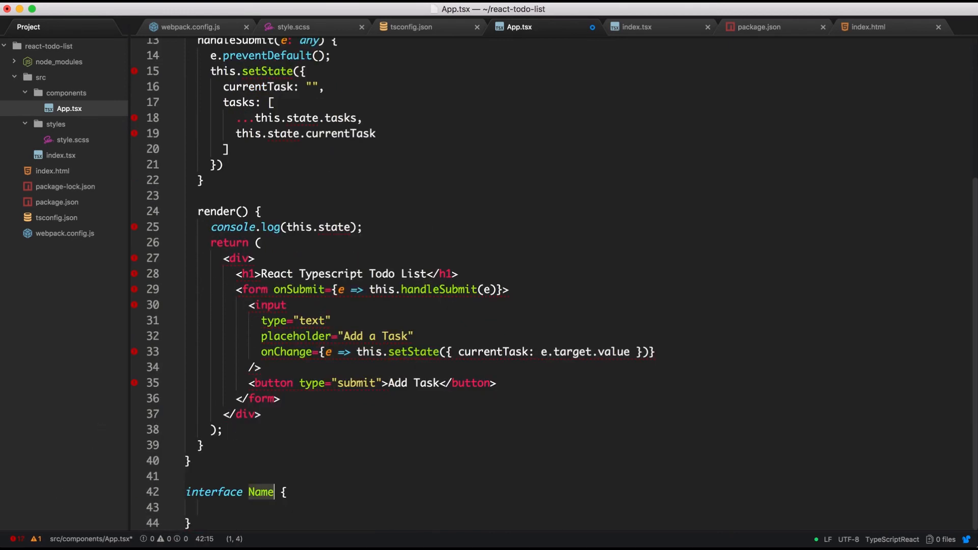
text(IState> {)
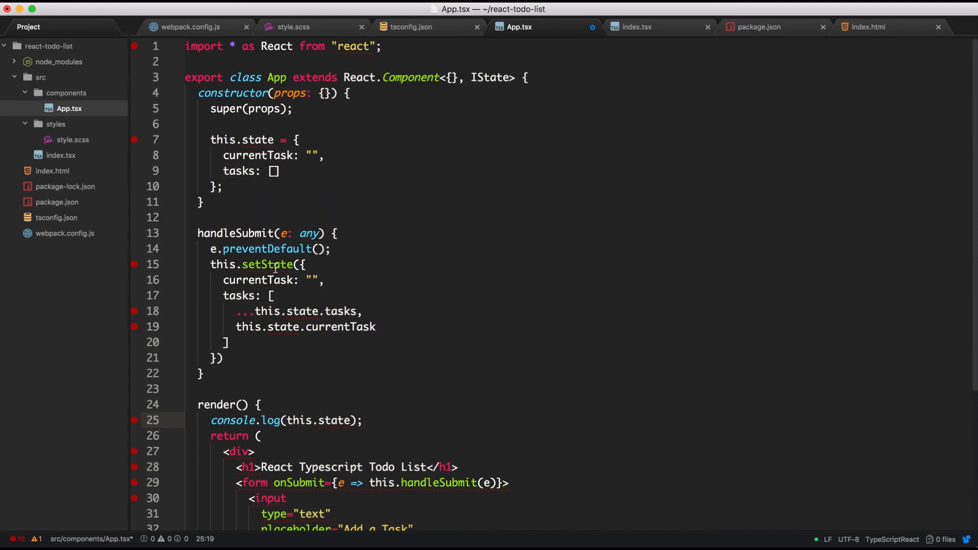
click(281, 155)
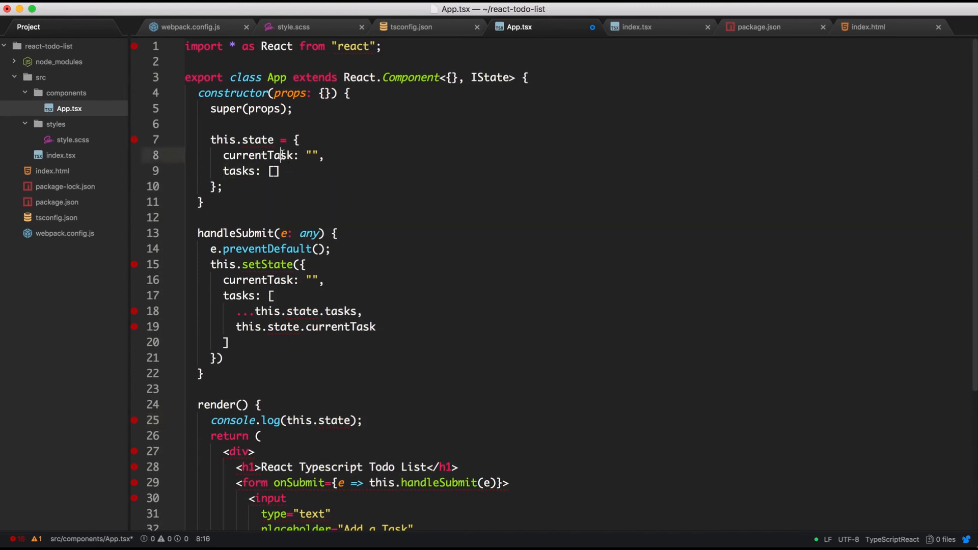
scroll(down, 3)
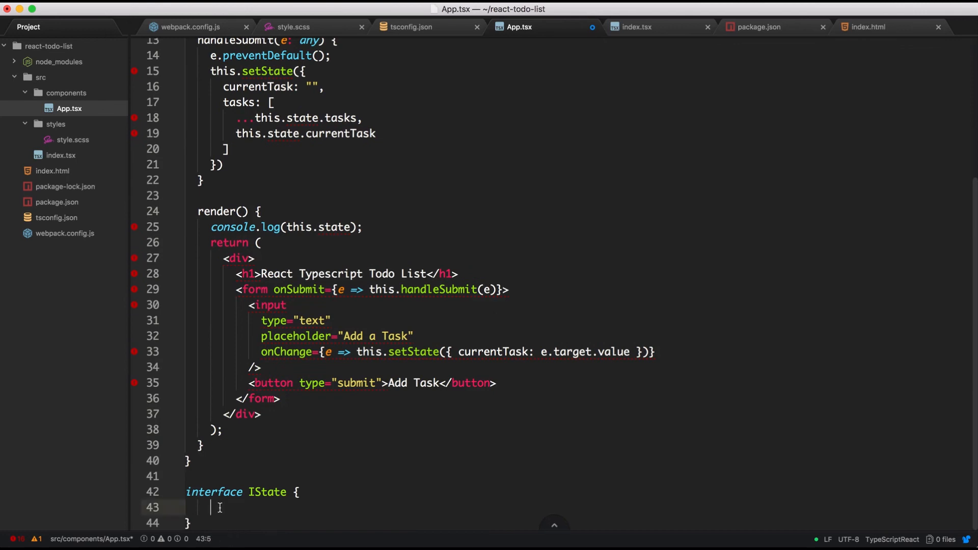
Declare currentTask: string; and tasts: Array<string>; in the IState interface.
text(currentTask:)
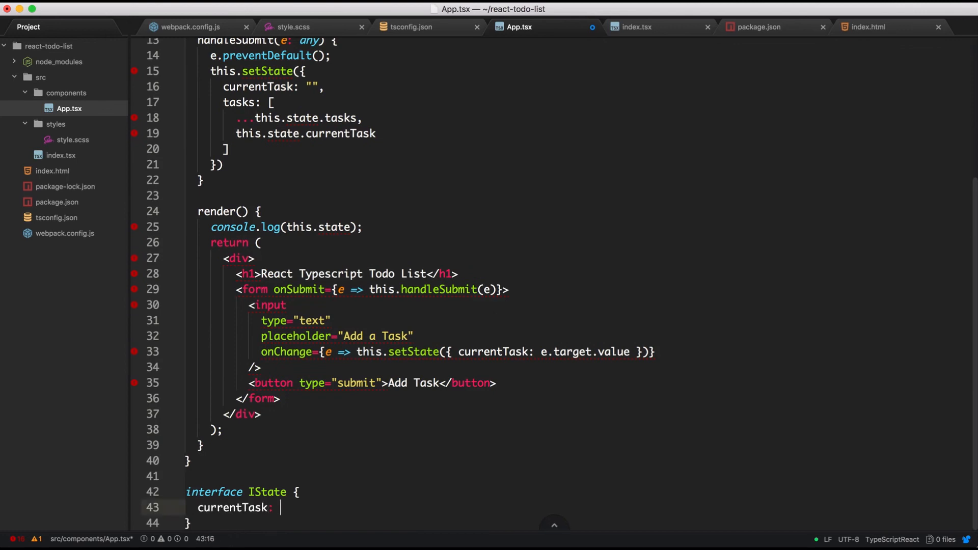
text(string;)
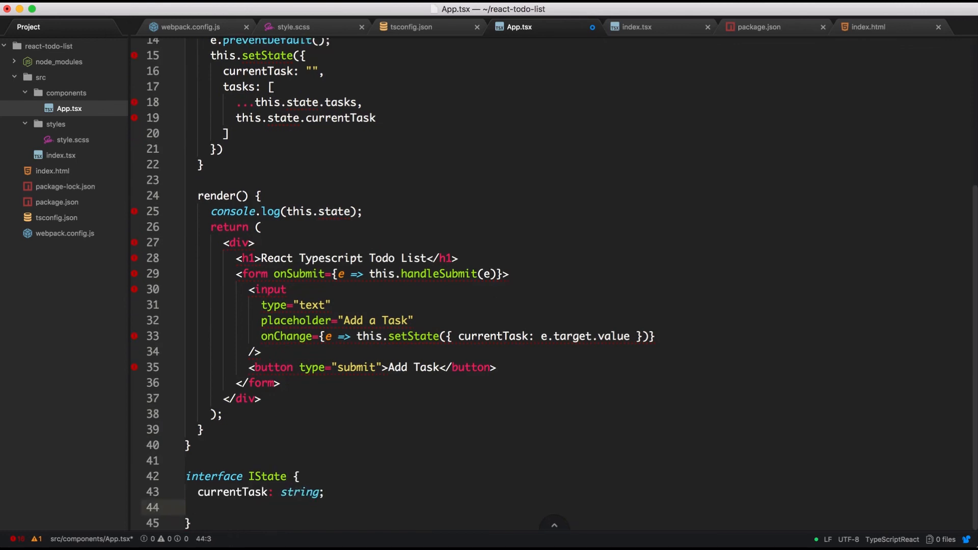
text(tasts:)
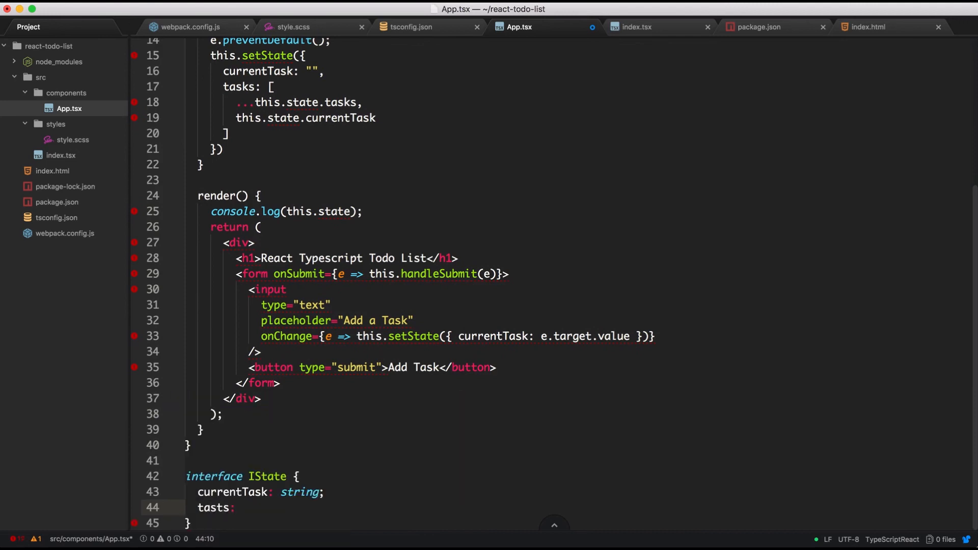
text(Array<s)
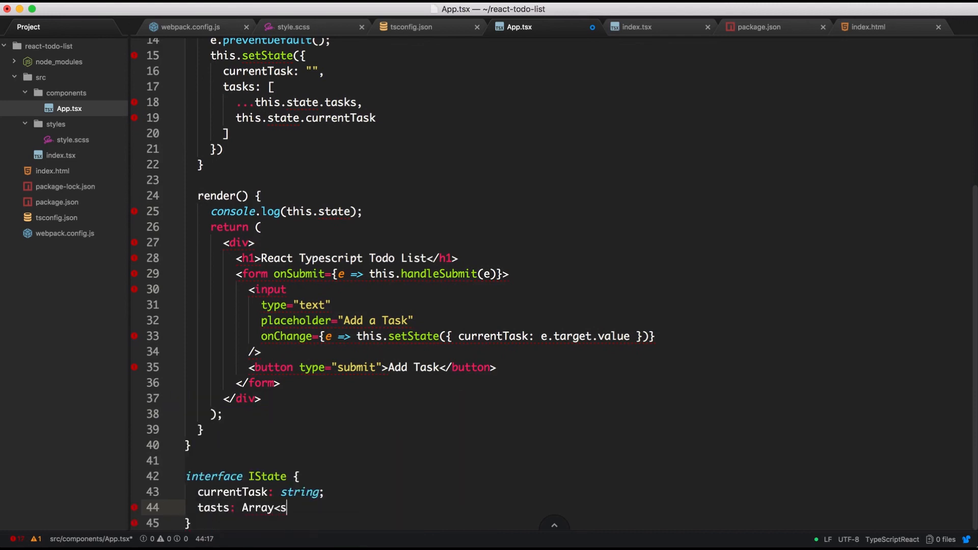
text(tring>;)
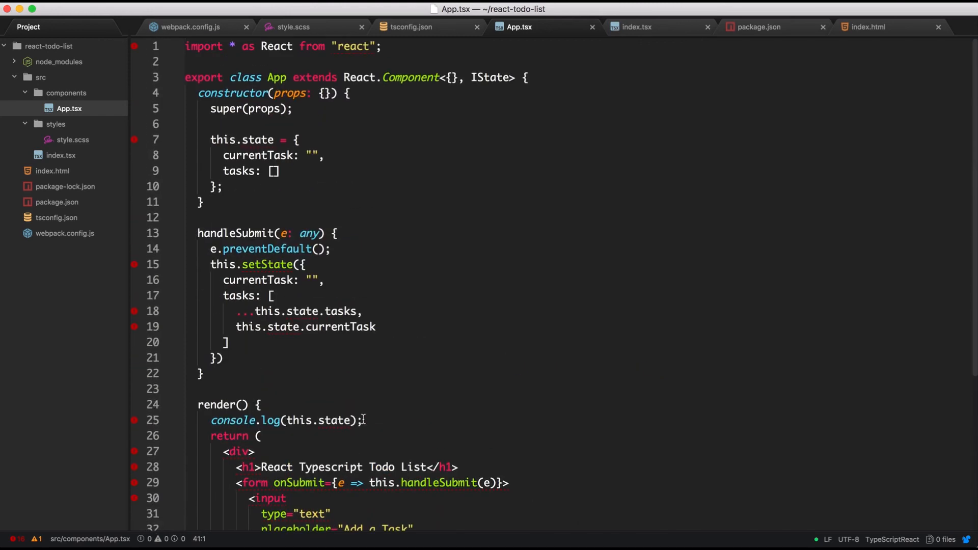
Switch to Chrome and enter 'test' in the Add a Task input.
key(cmd+tab)
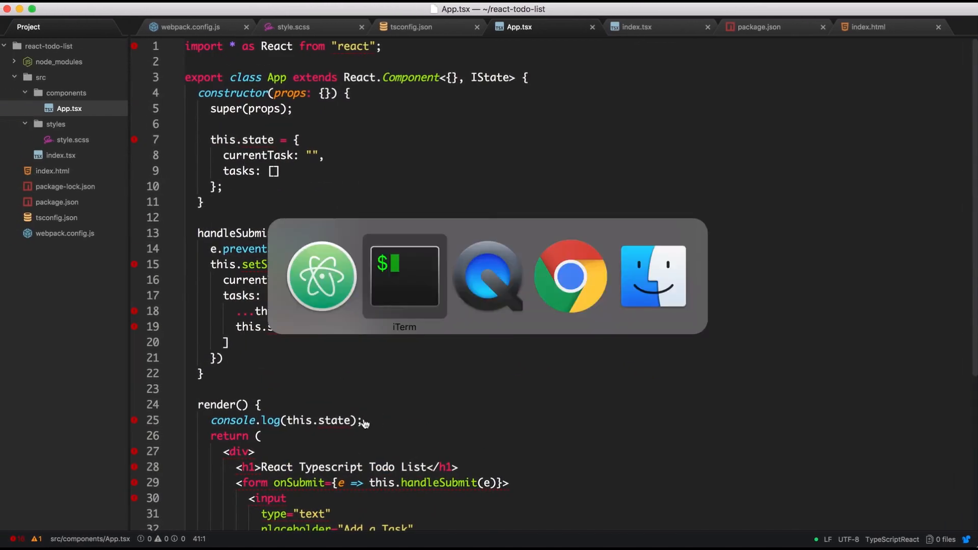
click(403, 276)
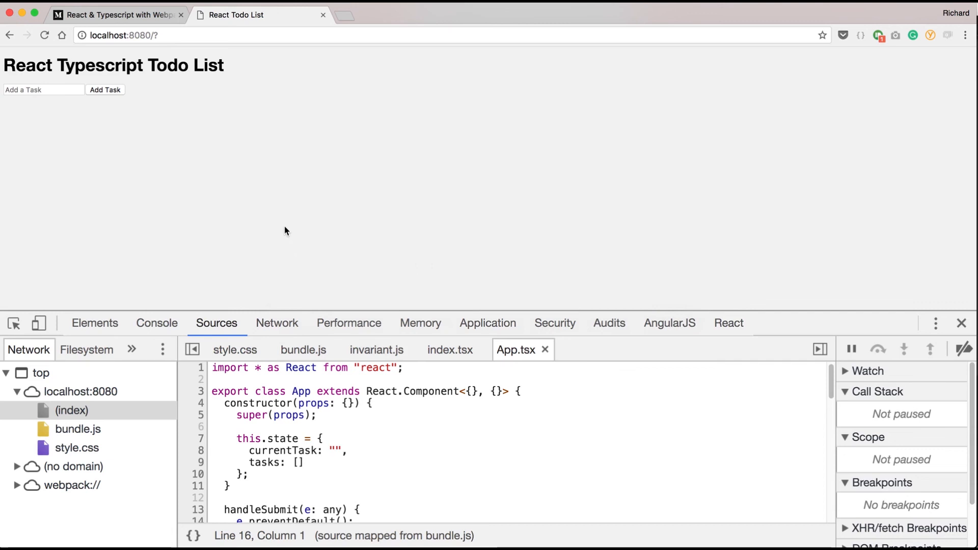
click(43, 90)
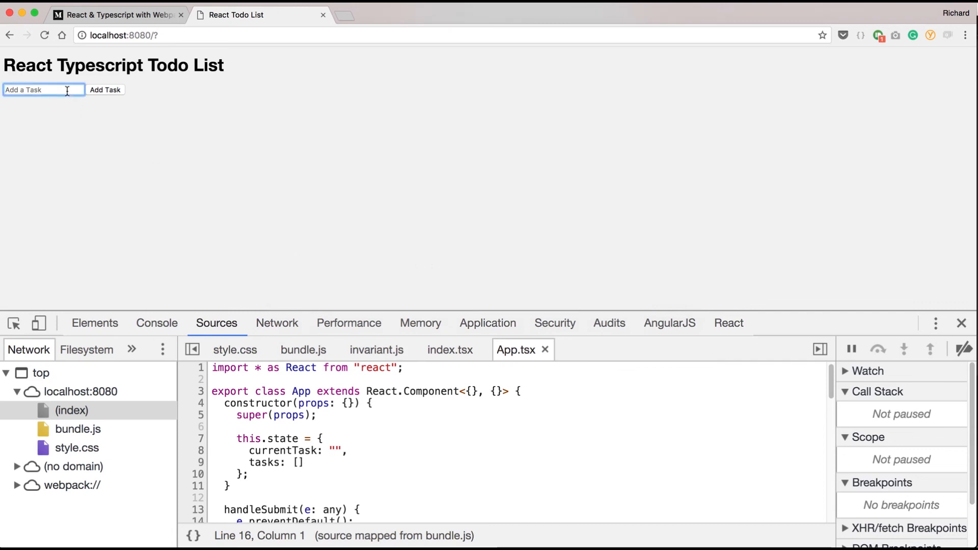
text(test)
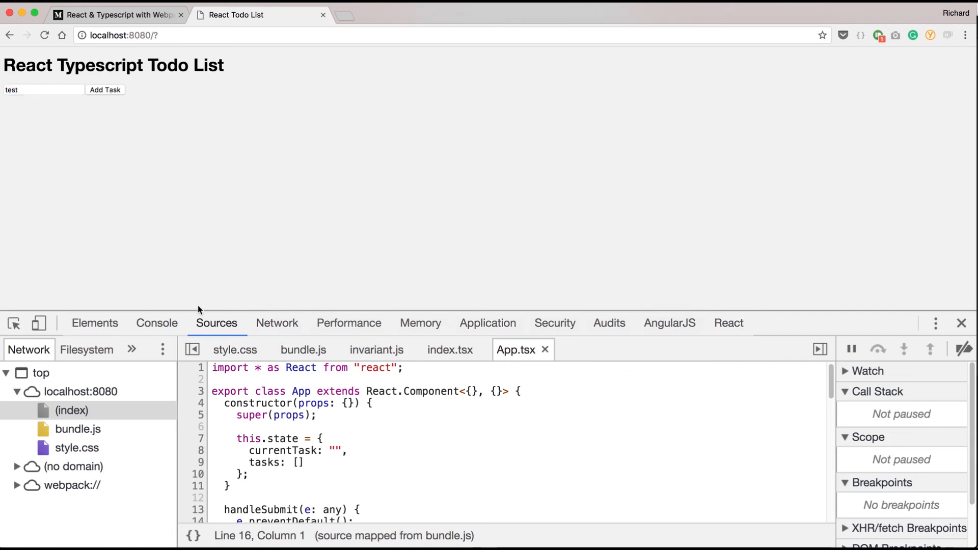
Open the Console and expand the newest logged state showing tasks ["test"].
click(157, 323)
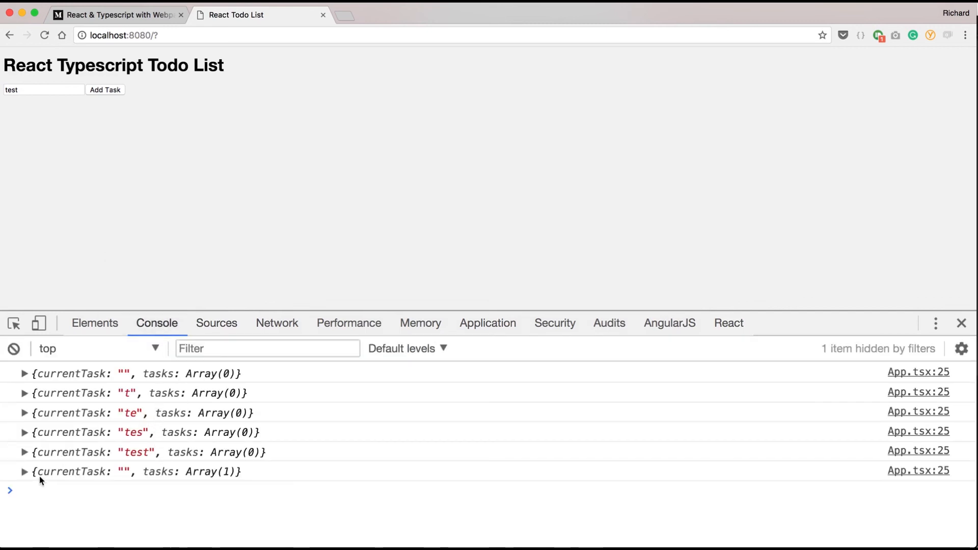
mouse_move(124, 421)
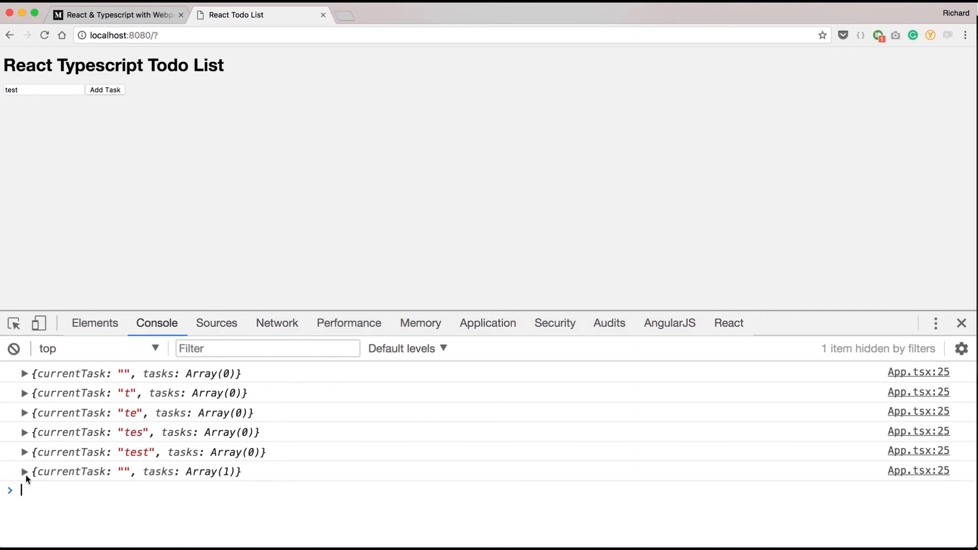
click(24, 471)
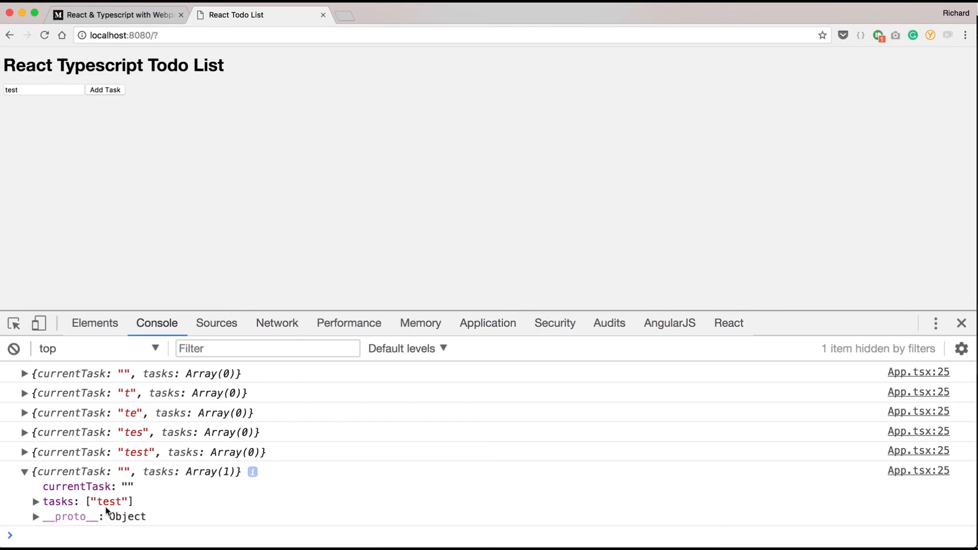
click(42, 90)
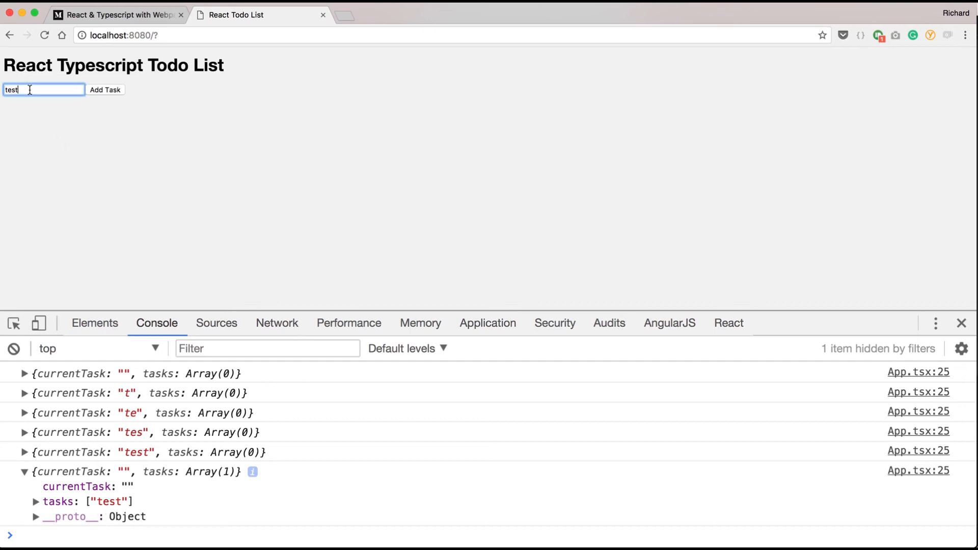
mouse_move(106, 137)
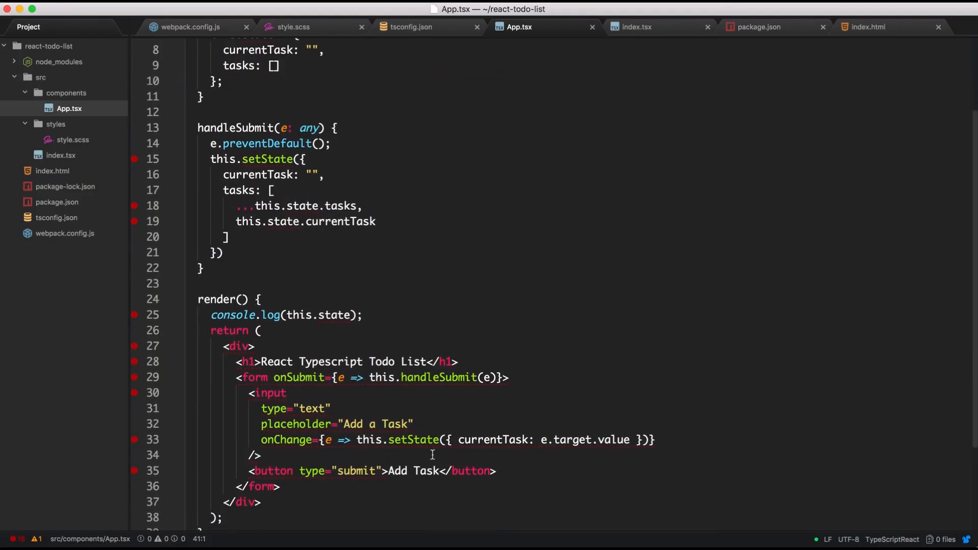
Add value={ this.state.currentTask } after the input's placeholder and save App.tsx.
click(413, 423)
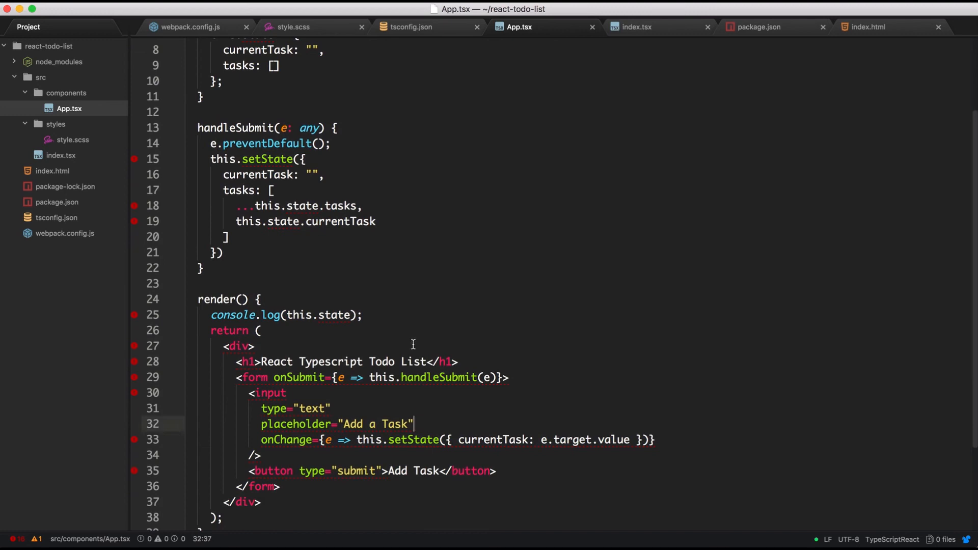
mouse_move(440, 384)
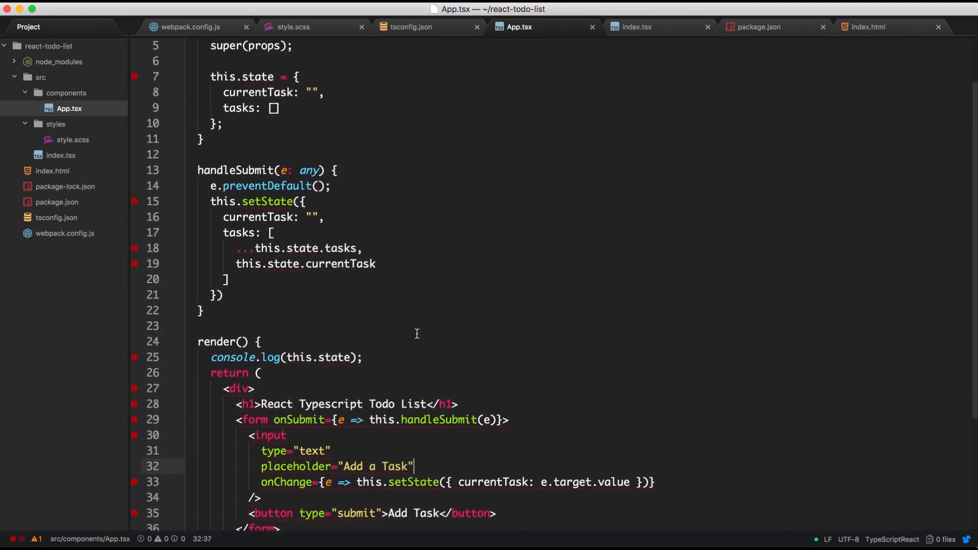
scroll(down, 3)
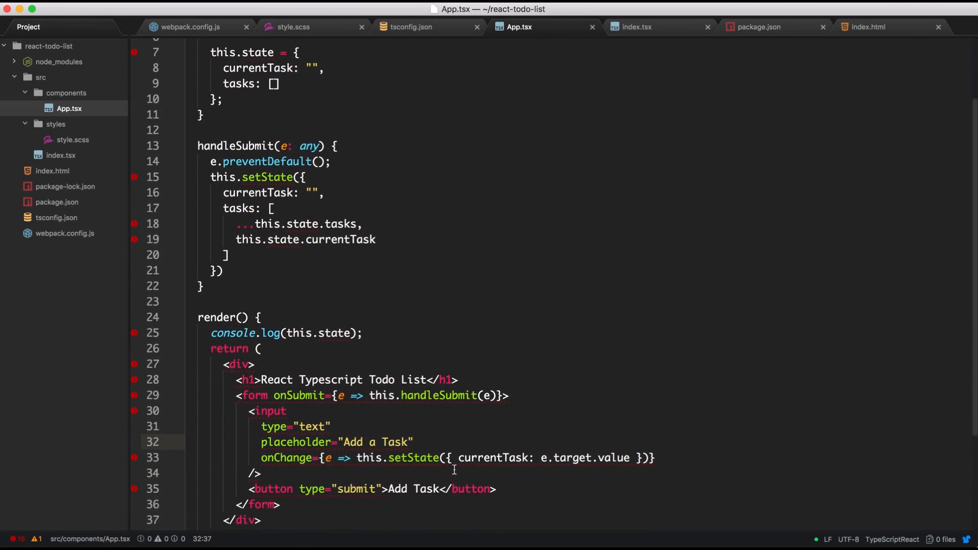
text(value={)
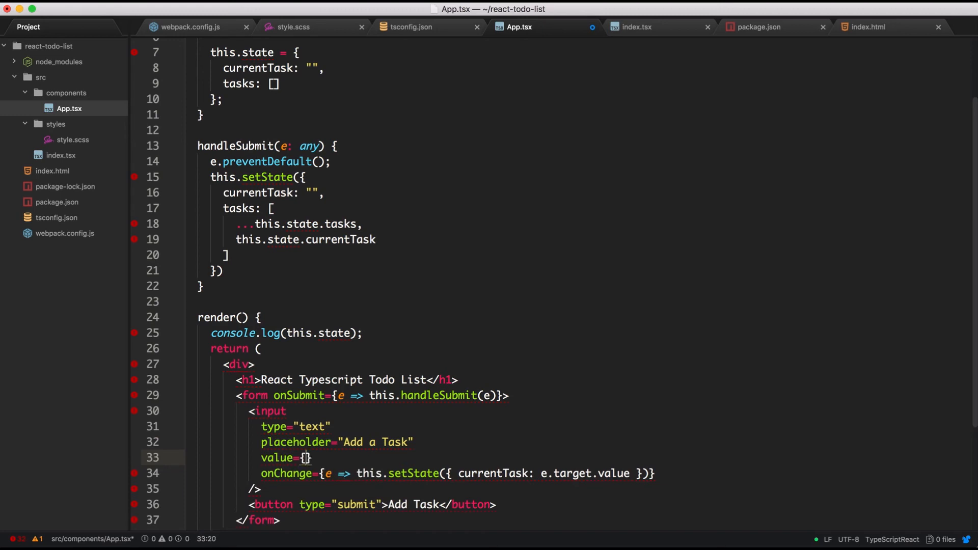
text(this.)
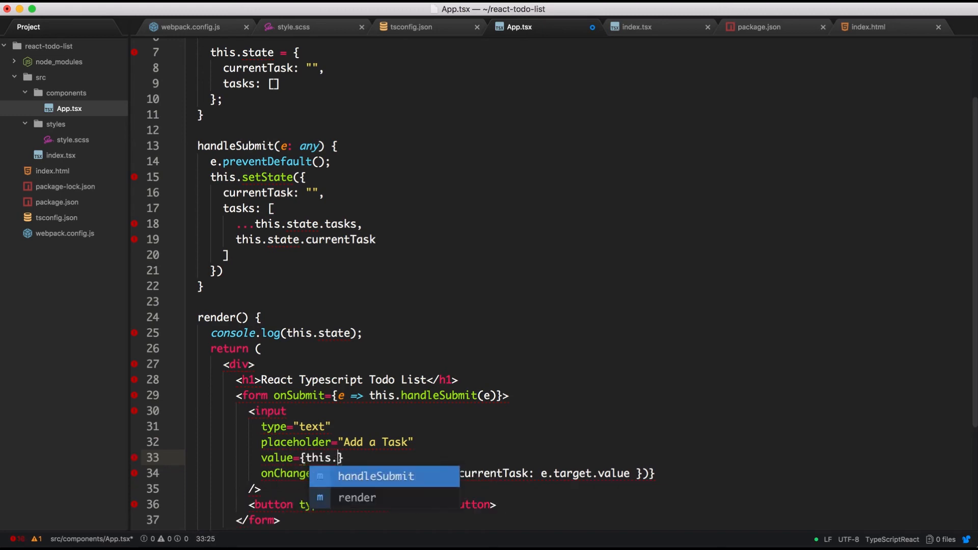
text(state.cure)
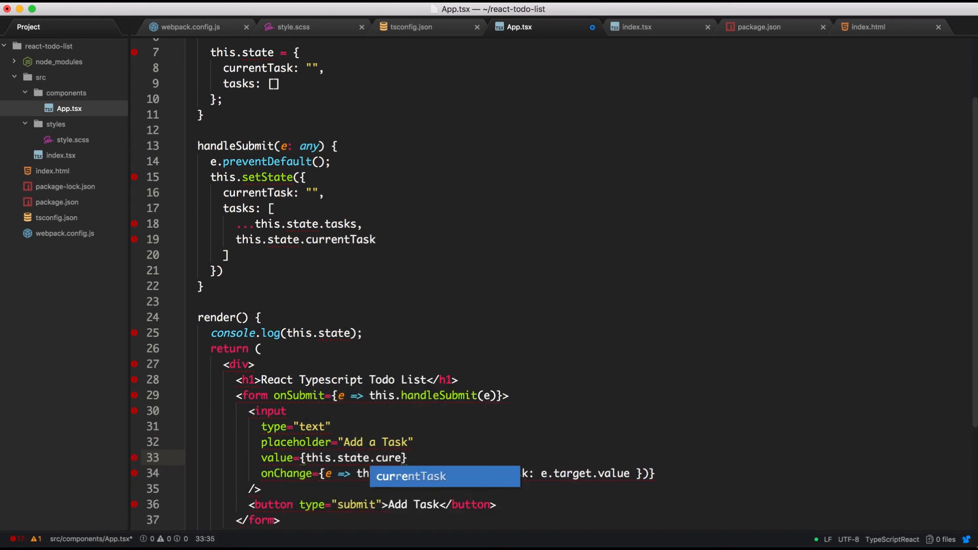
key(Tab)
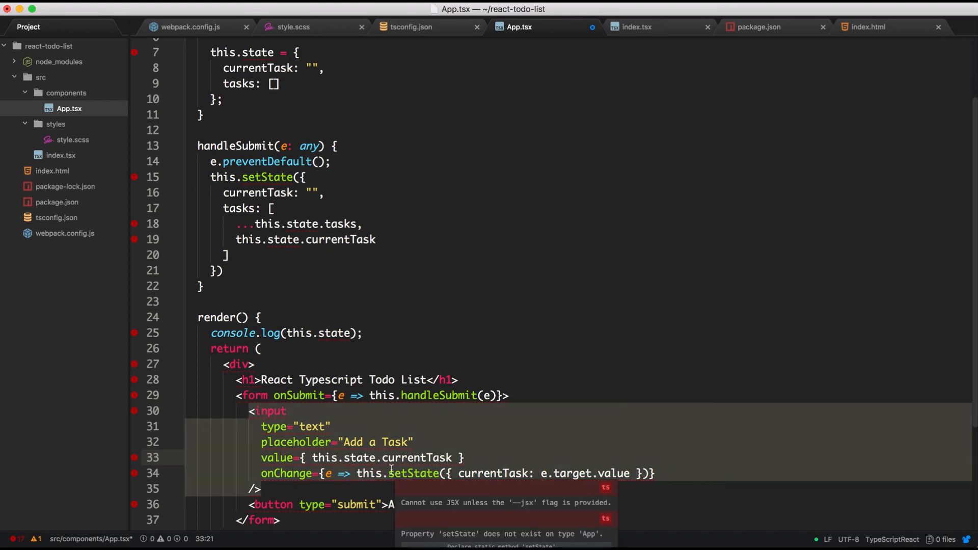
key(cmd+tab)
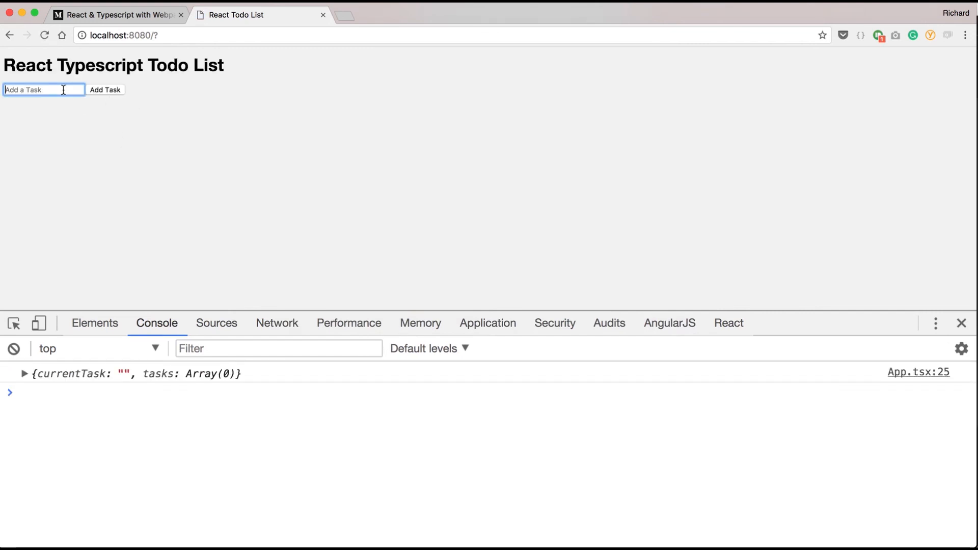
Submit the task 'test' and expand the logged state.
text(test)
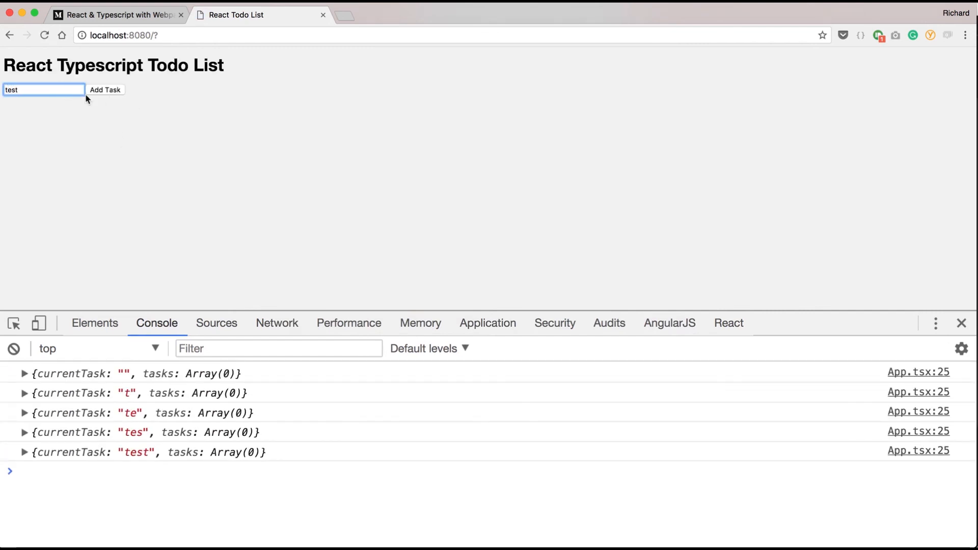
click(105, 89)
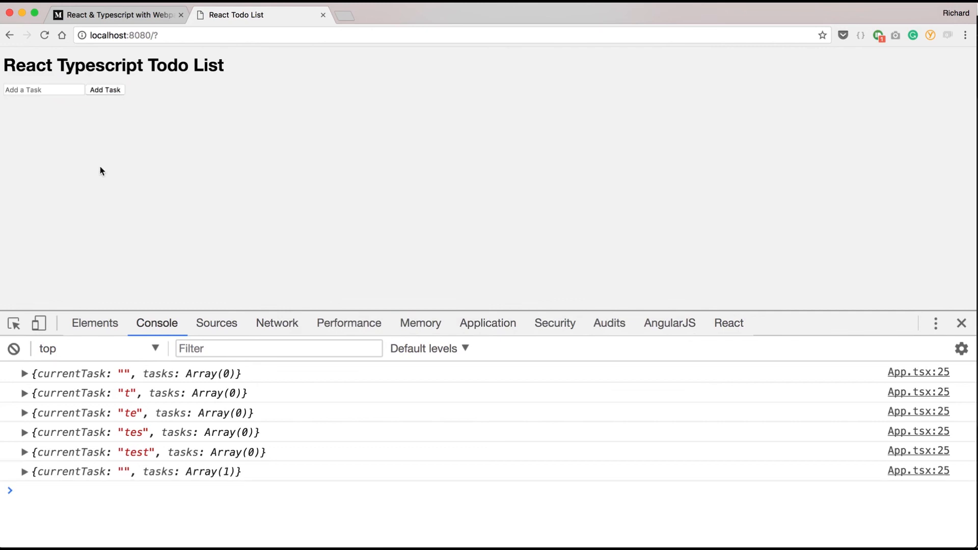
click(23, 471)
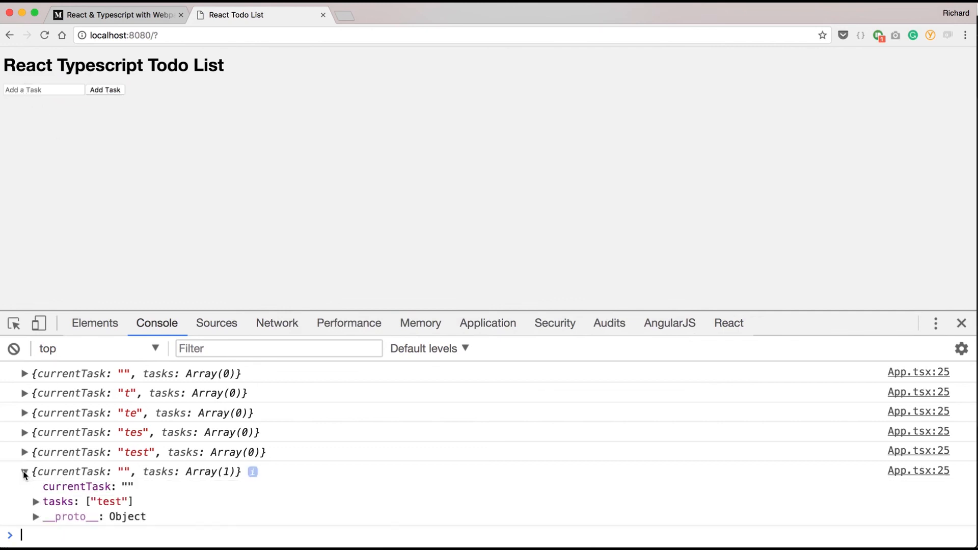
Submit 'kinda funny' and expand the log showing tasks ["test", "kinda funny"].
text(kinda funny)
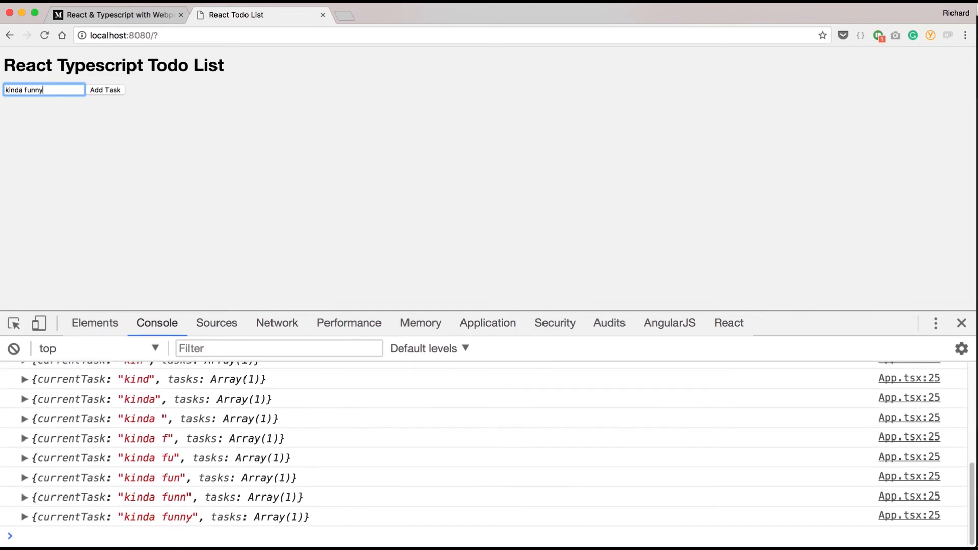
click(105, 89)
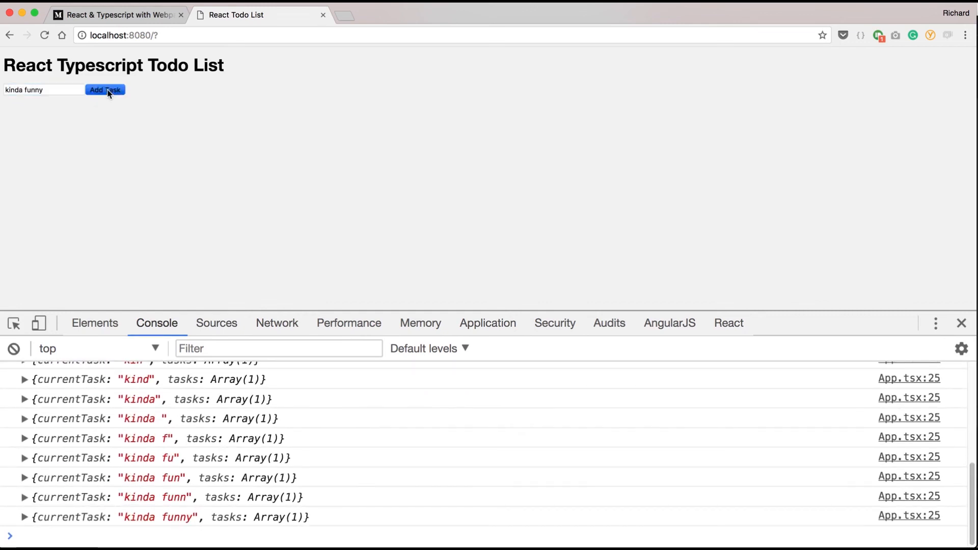
click(105, 90)
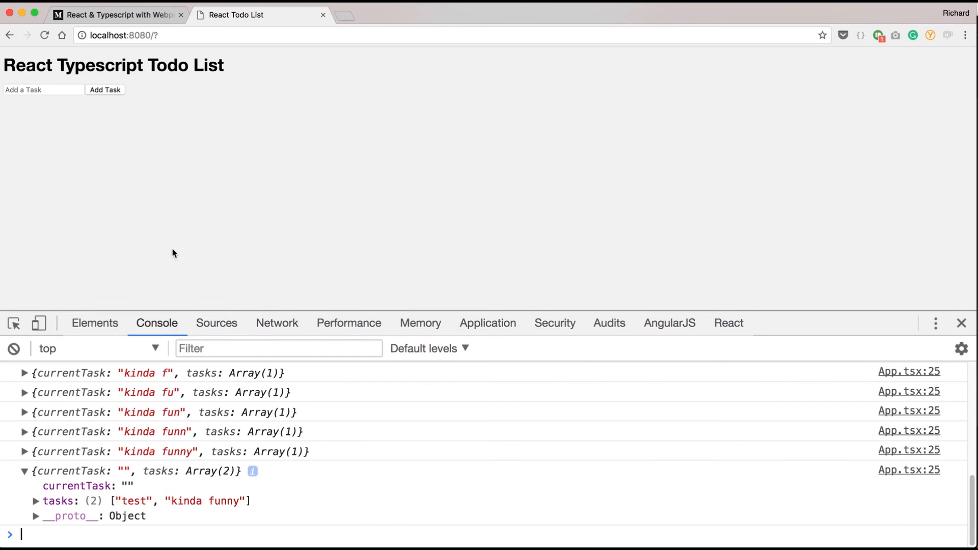
mouse_move(166, 238)
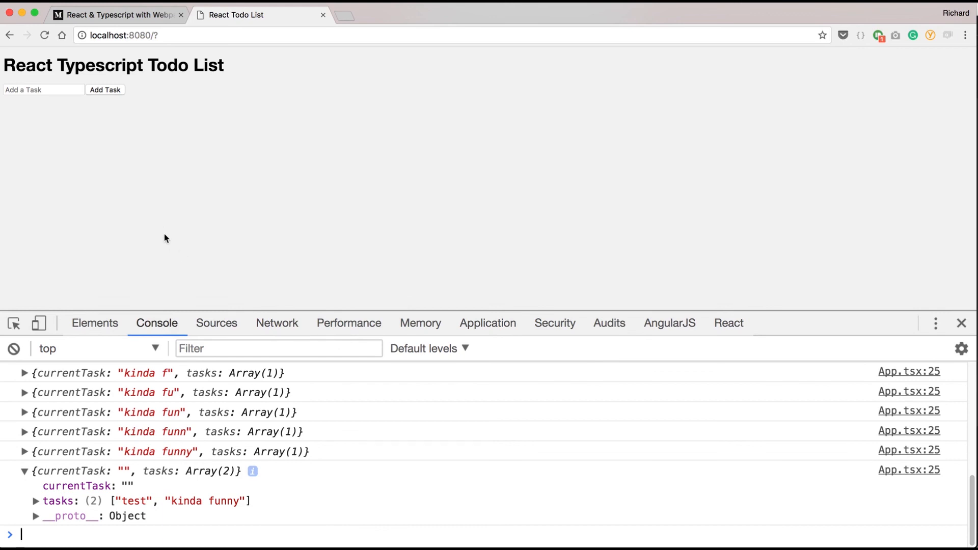
mouse_move(60, 105)
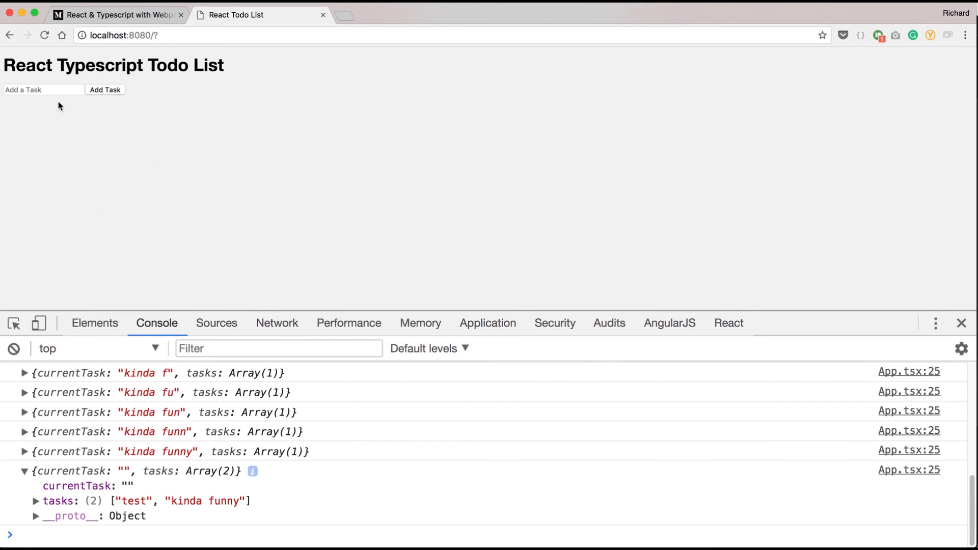
mouse_move(140, 130)
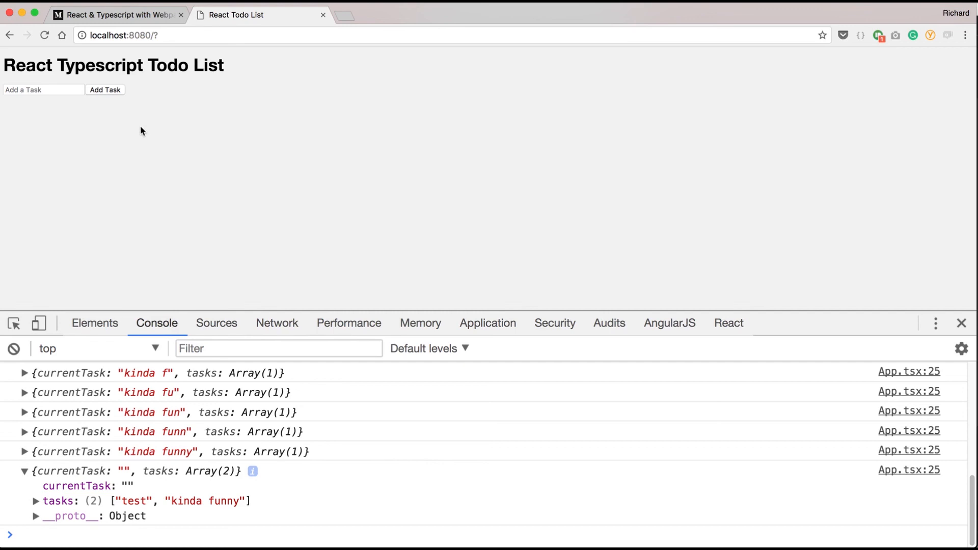